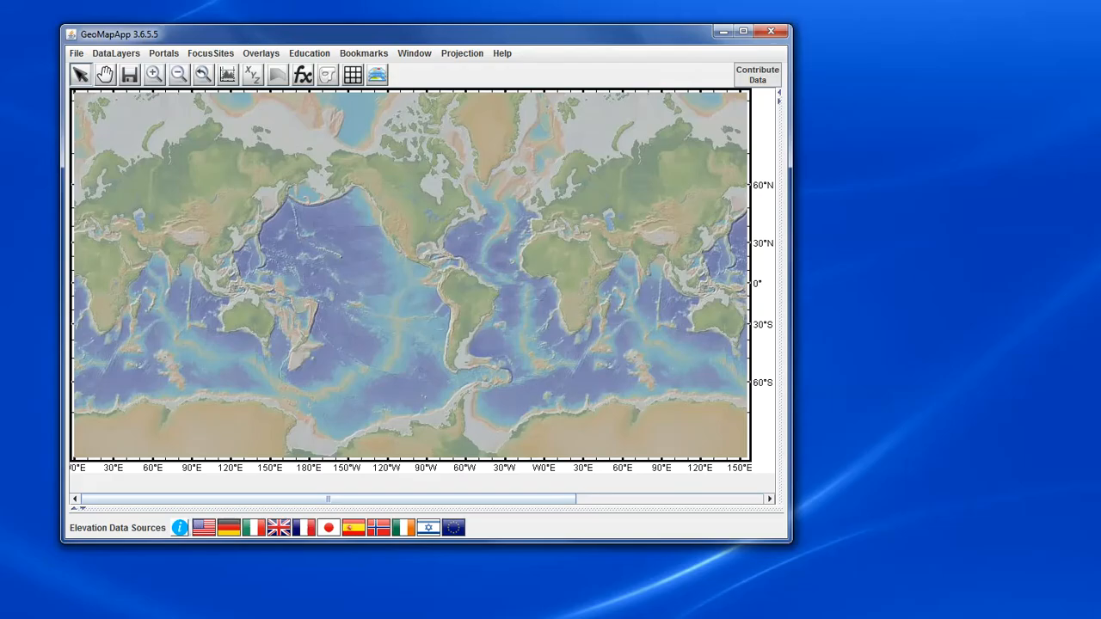
{"action": "mouse_move", "coordinate": [299, 217]}
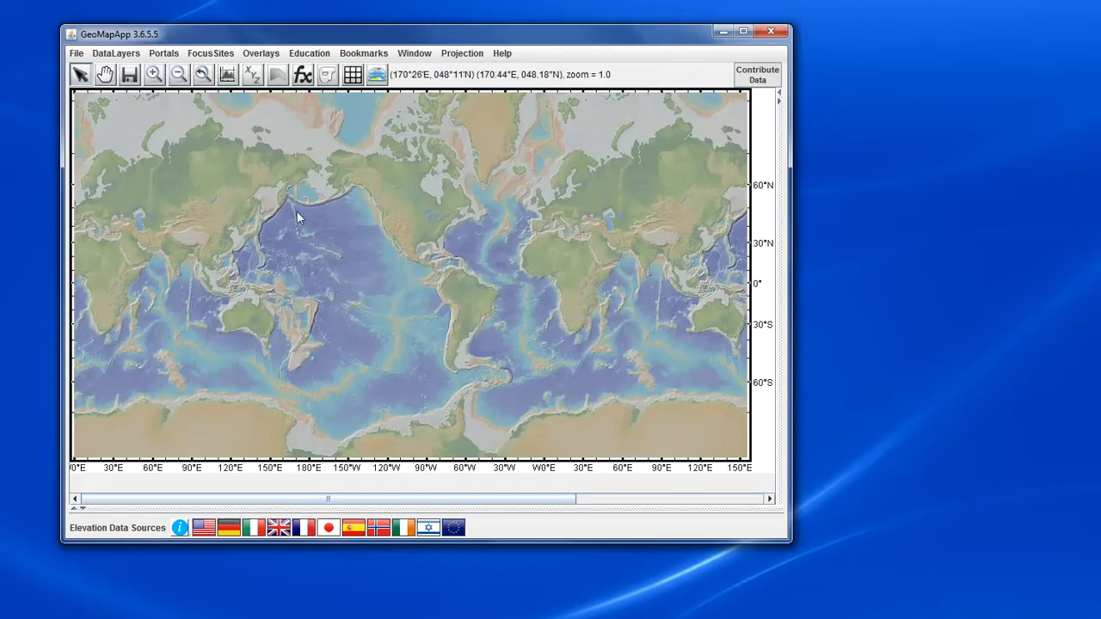
{"action": "mouse_move", "coordinate": [241, 209]}
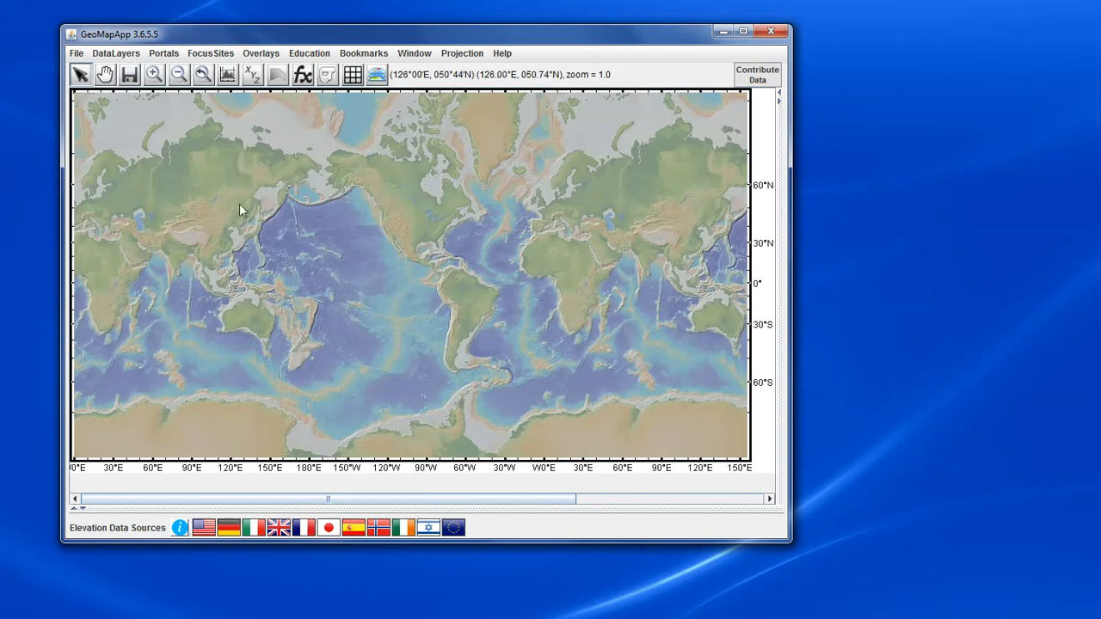
{"action": "mouse_move", "coordinate": [296, 265]}
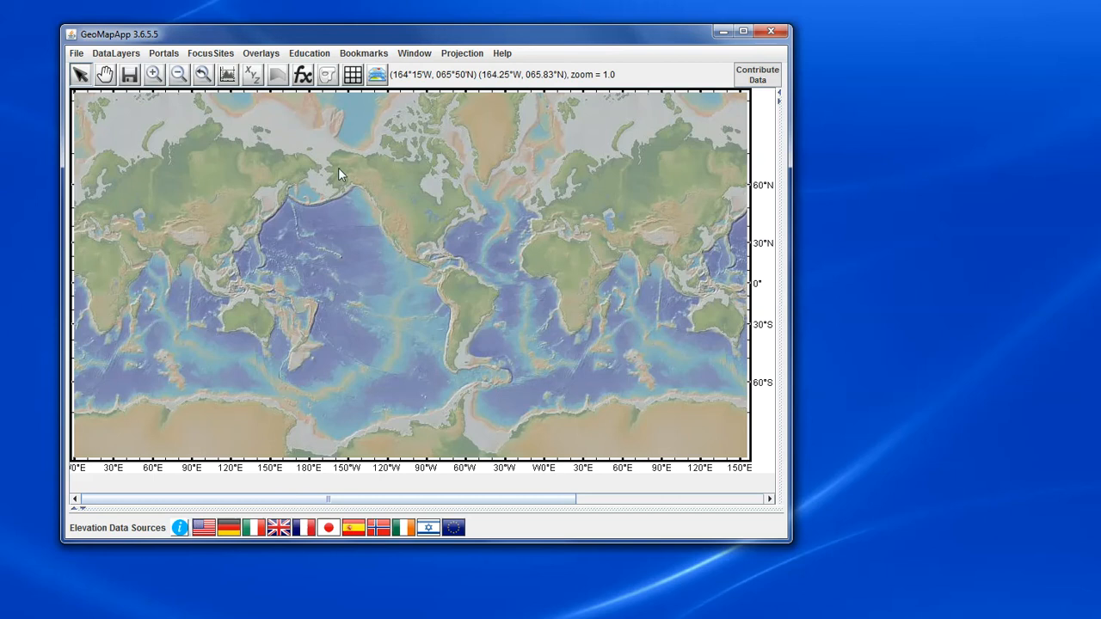
{"action": "mouse_move", "coordinate": [403, 210]}
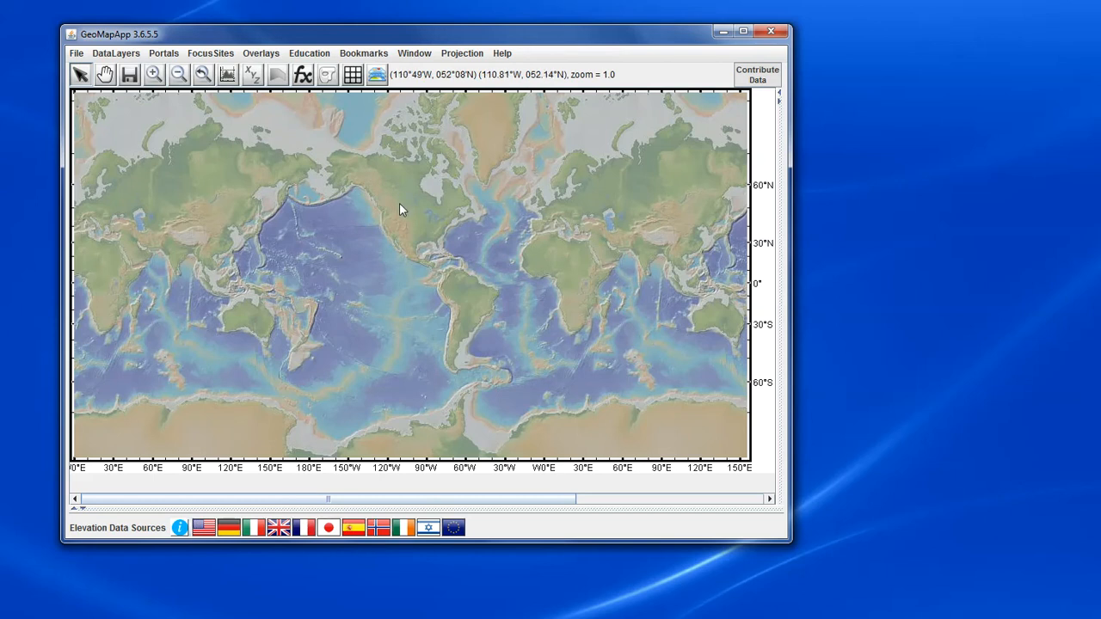
{"action": "mouse_move", "coordinate": [241, 134]}
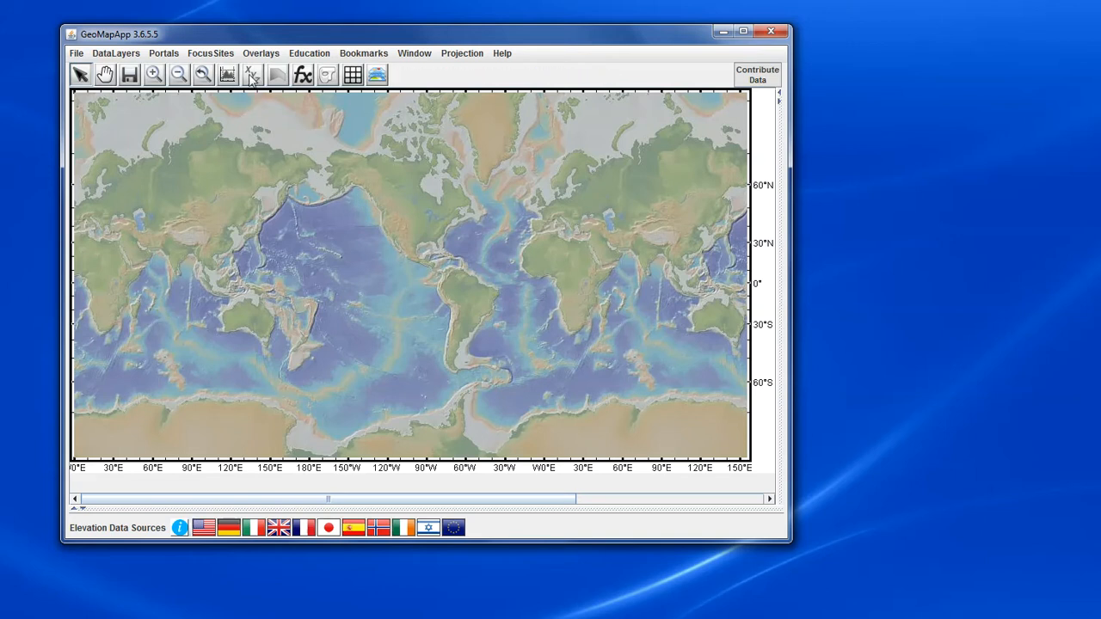
{"action": "mouse_move", "coordinate": [252, 93]}
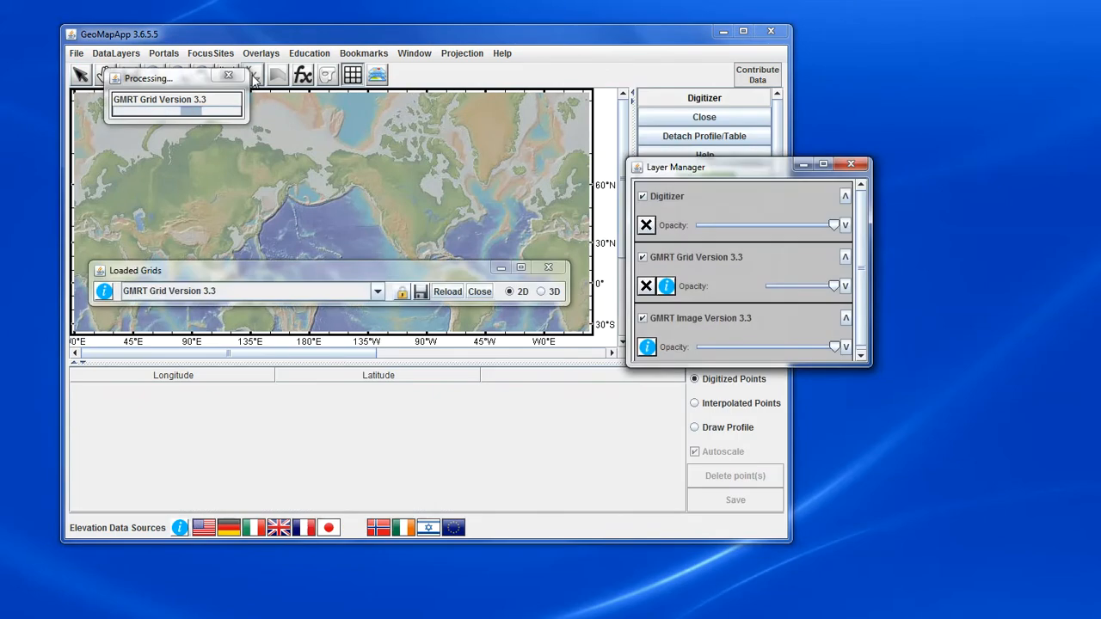
{"action": "mouse_move", "coordinate": [253, 76]}
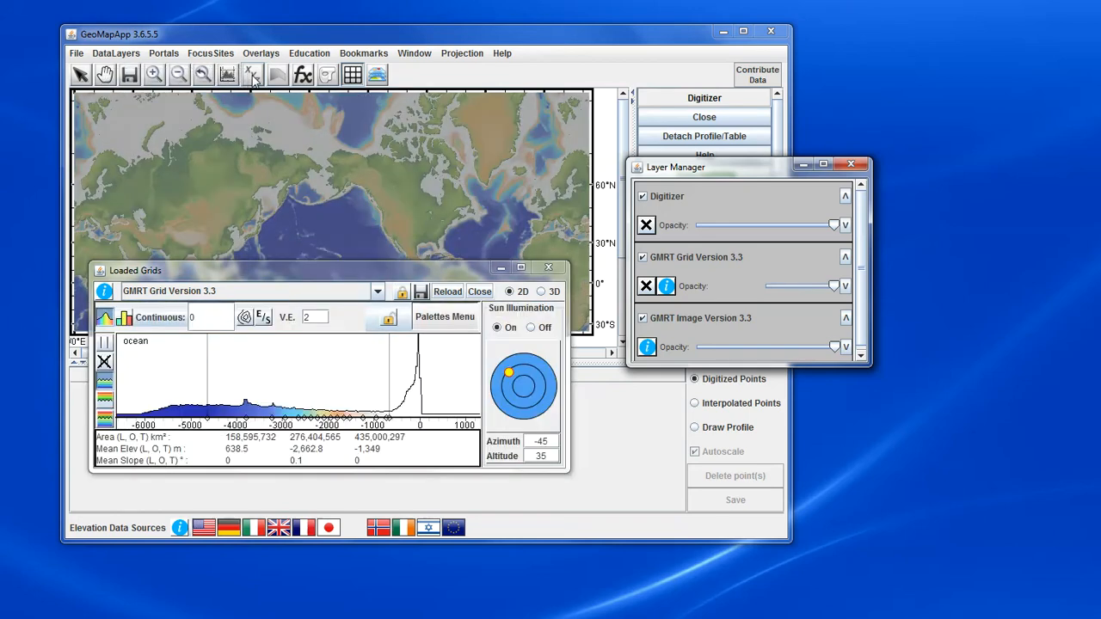
- Move the Layer Manager window aside so it no longer covers the map
{"action": "left_click_drag", "start_coordinate": [327, 270], "coordinate": [250, 362]}
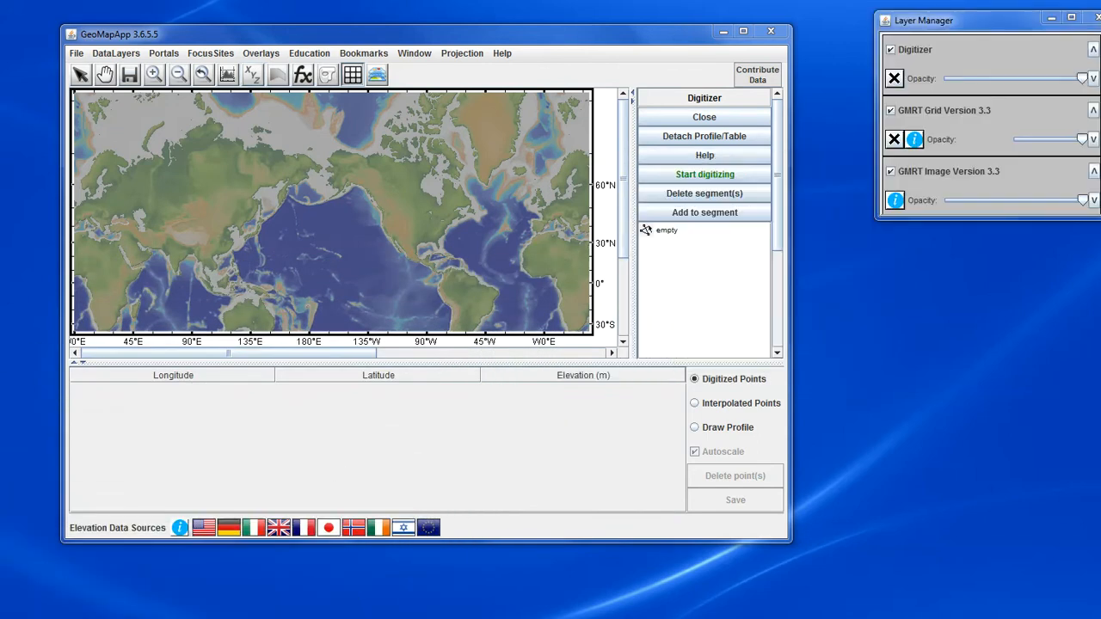
{"action": "mouse_move", "coordinate": [354, 432]}
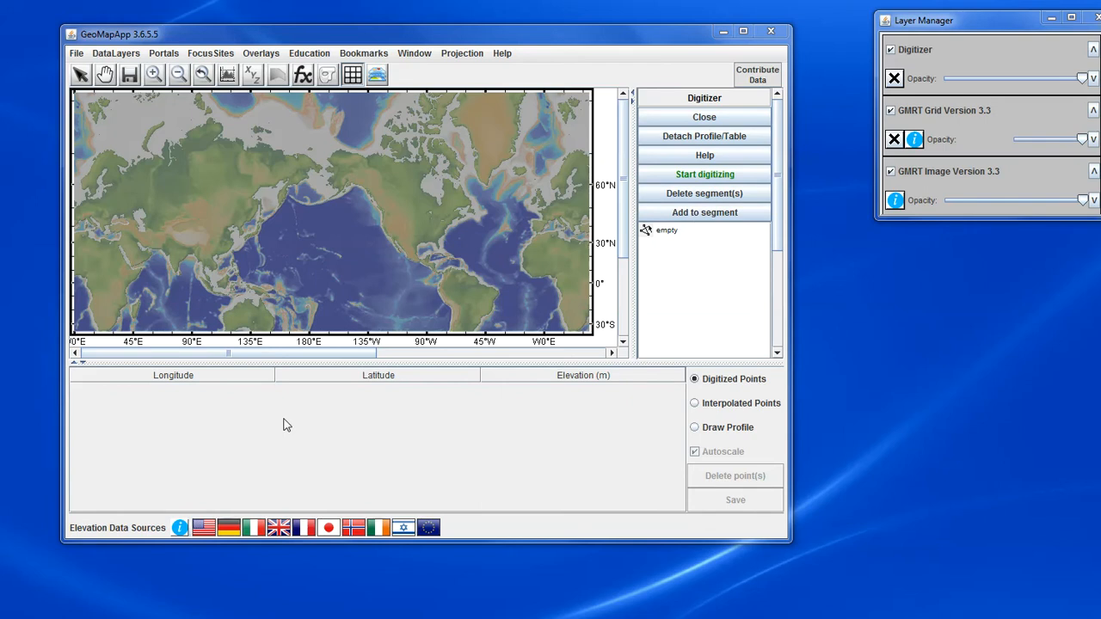
{"action": "mouse_move", "coordinate": [495, 441]}
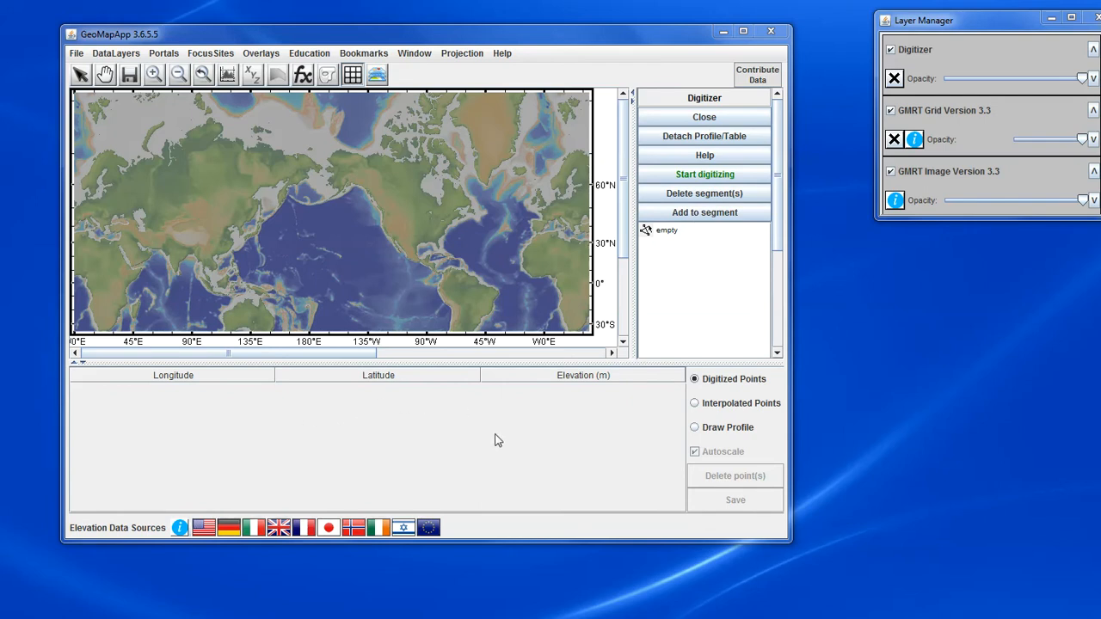
{"action": "mouse_move", "coordinate": [382, 424]}
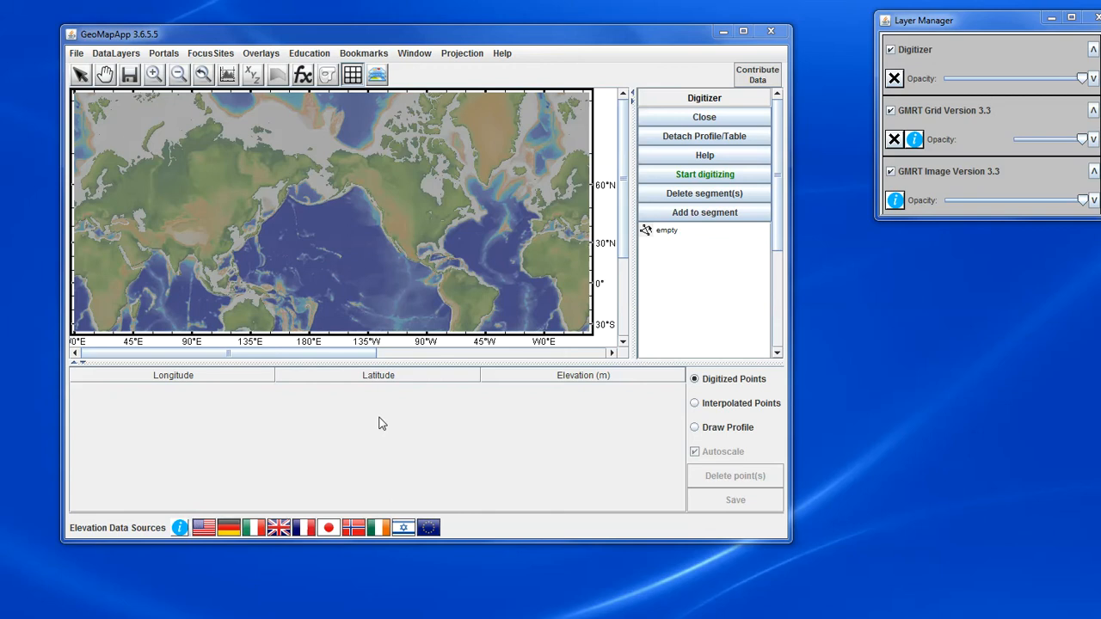
{"action": "mouse_move", "coordinate": [705, 174]}
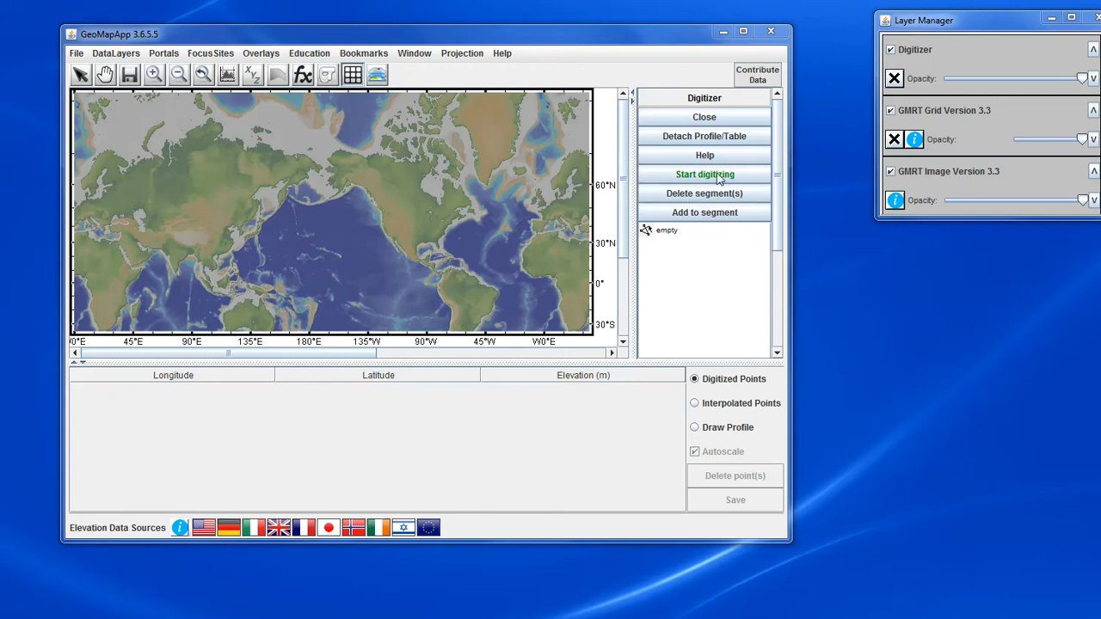
{"action": "mouse_move", "coordinate": [736, 170]}
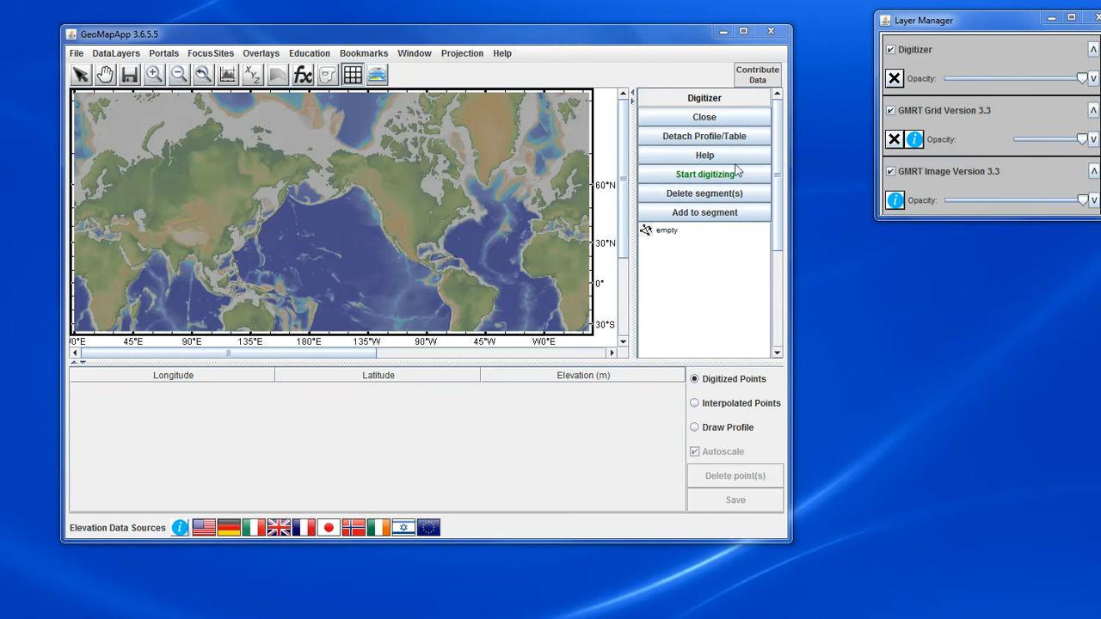
{"action": "mouse_move", "coordinate": [699, 181]}
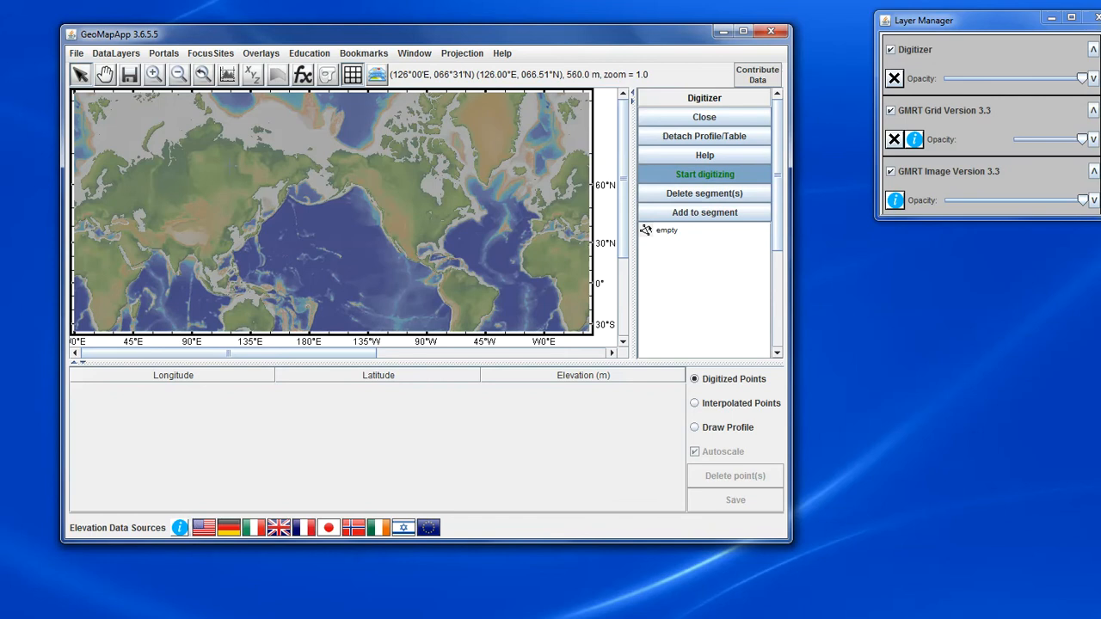
{"action": "mouse_move", "coordinate": [118, 131]}
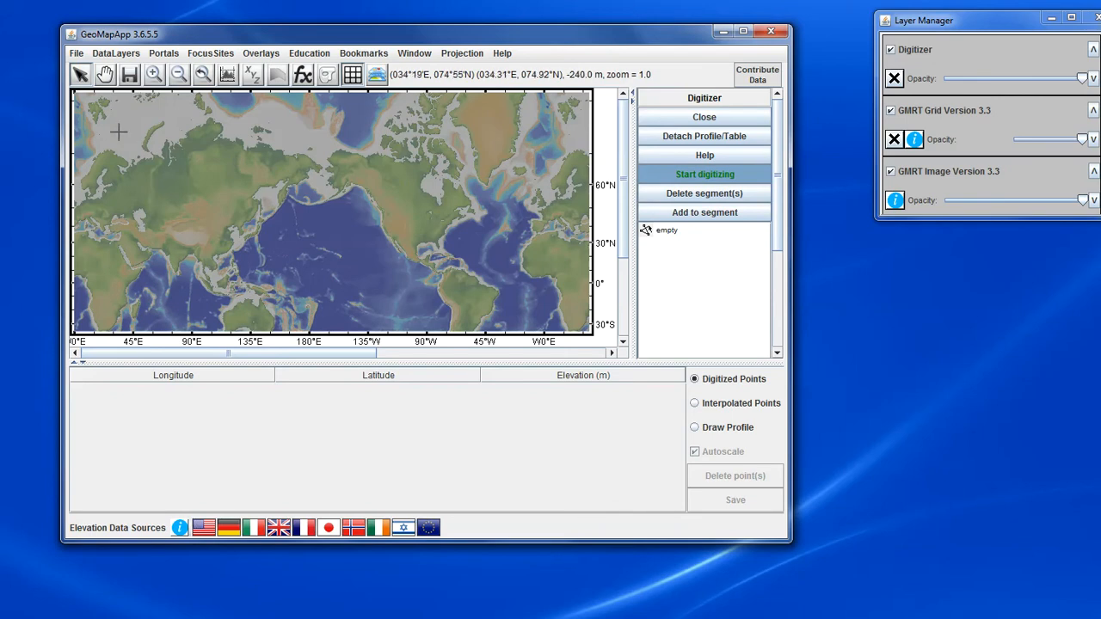
{"action": "mouse_move", "coordinate": [120, 134]}
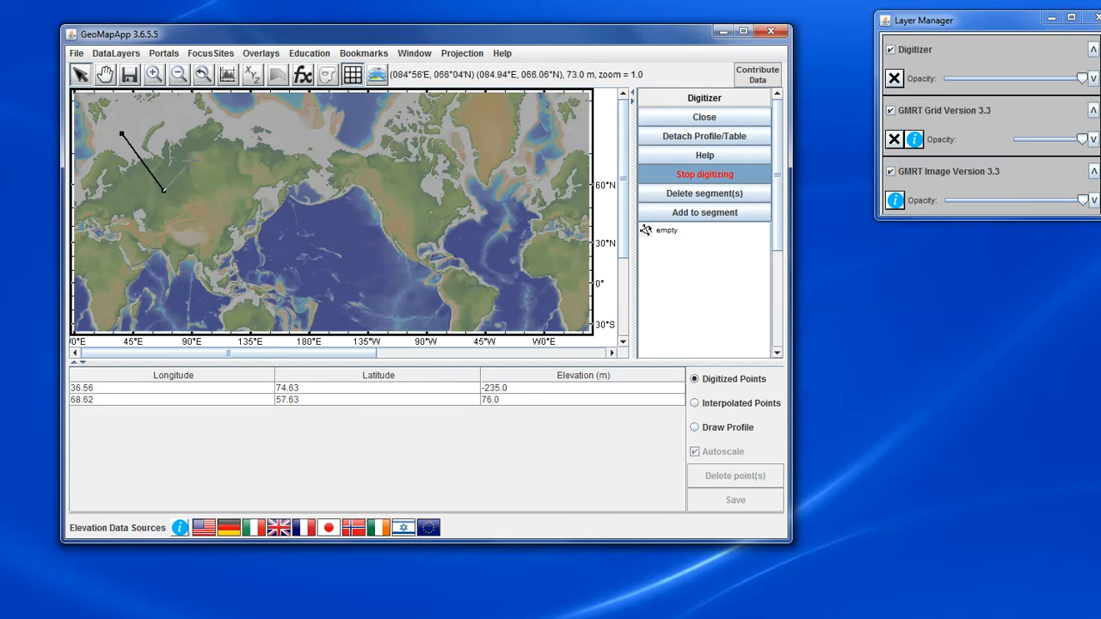
- Add another vertex to the zigzag line being digitized over northern Asia
{"action": "left_click", "coordinate": [265, 199]}
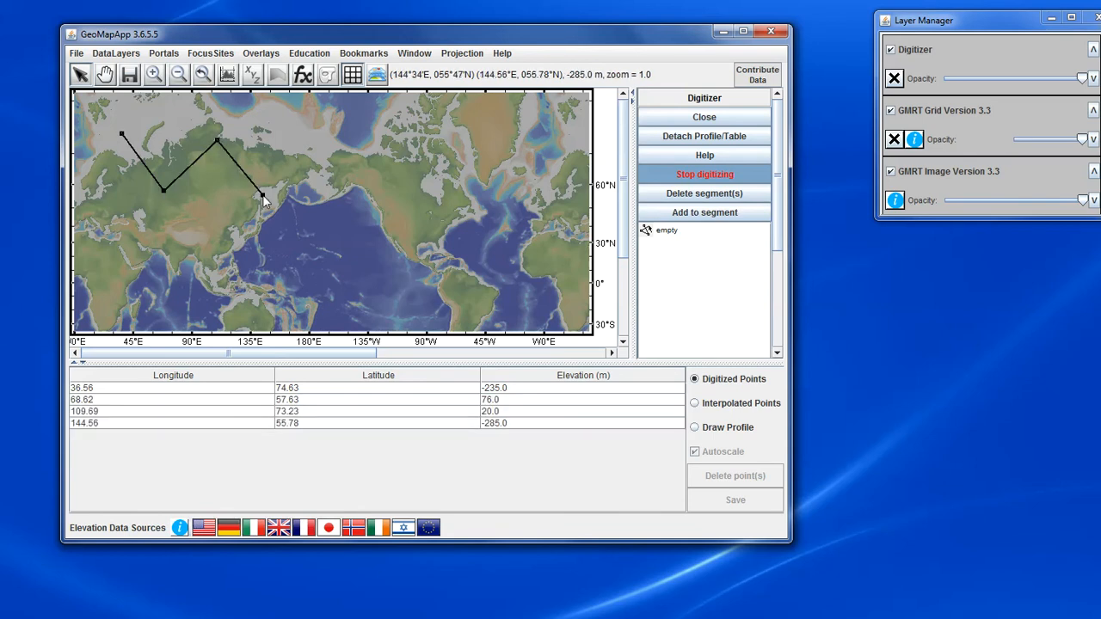
{"action": "mouse_move", "coordinate": [299, 145]}
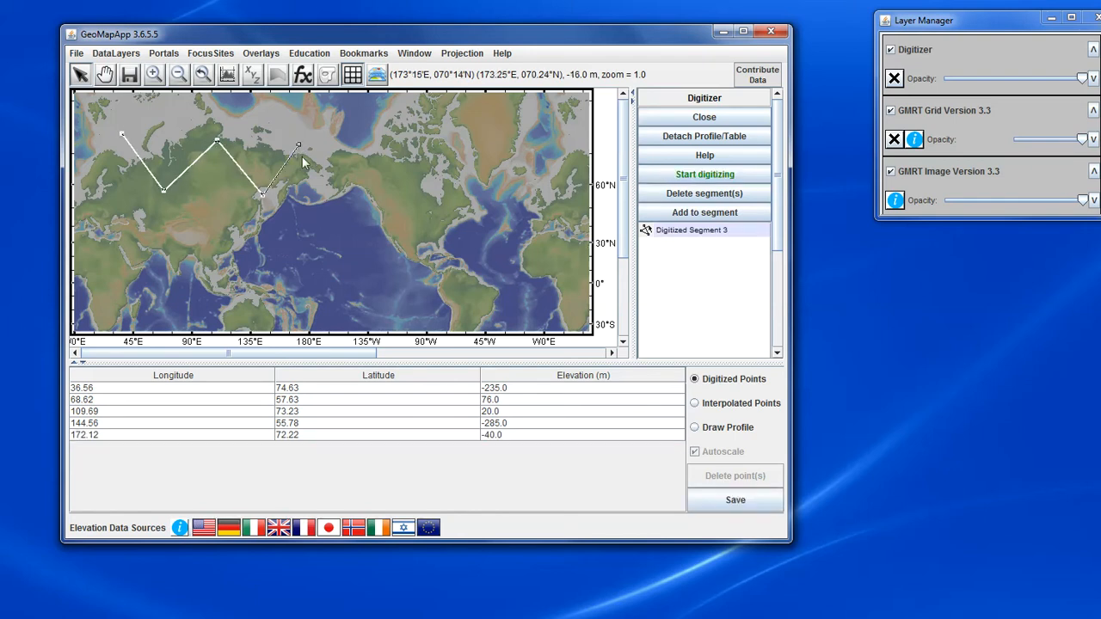
{"action": "mouse_move", "coordinate": [222, 146]}
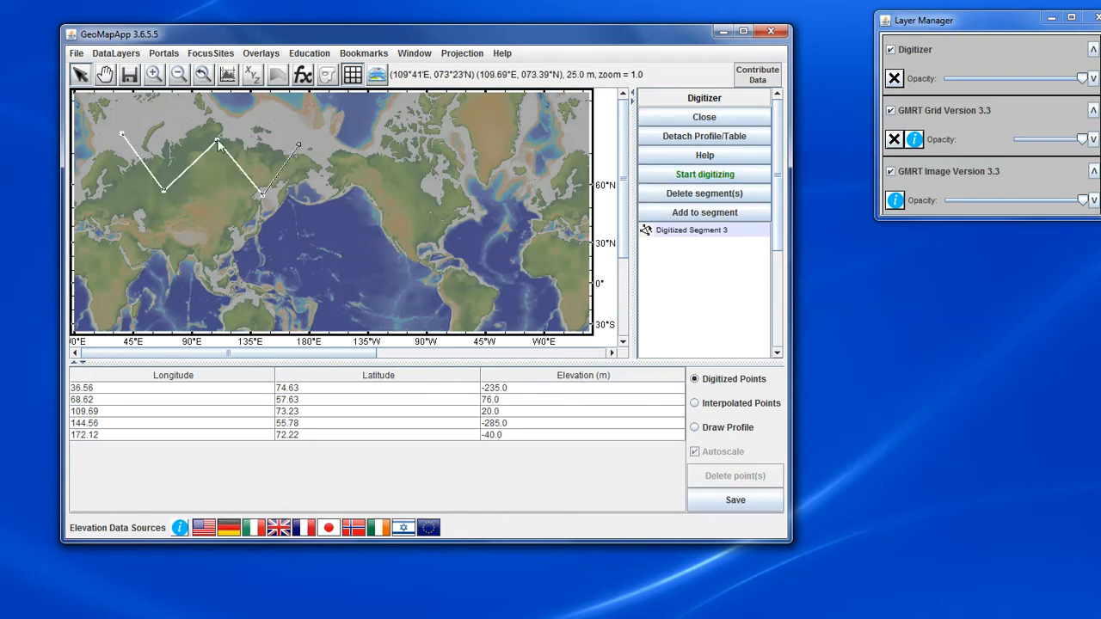
{"action": "mouse_move", "coordinate": [303, 162]}
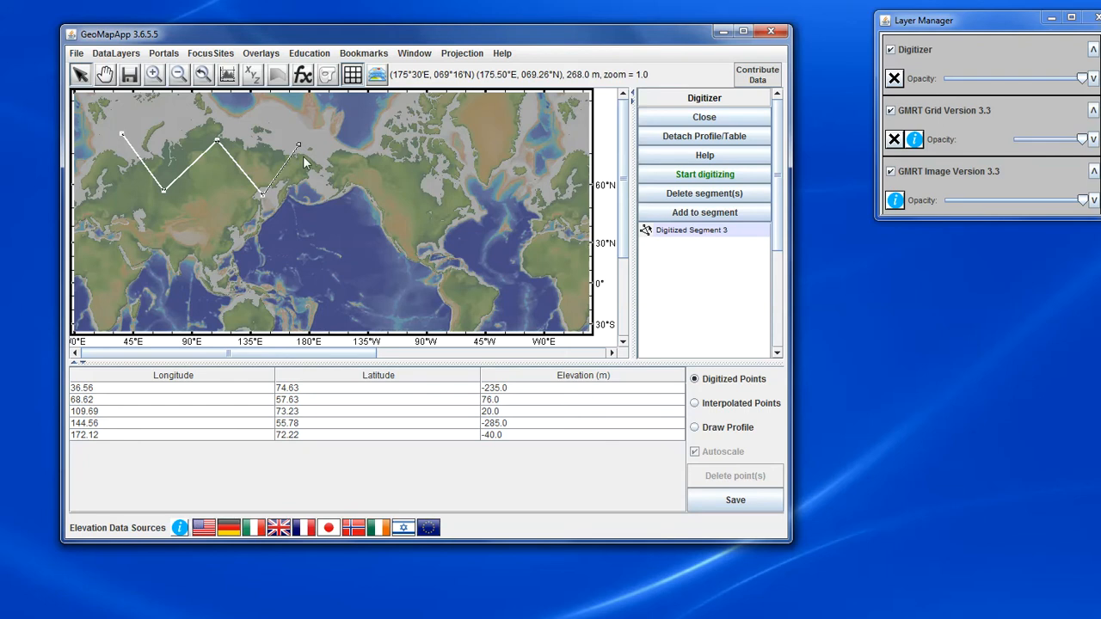
{"action": "mouse_move", "coordinate": [265, 403]}
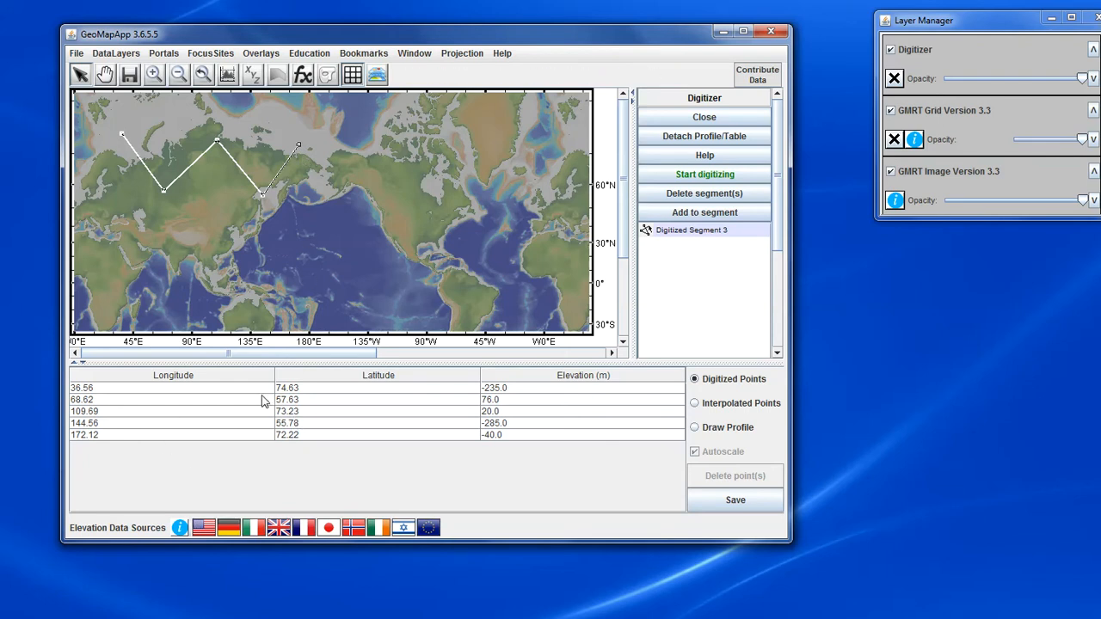
{"action": "mouse_move", "coordinate": [207, 449]}
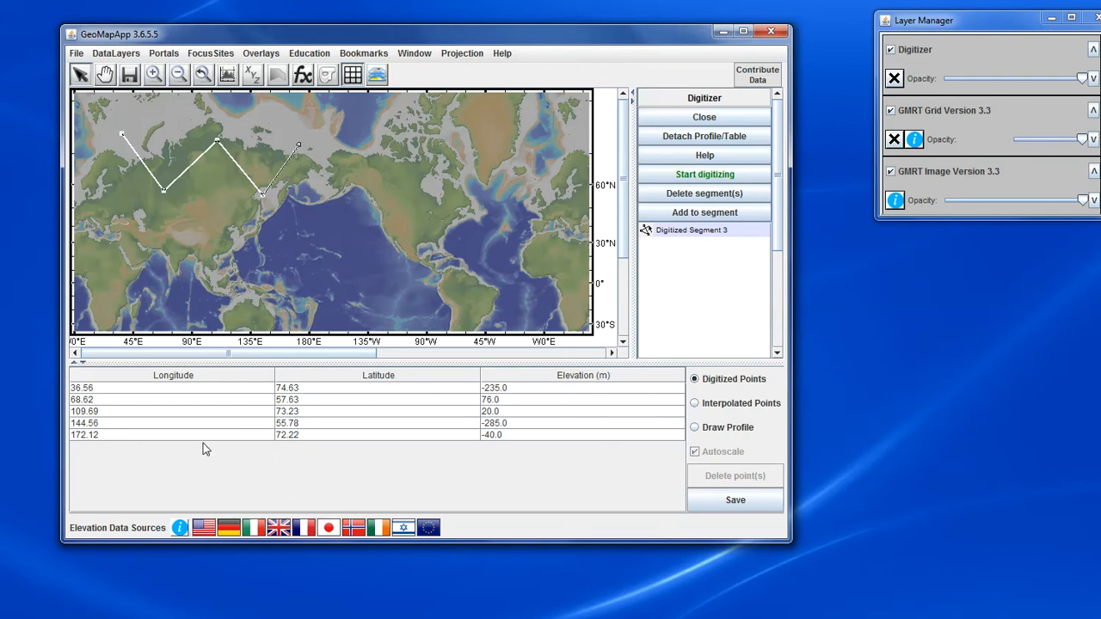
{"action": "mouse_move", "coordinate": [372, 415]}
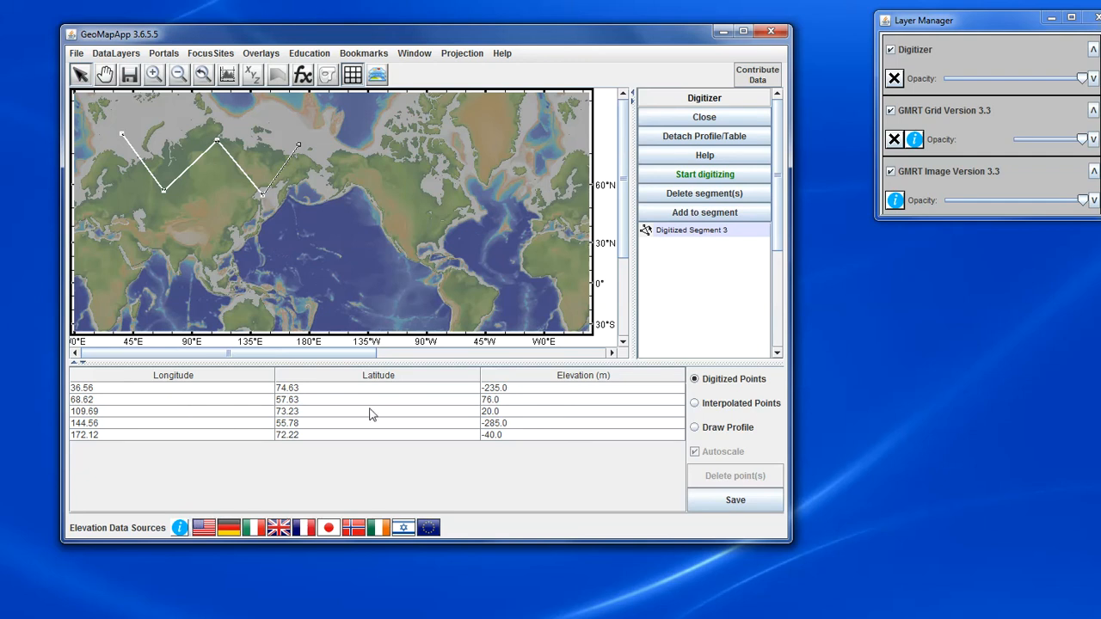
{"action": "mouse_move", "coordinate": [565, 409]}
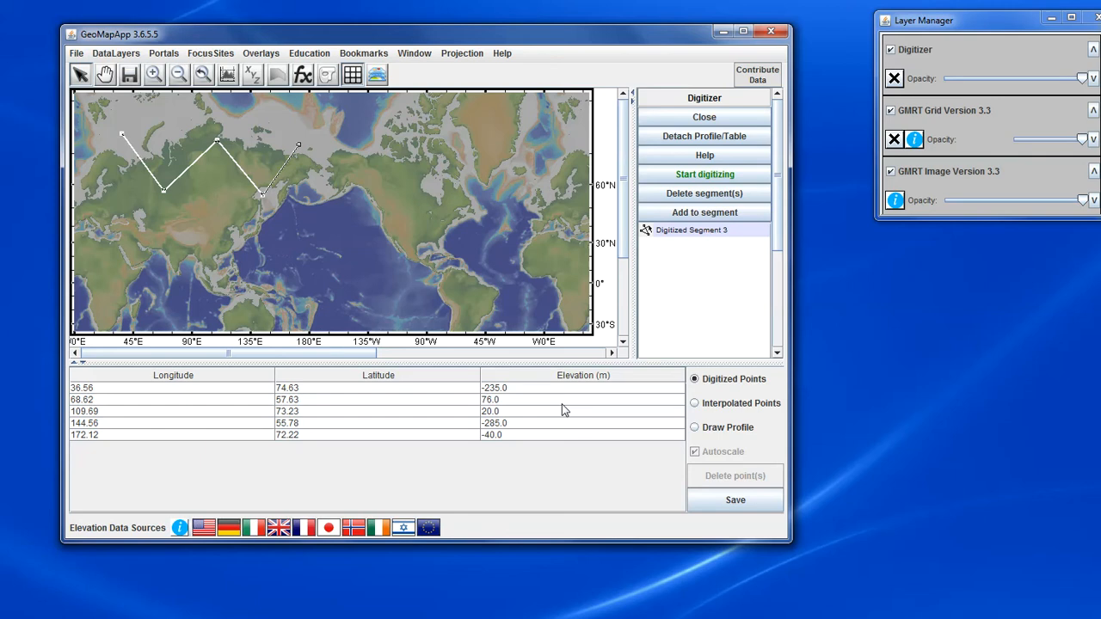
{"action": "mouse_move", "coordinate": [640, 420]}
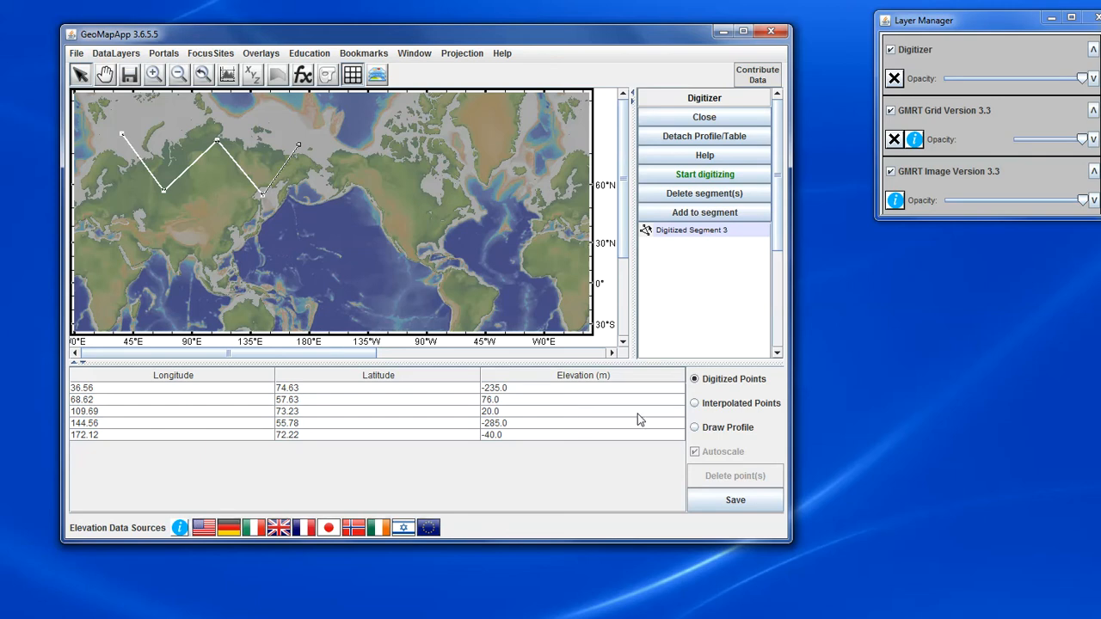
{"action": "left_click", "coordinate": [695, 403]}
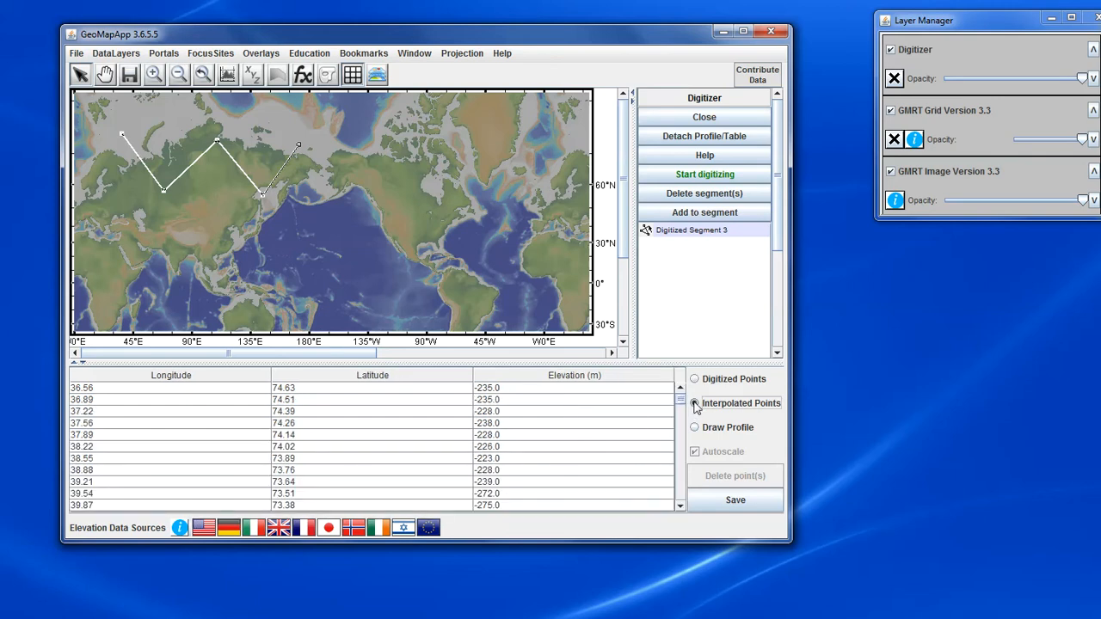
{"action": "left_click", "coordinate": [695, 403]}
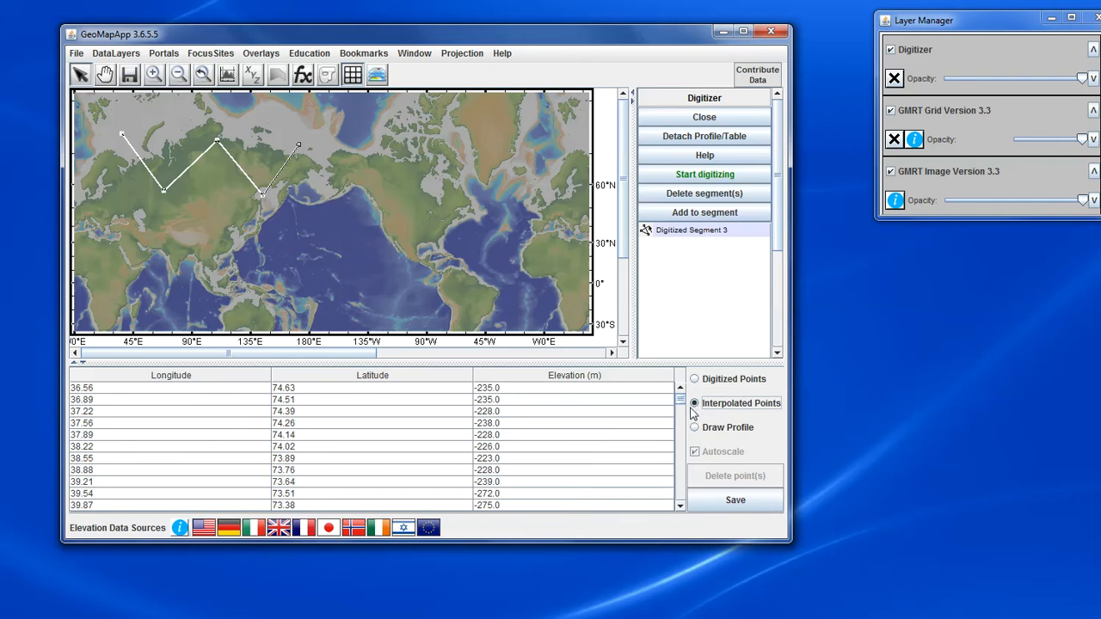
{"action": "left_click", "coordinate": [693, 427]}
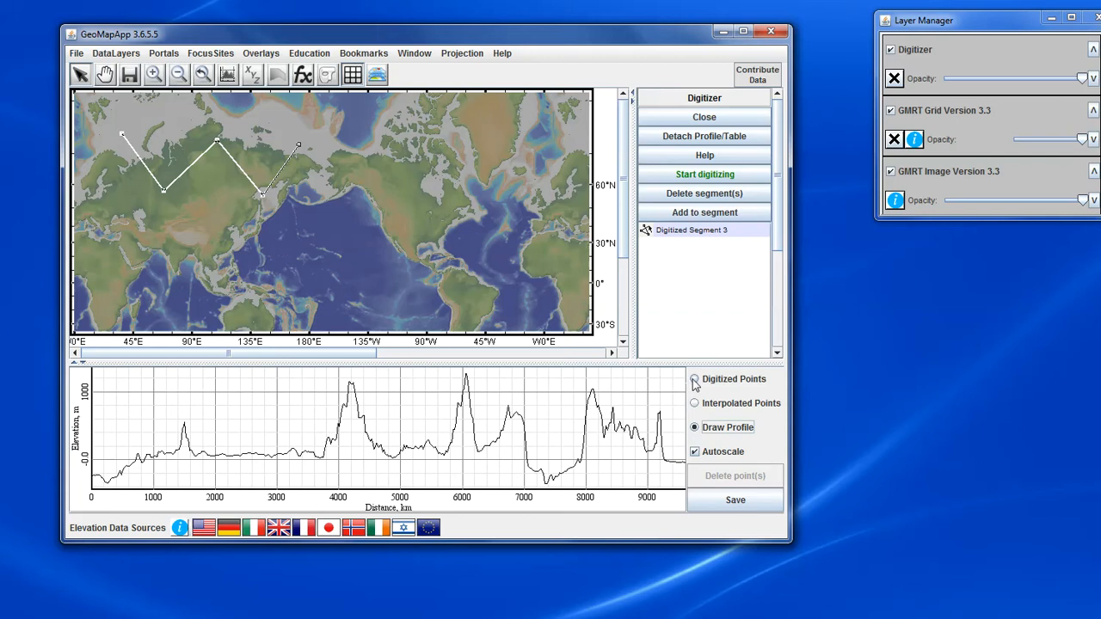
{"action": "left_click", "coordinate": [695, 380]}
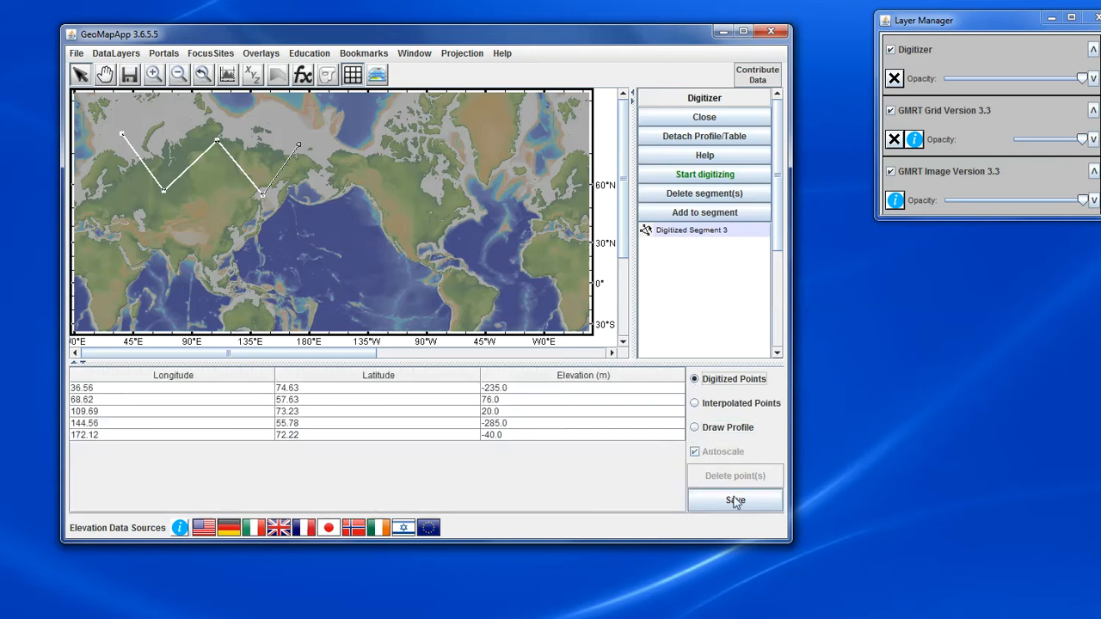
{"action": "left_click", "coordinate": [734, 500]}
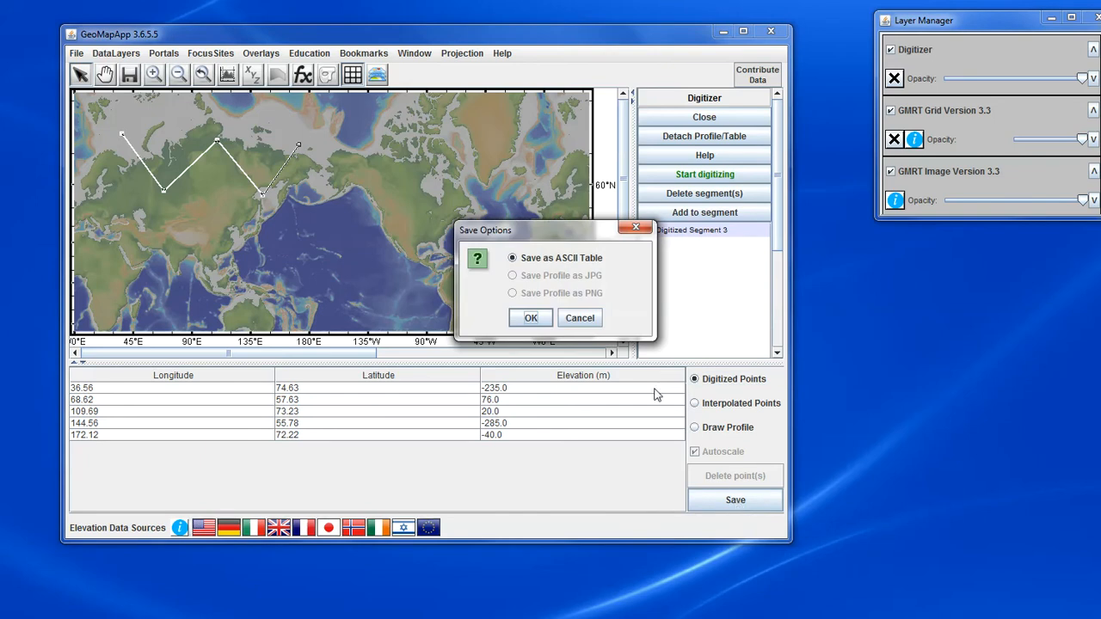
{"action": "mouse_move", "coordinate": [578, 268]}
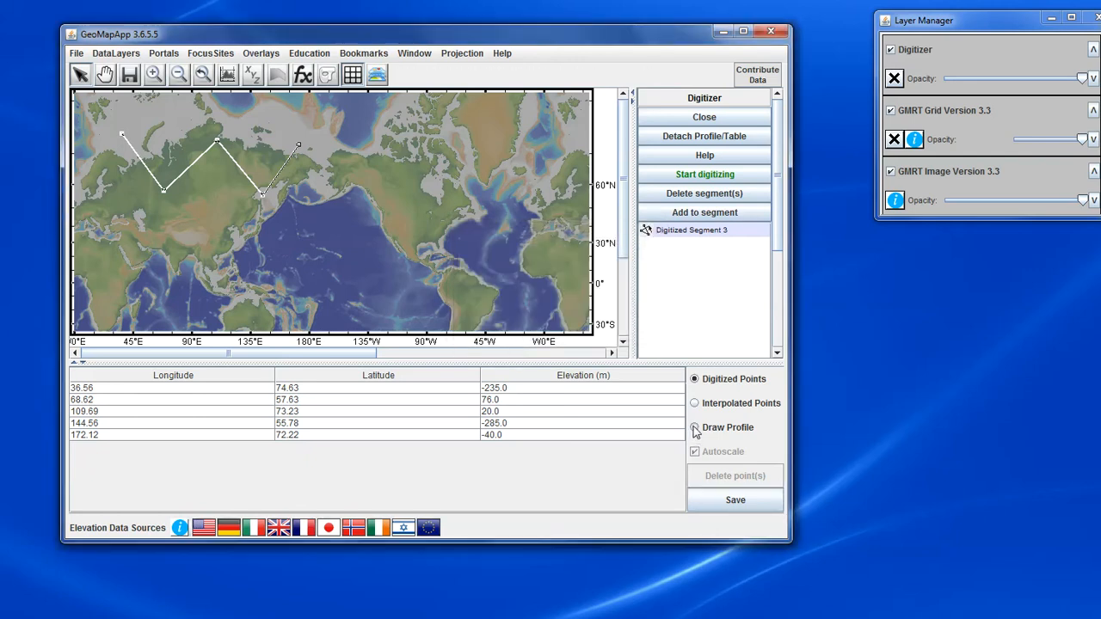
- Draw the segment's elevation profile, review the JPG/PNG save options, and dismiss them unsaved
{"action": "left_click", "coordinate": [695, 427]}
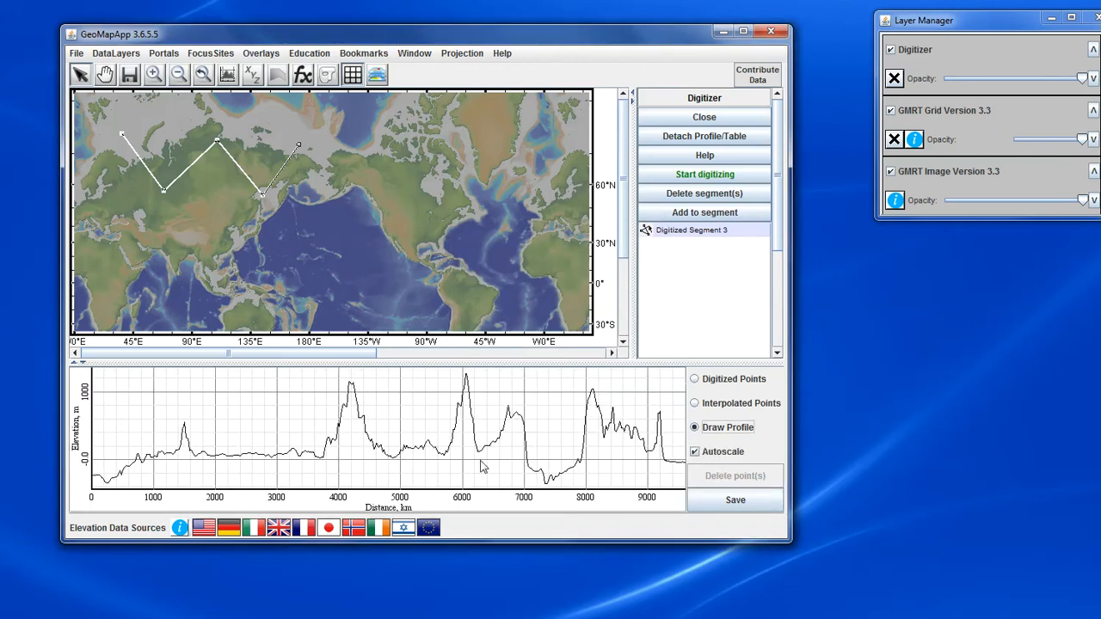
{"action": "left_click", "coordinate": [735, 499]}
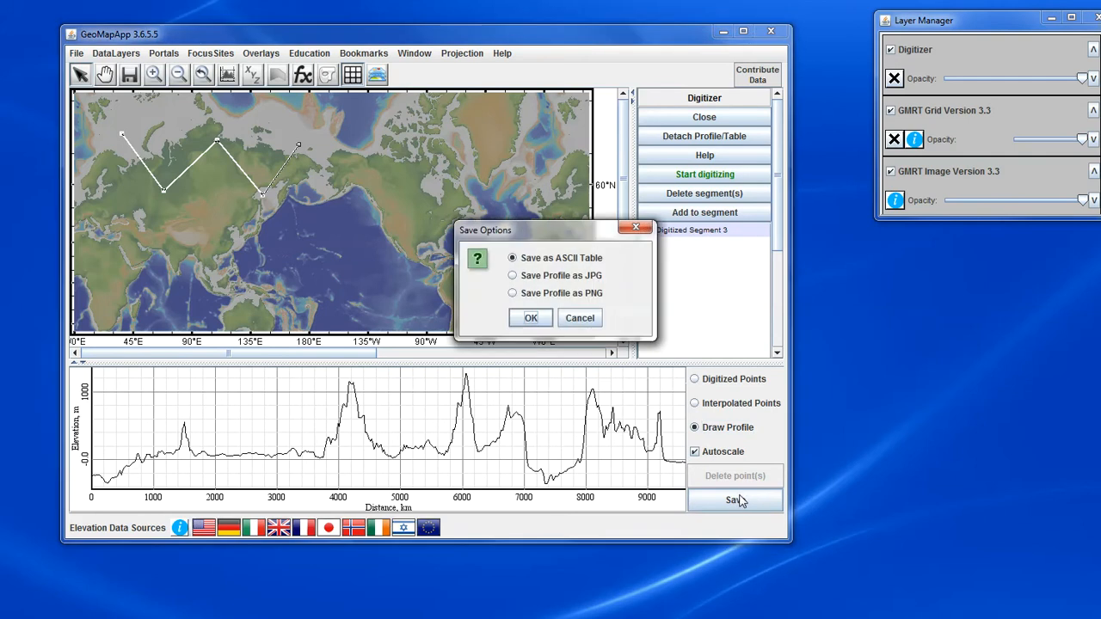
{"action": "mouse_move", "coordinate": [551, 290]}
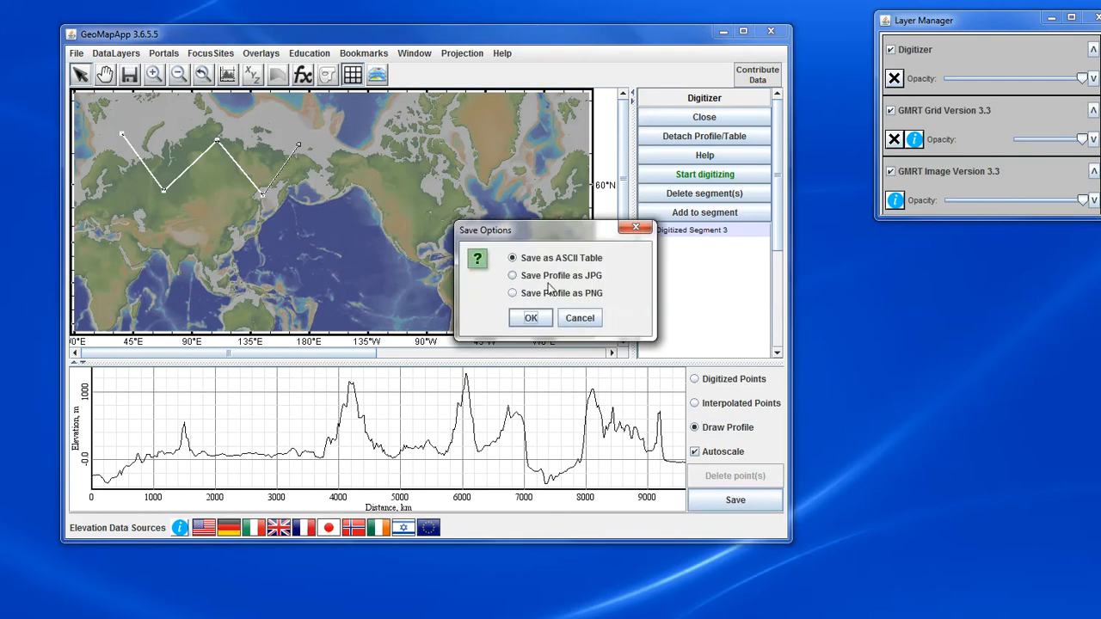
{"action": "mouse_move", "coordinate": [549, 307]}
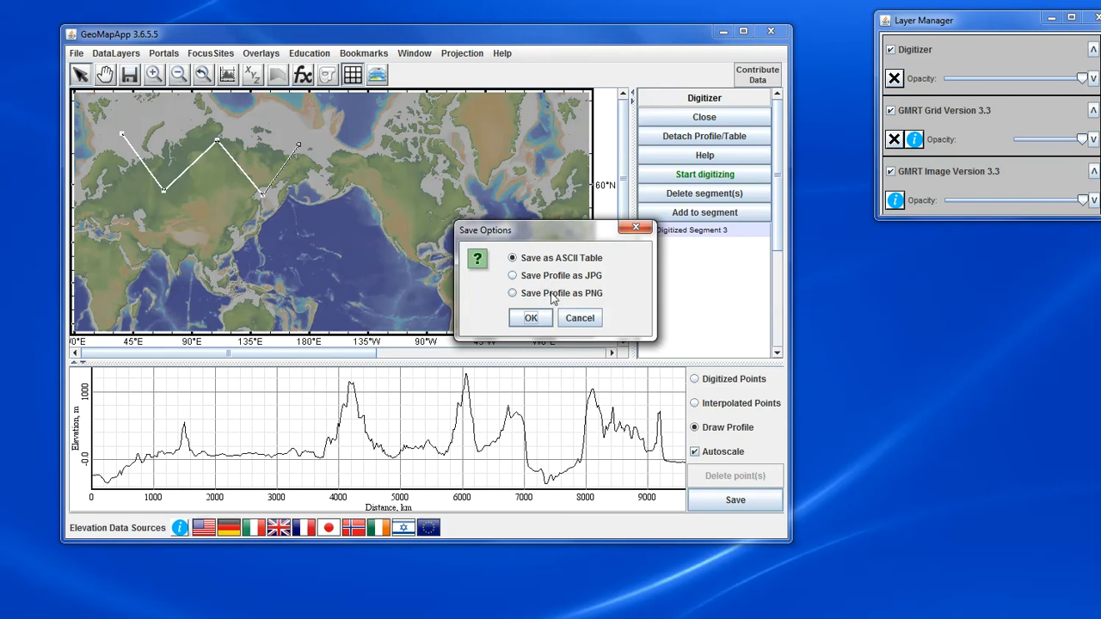
{"action": "left_click", "coordinate": [578, 317]}
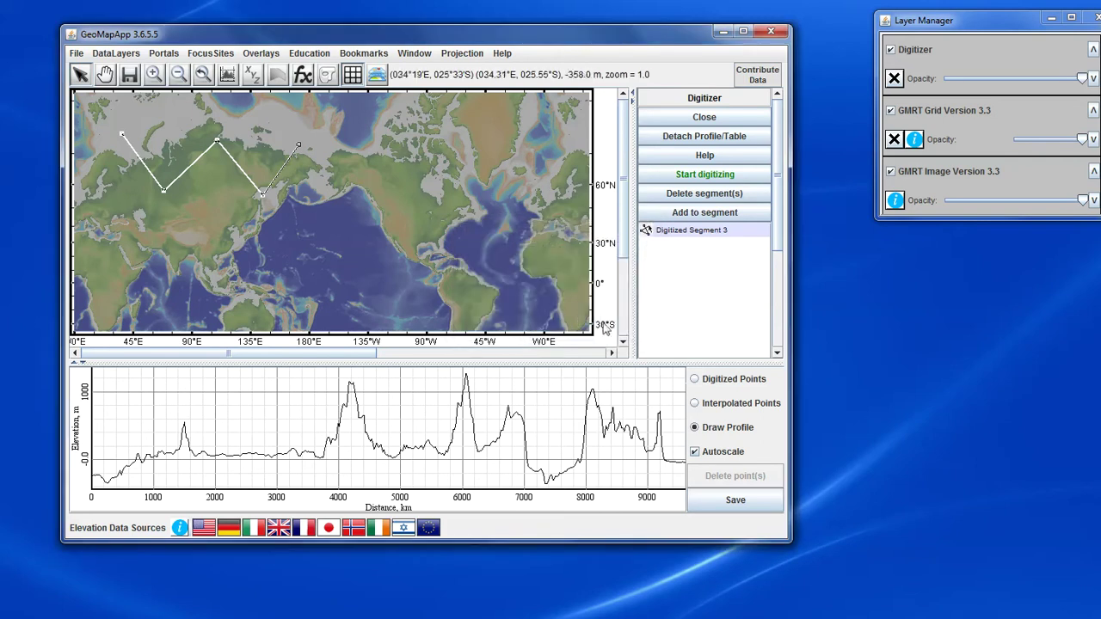
- Drag the segment's last vertex to the far north near 180° and redraw the elevation profile
{"action": "left_click", "coordinate": [695, 381]}
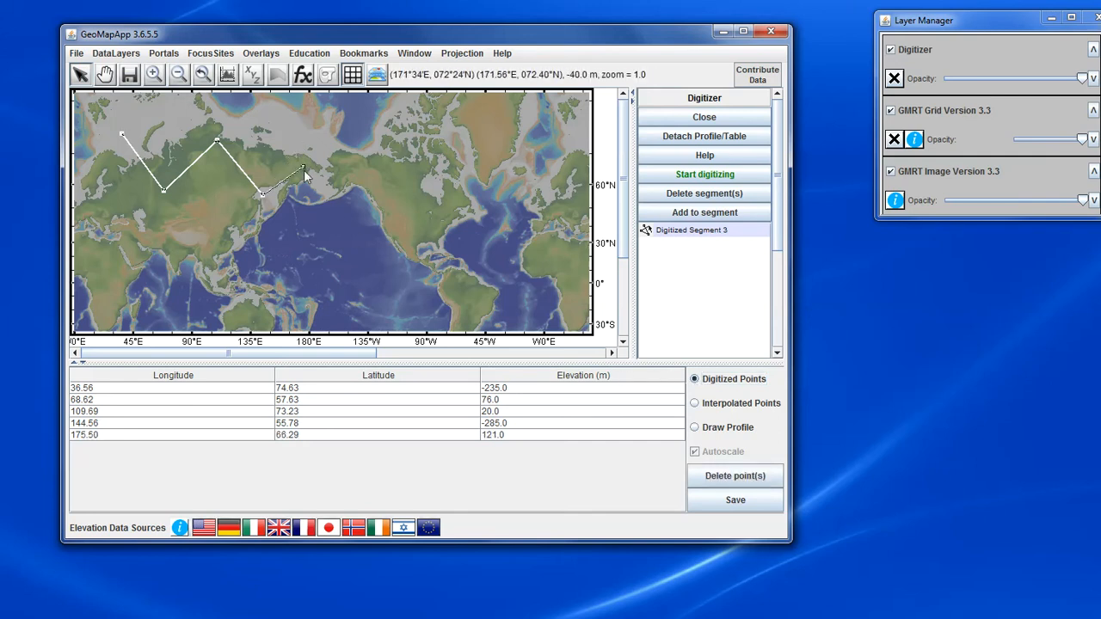
{"action": "left_click", "coordinate": [316, 176]}
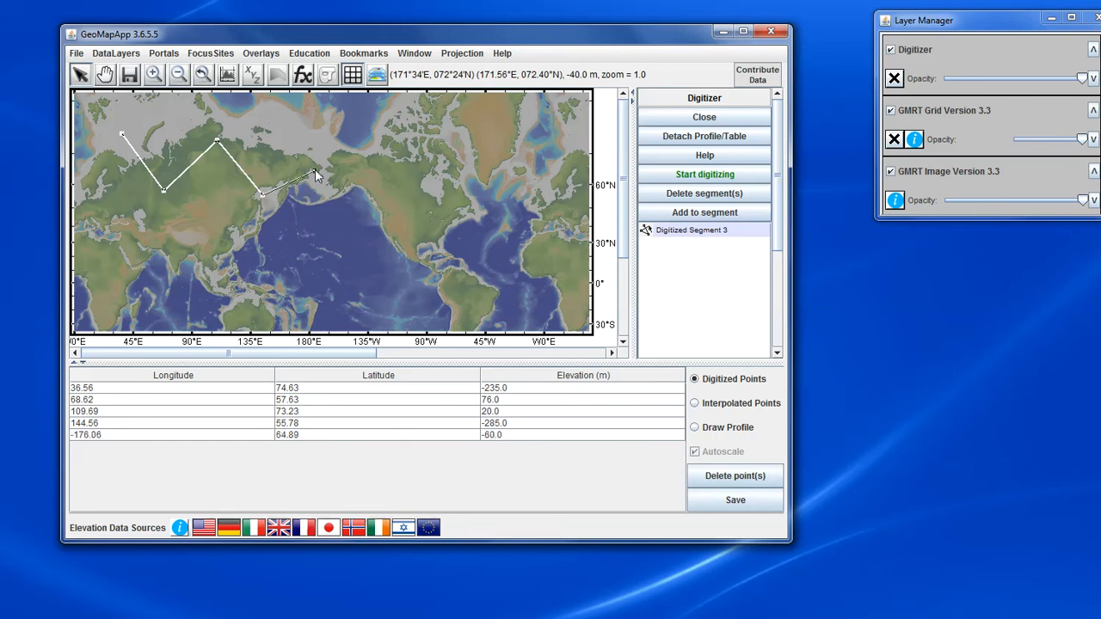
{"action": "left_click", "coordinate": [445, 203]}
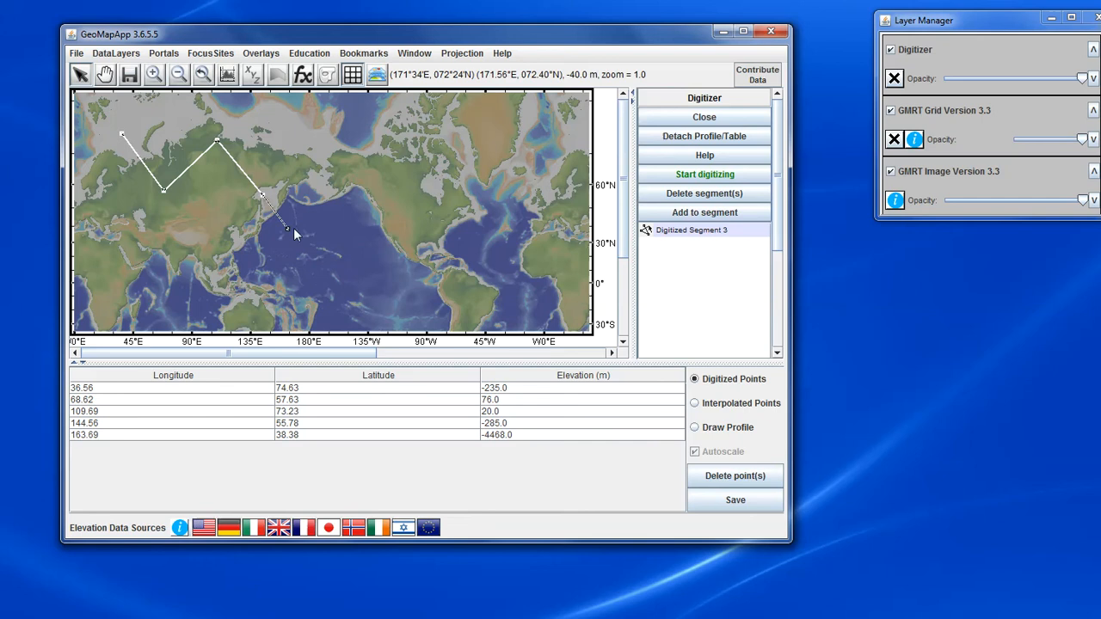
{"action": "left_click", "coordinate": [313, 163]}
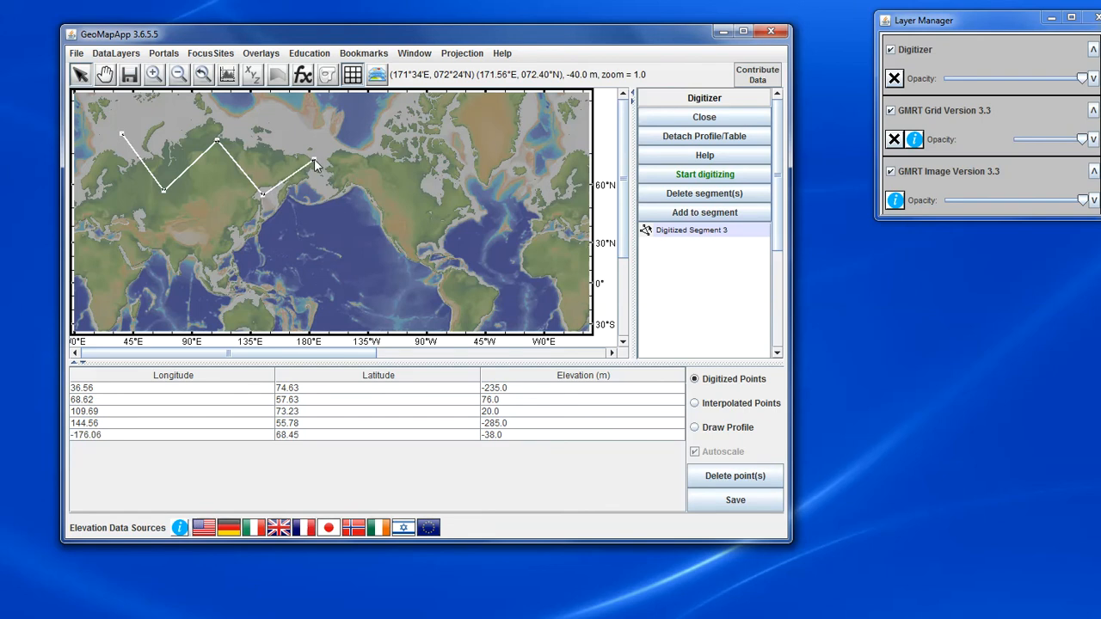
{"action": "left_click", "coordinate": [695, 427]}
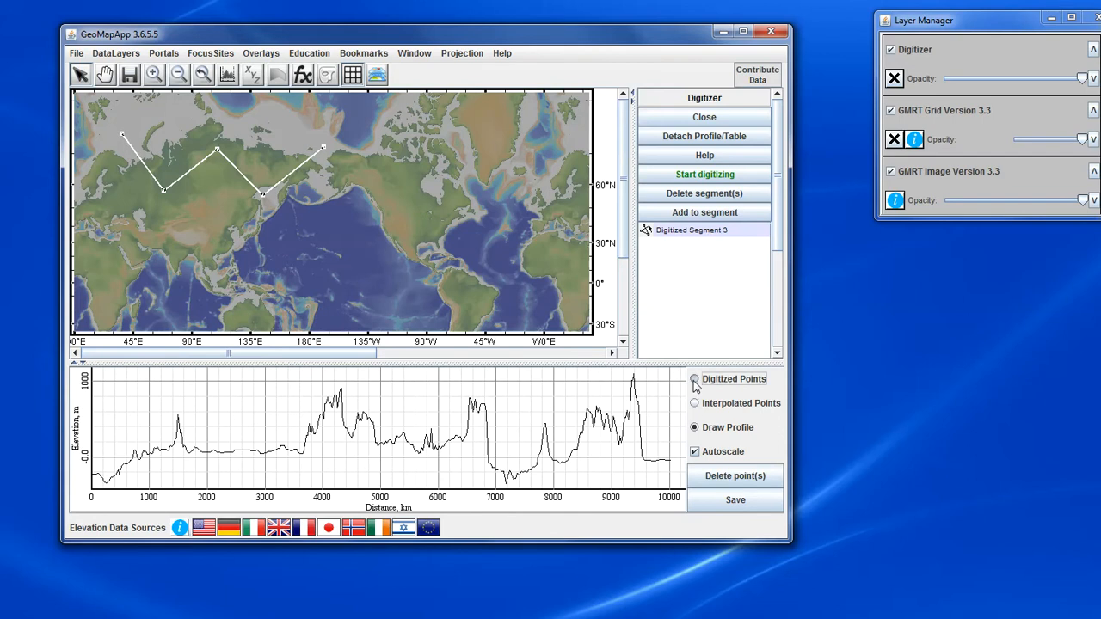
- Edit the last digitized point's latitude to -21.70 and refresh via the Interpolated Points view
{"action": "left_click", "coordinate": [695, 381]}
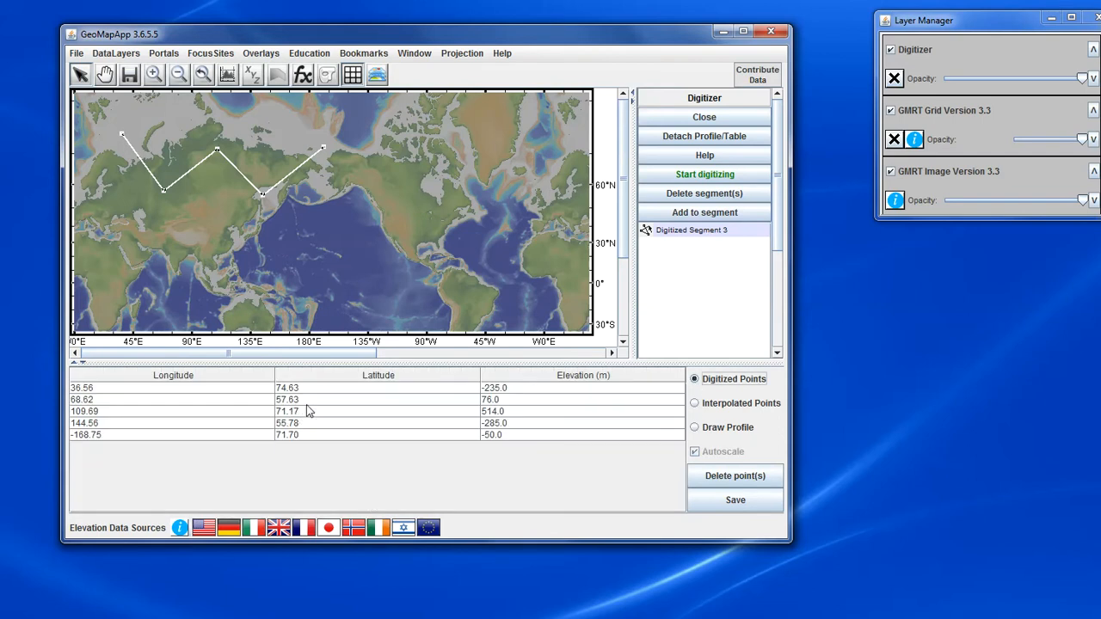
{"action": "mouse_move", "coordinate": [189, 405]}
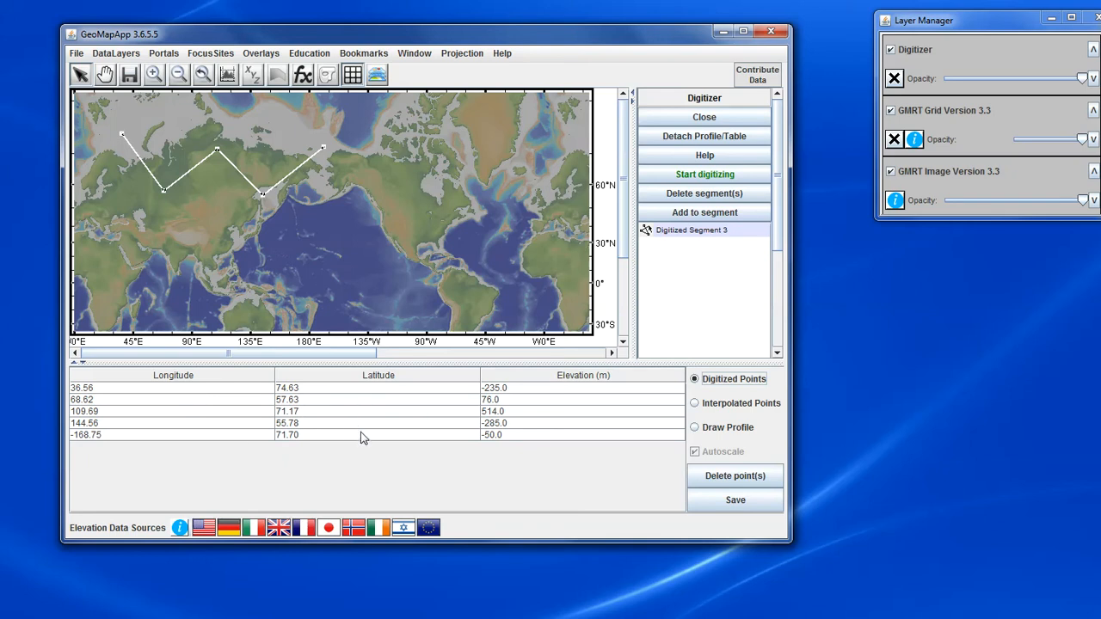
{"action": "mouse_move", "coordinate": [361, 422]}
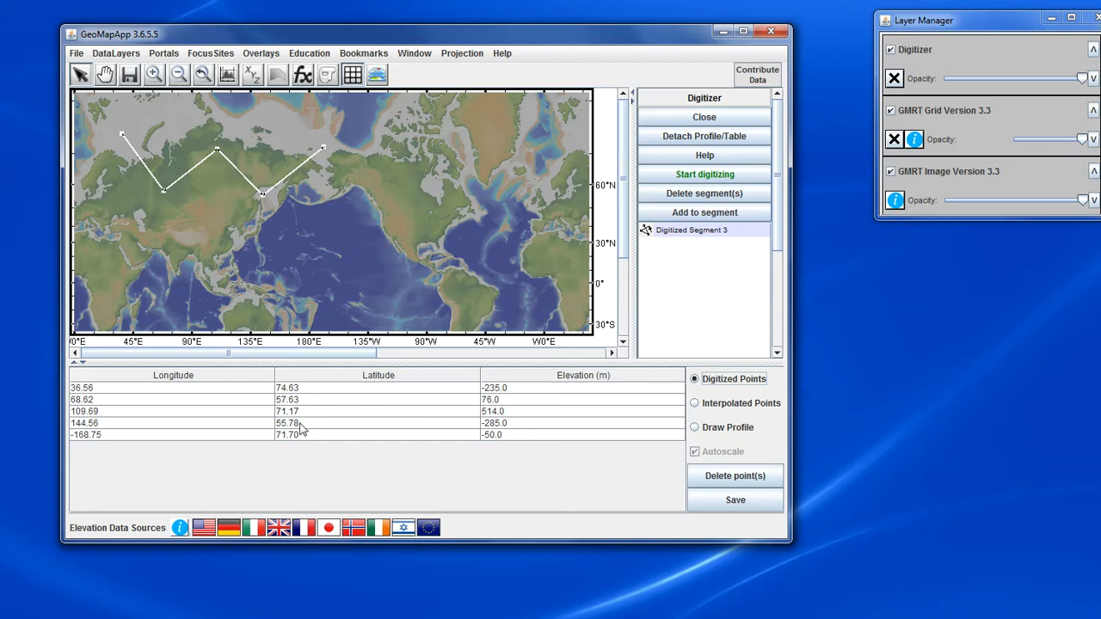
{"action": "mouse_move", "coordinate": [310, 441]}
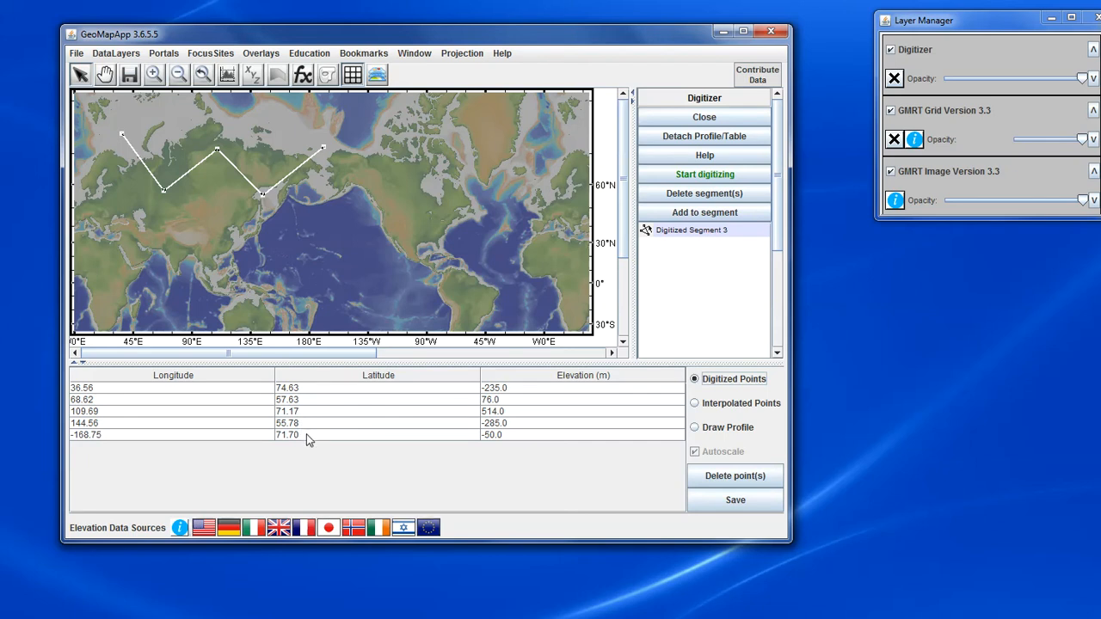
{"action": "left_click", "coordinate": [293, 434]}
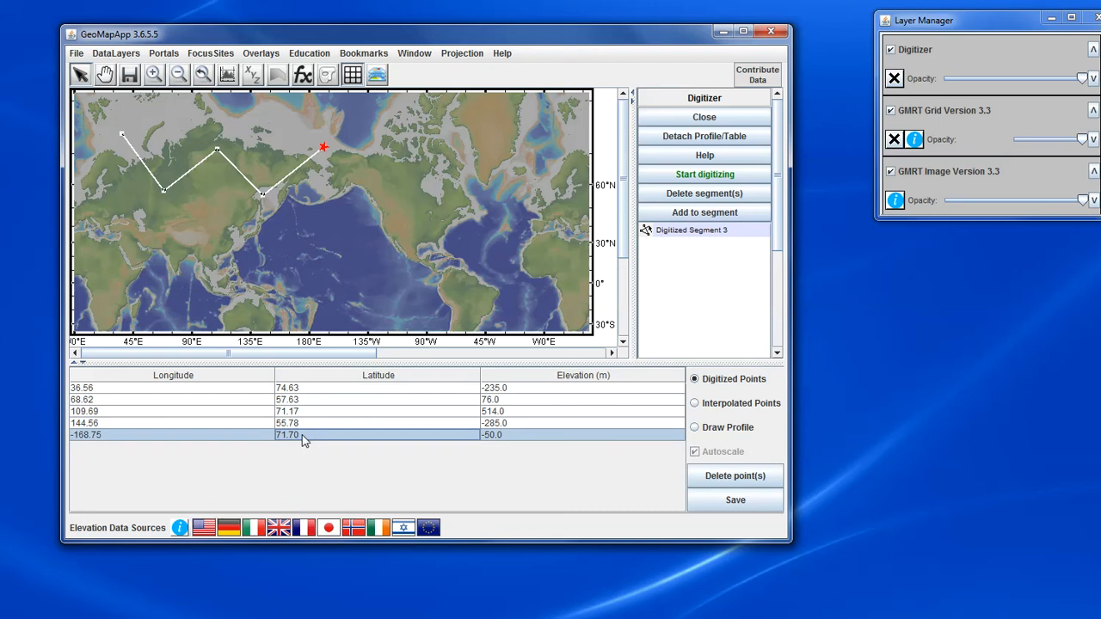
{"action": "mouse_move", "coordinate": [289, 441]}
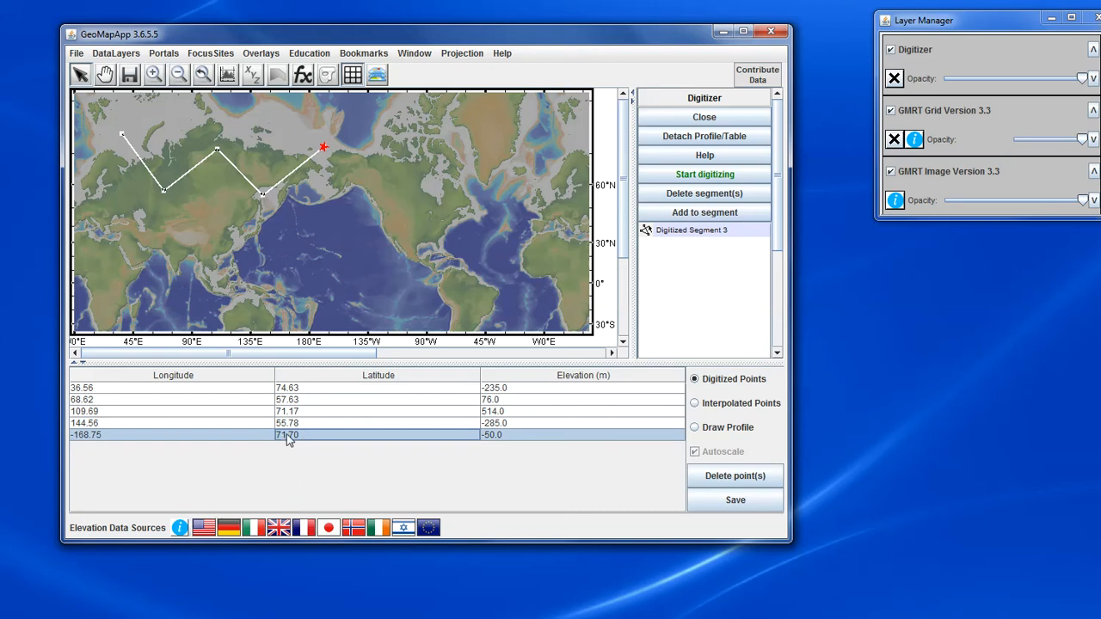
{"action": "mouse_move", "coordinate": [289, 441]}
{"action": "type", "text": "-21.7"}
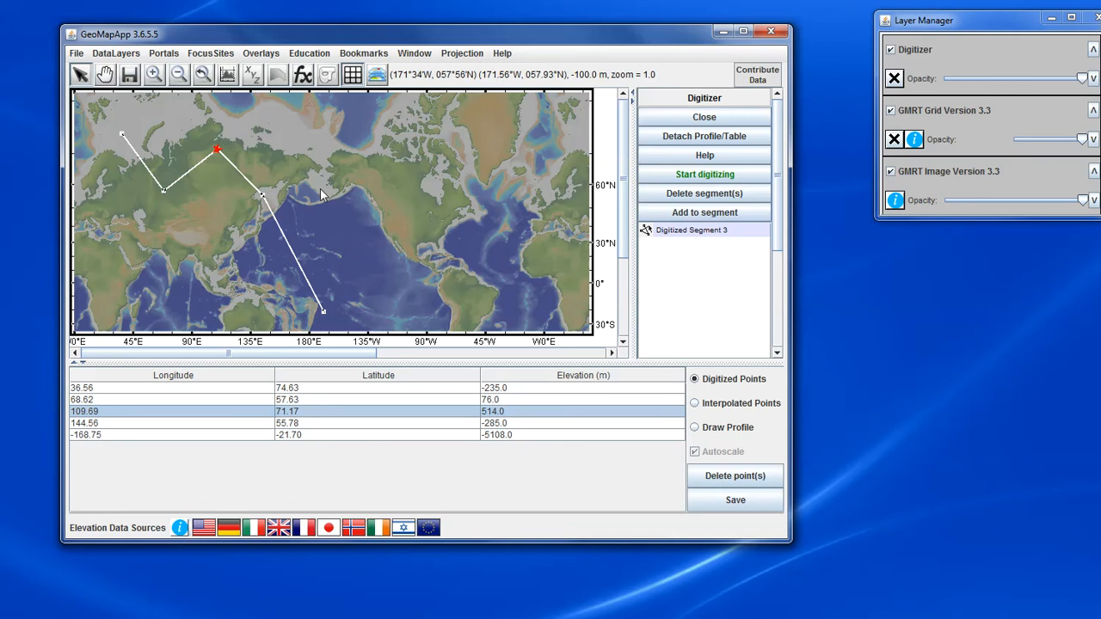
{"action": "mouse_move", "coordinate": [345, 318]}
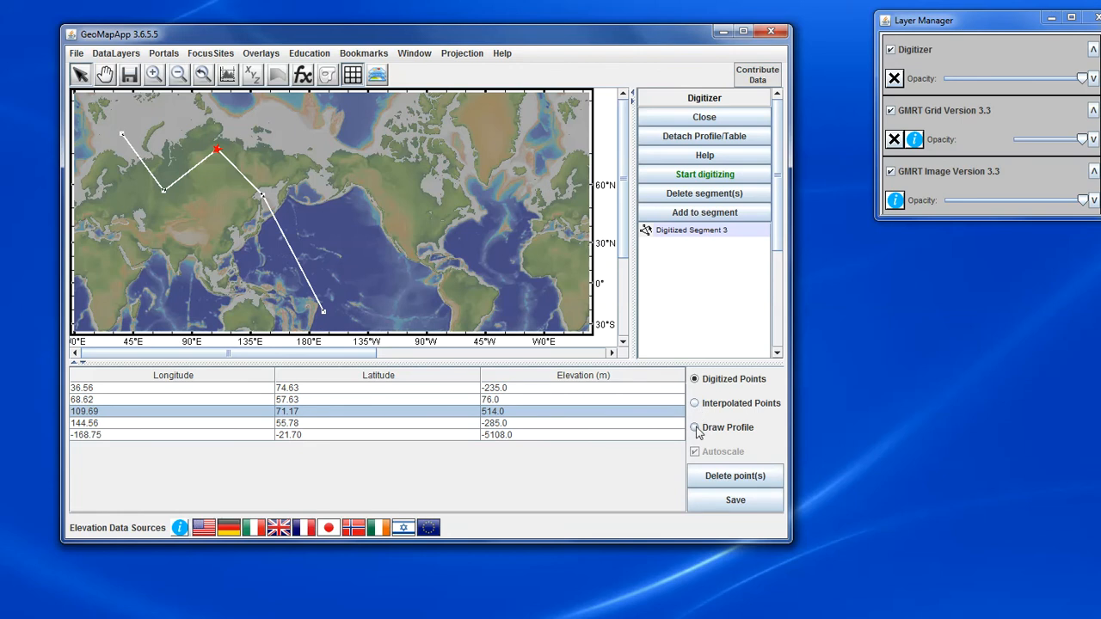
{"action": "left_click", "coordinate": [695, 402]}
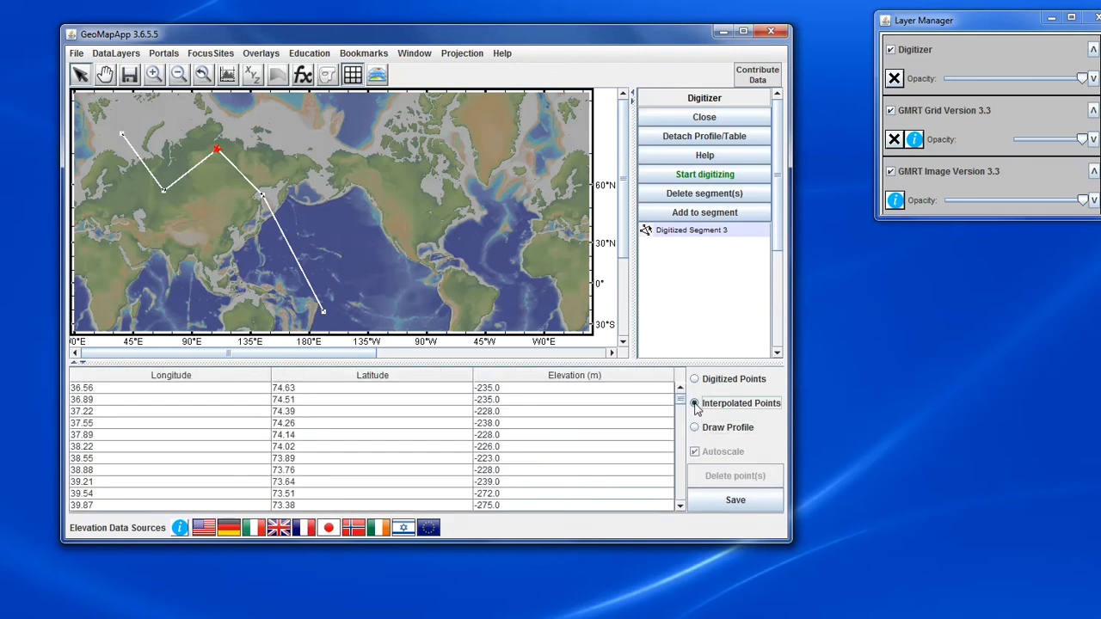
{"action": "left_click", "coordinate": [695, 379]}
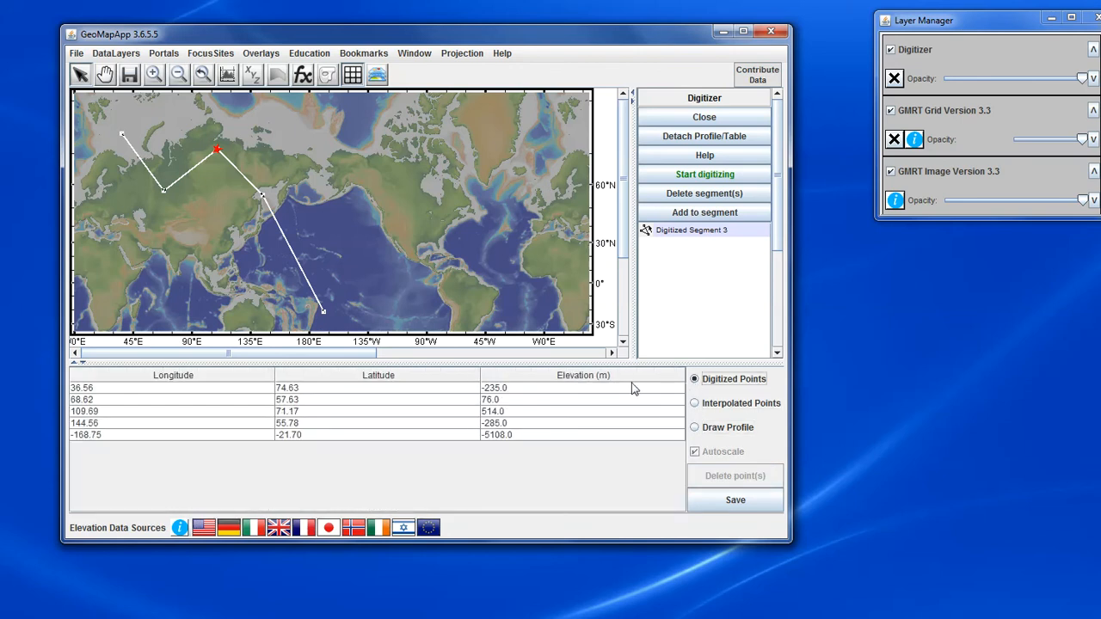
- Drag the 109.69 and 144.56 rows to new positions, reordering the segment's vertices
{"action": "left_click", "coordinate": [172, 411]}
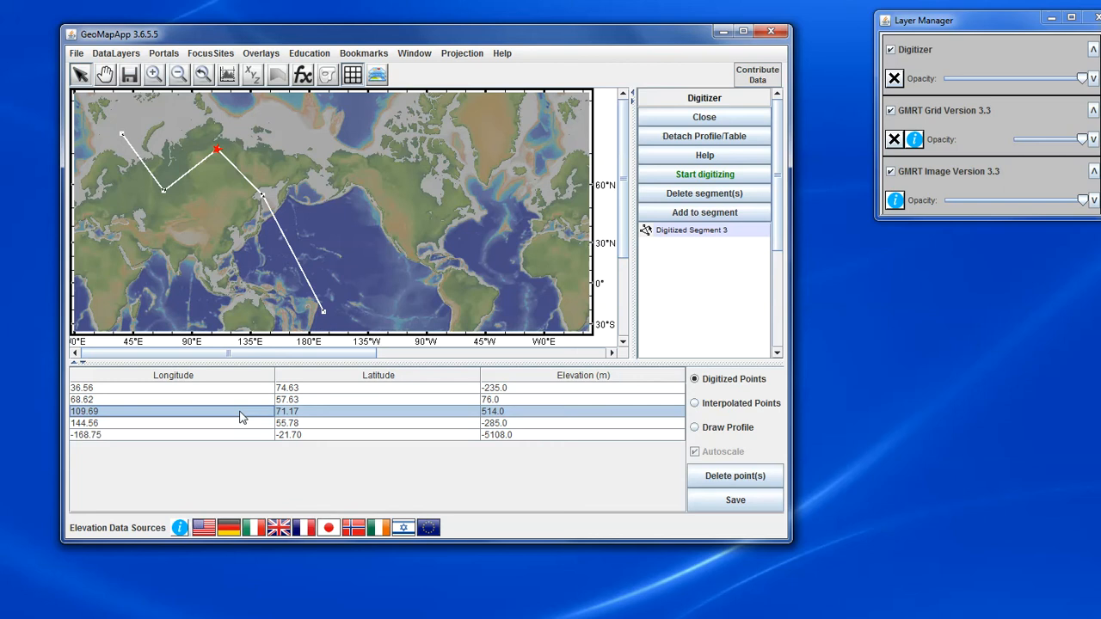
{"action": "mouse_move", "coordinate": [237, 423]}
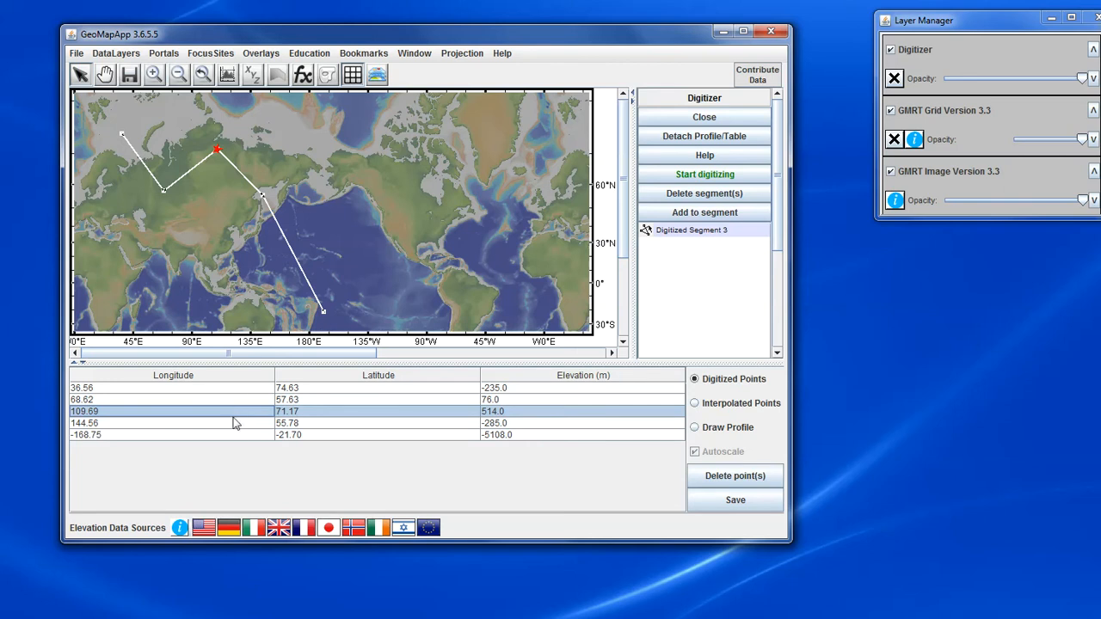
{"action": "mouse_move", "coordinate": [237, 439]}
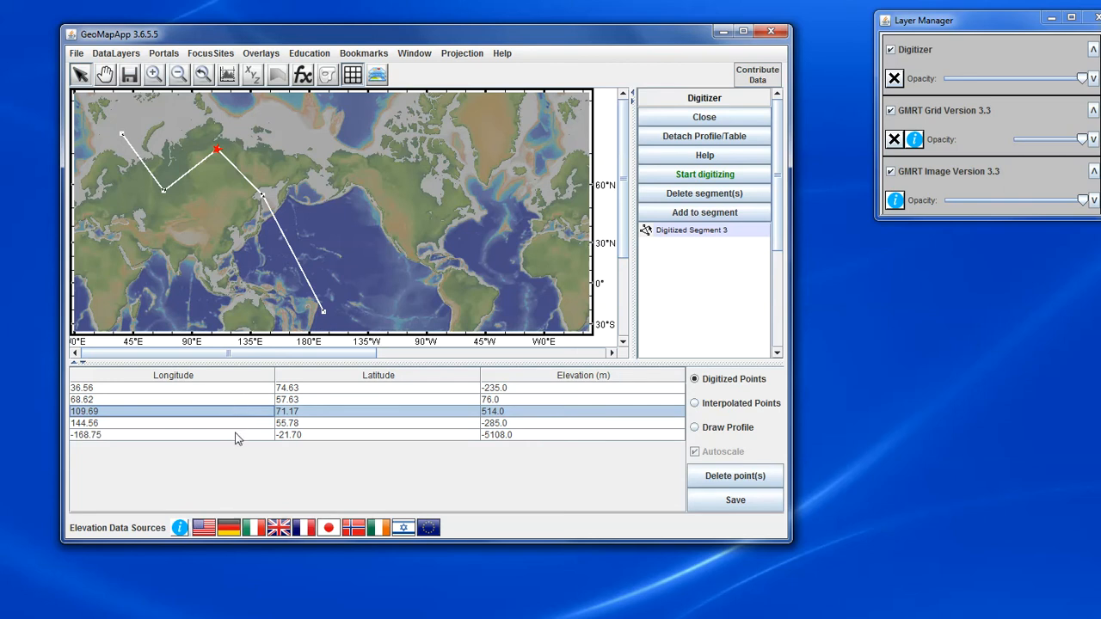
{"action": "mouse_move", "coordinate": [234, 392]}
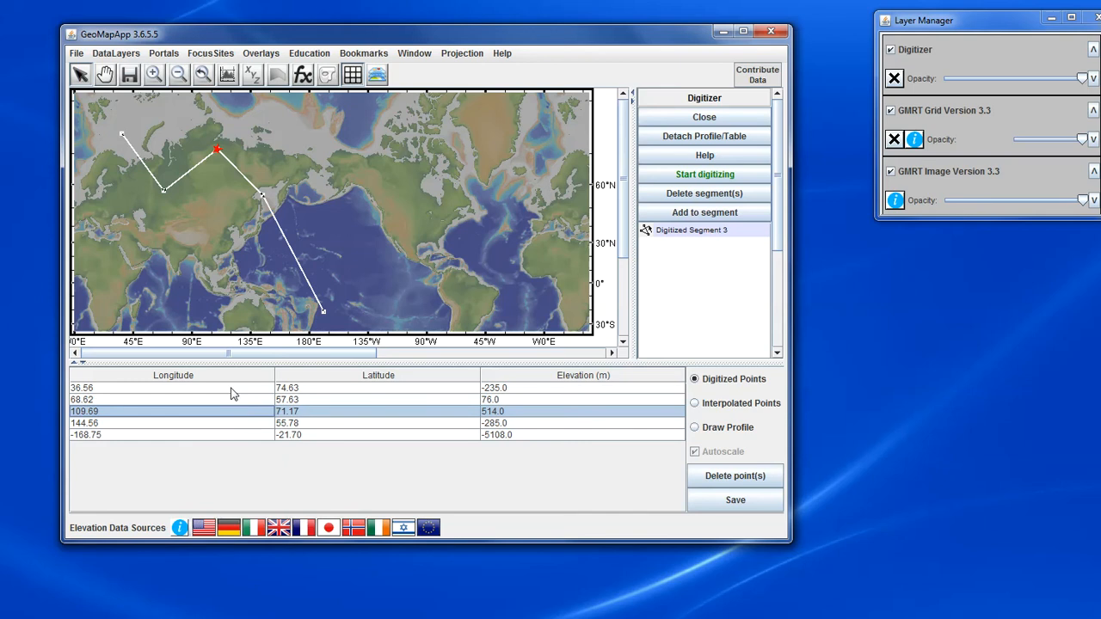
{"action": "mouse_move", "coordinate": [215, 396]}
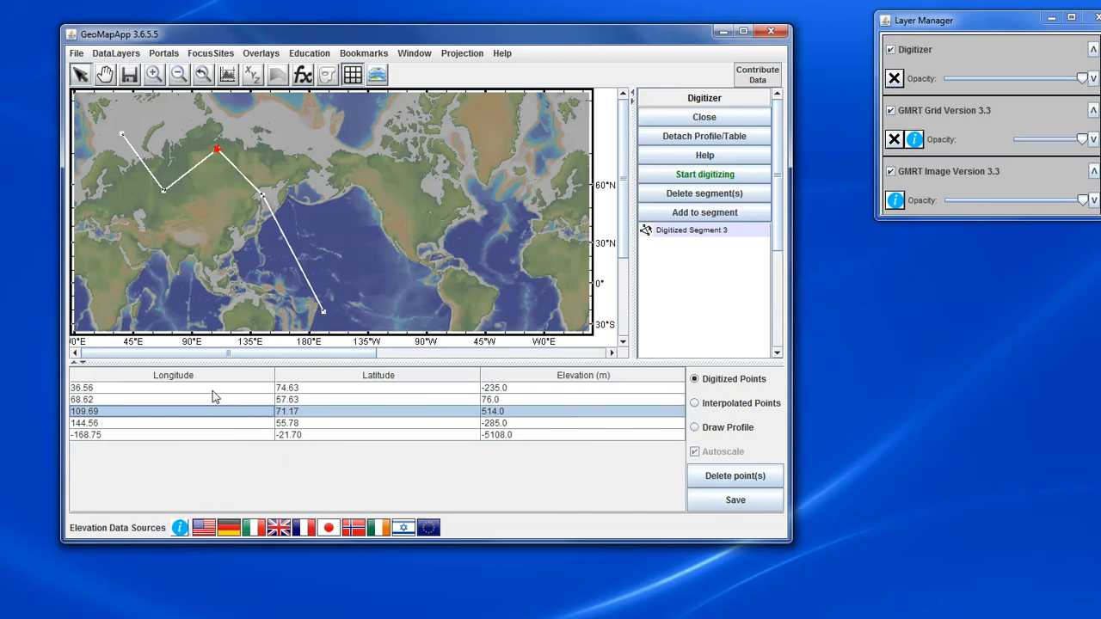
{"action": "left_click", "coordinate": [193, 399]}
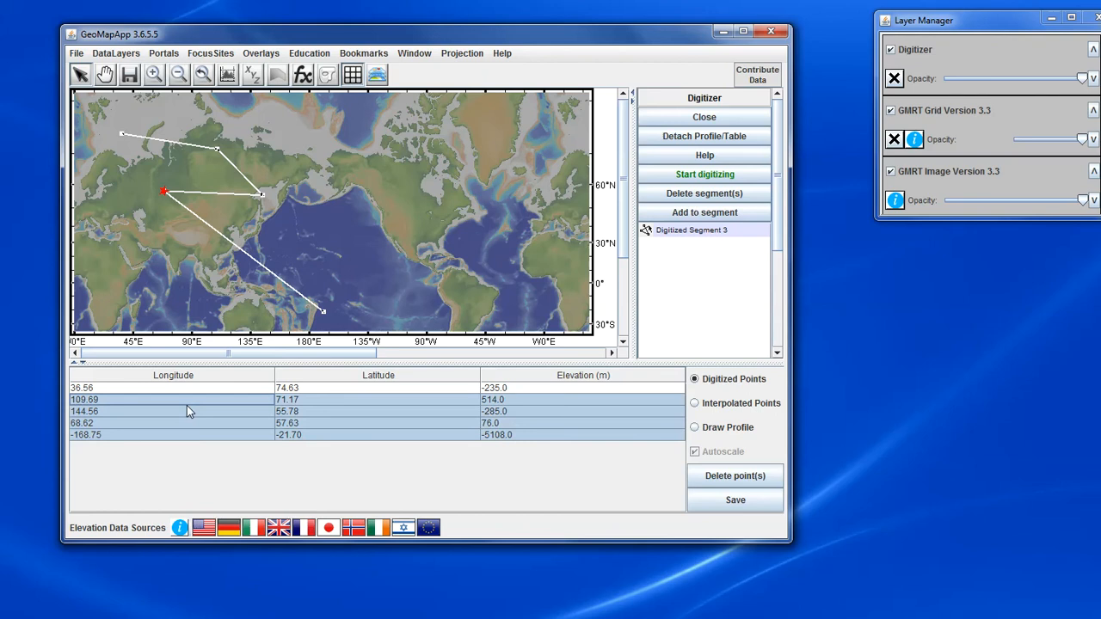
{"action": "left_click", "coordinate": [173, 400]}
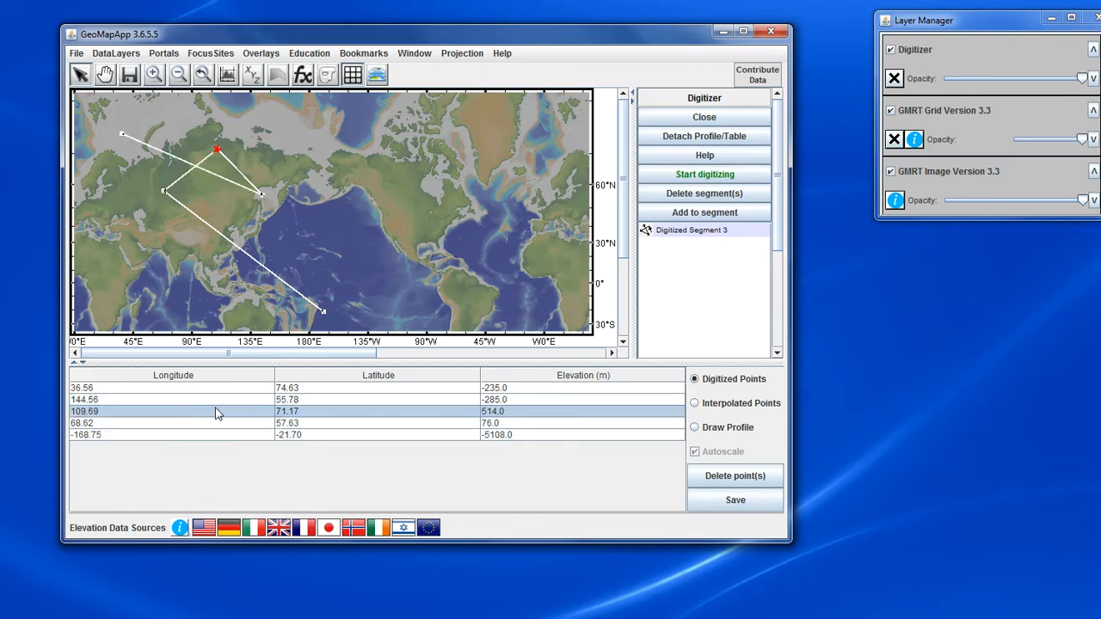
{"action": "mouse_move", "coordinate": [158, 193]}
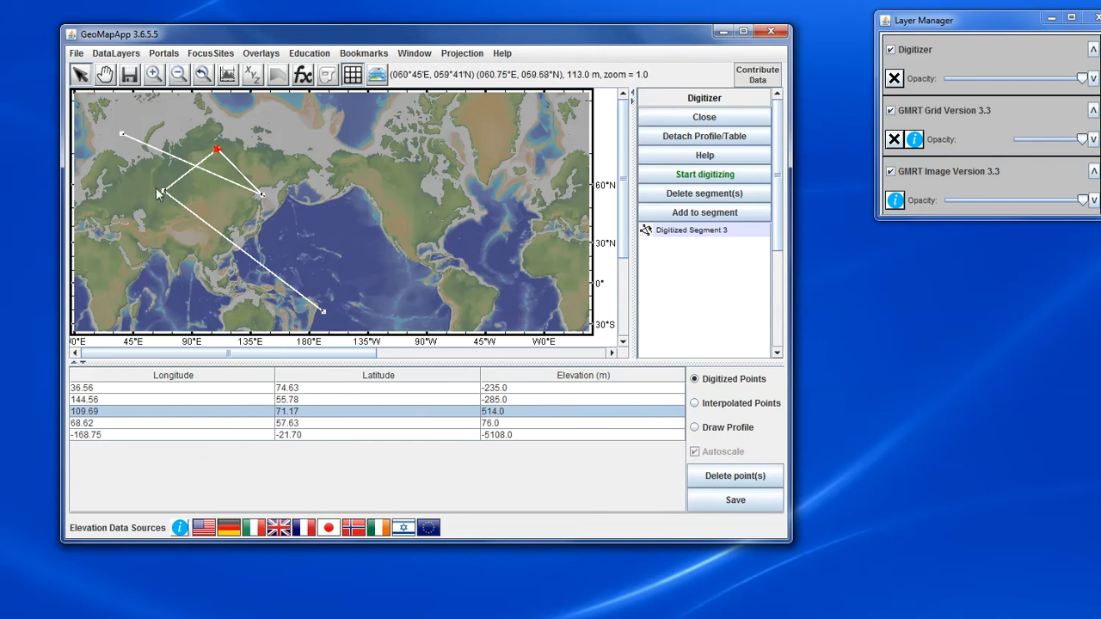
{"action": "mouse_move", "coordinate": [343, 309]}
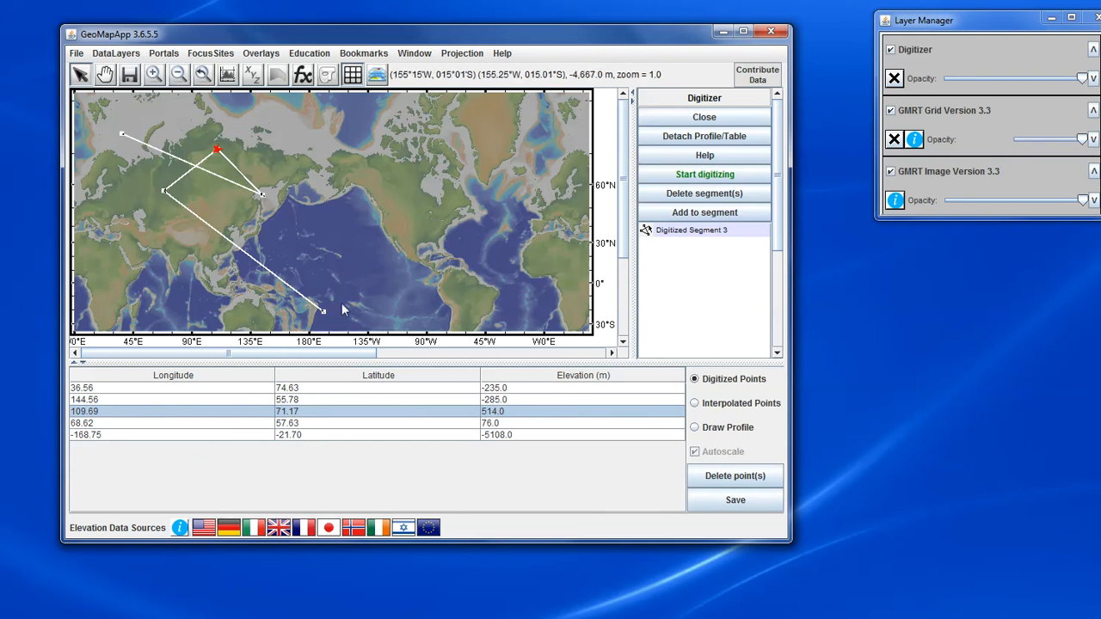
{"action": "mouse_move", "coordinate": [338, 438]}
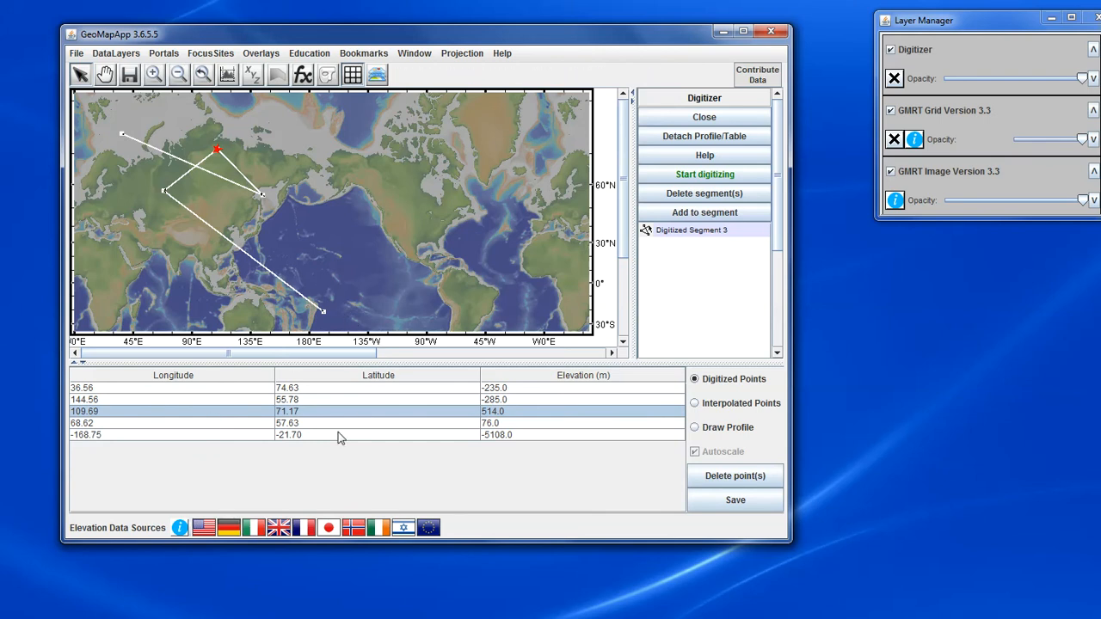
{"action": "mouse_move", "coordinate": [362, 433]}
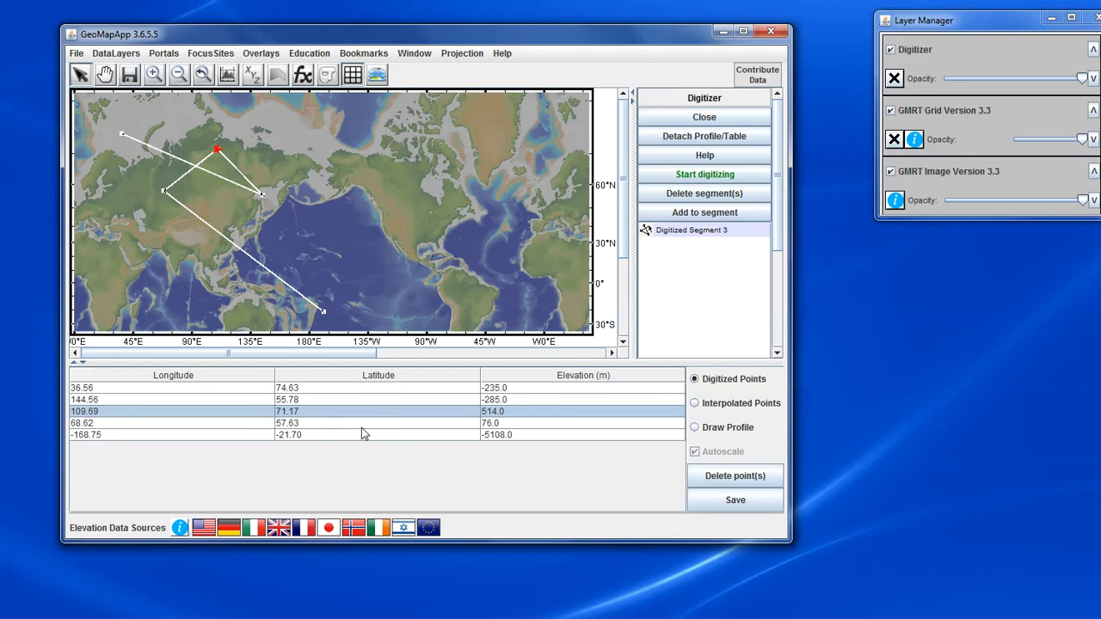
- Bring up the save options, draw the reordered line's elevation profile, and cancel without saving
{"action": "left_click", "coordinate": [735, 499]}
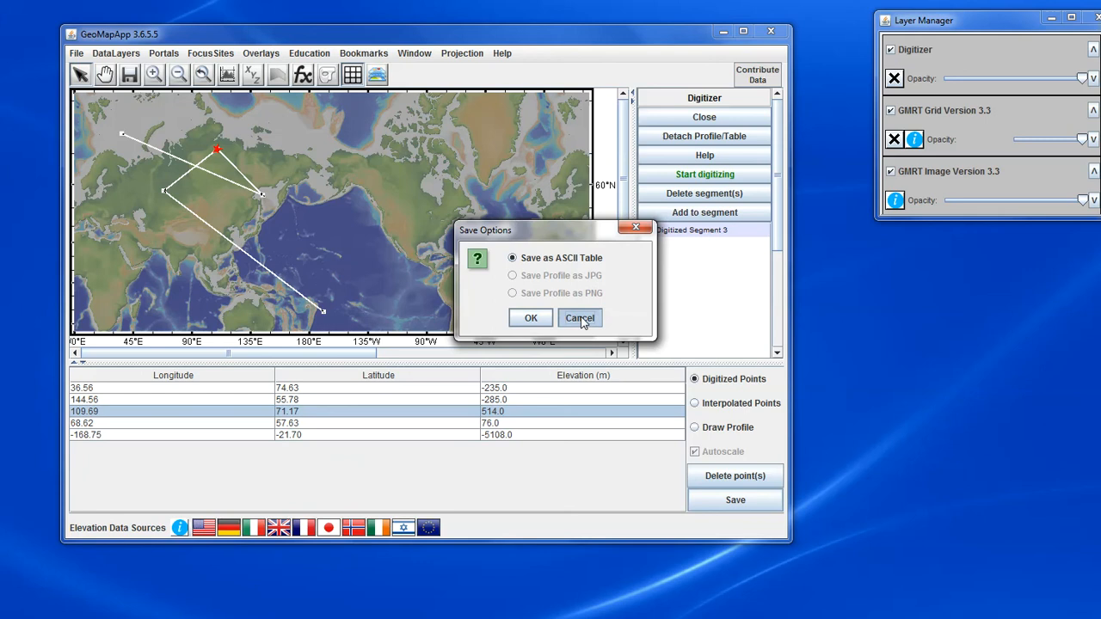
{"action": "left_click", "coordinate": [696, 427]}
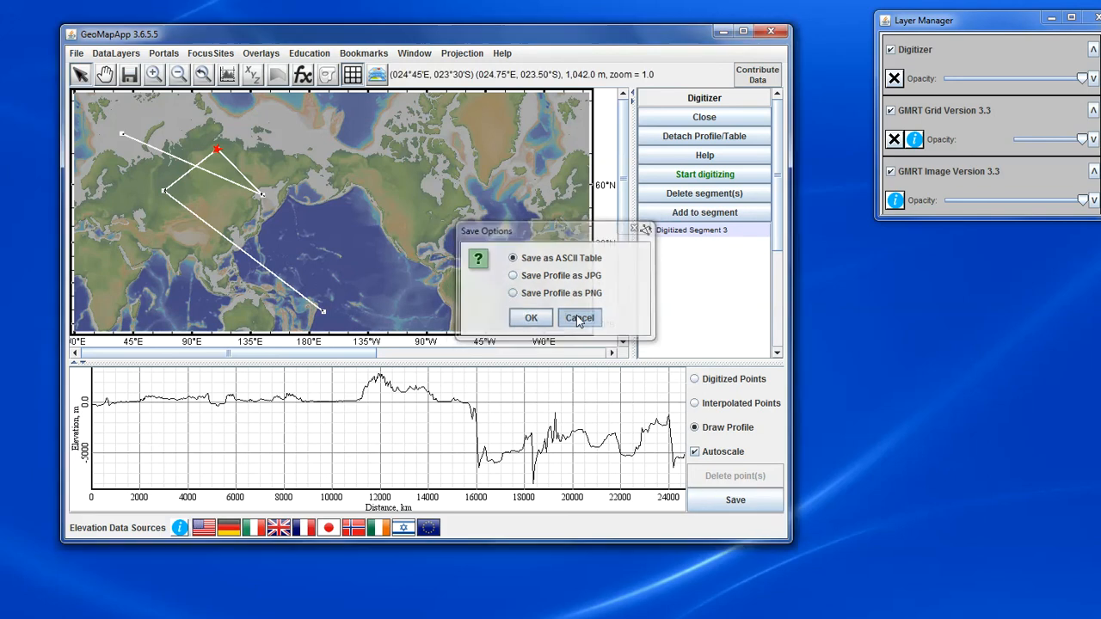
{"action": "left_click", "coordinate": [578, 317]}
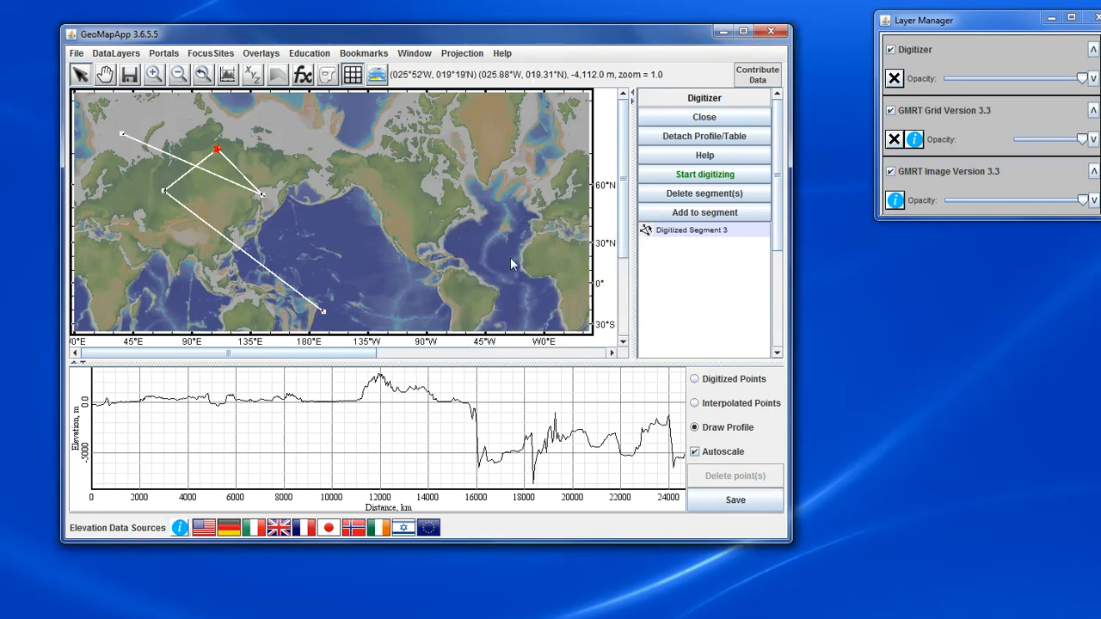
{"action": "mouse_move", "coordinate": [447, 263]}
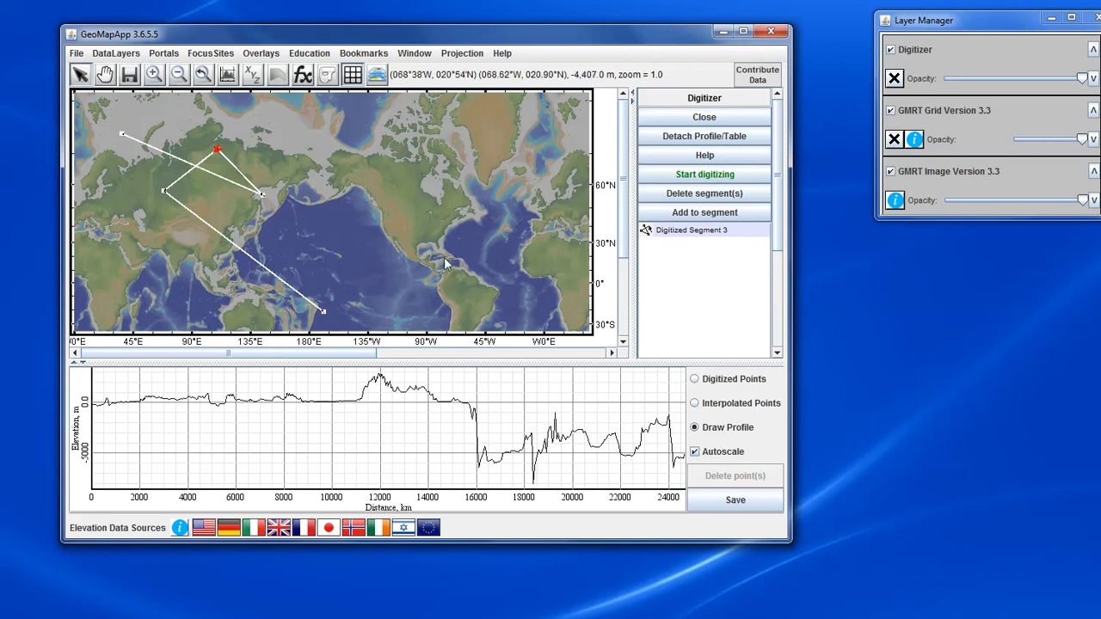
{"action": "mouse_move", "coordinate": [437, 289]}
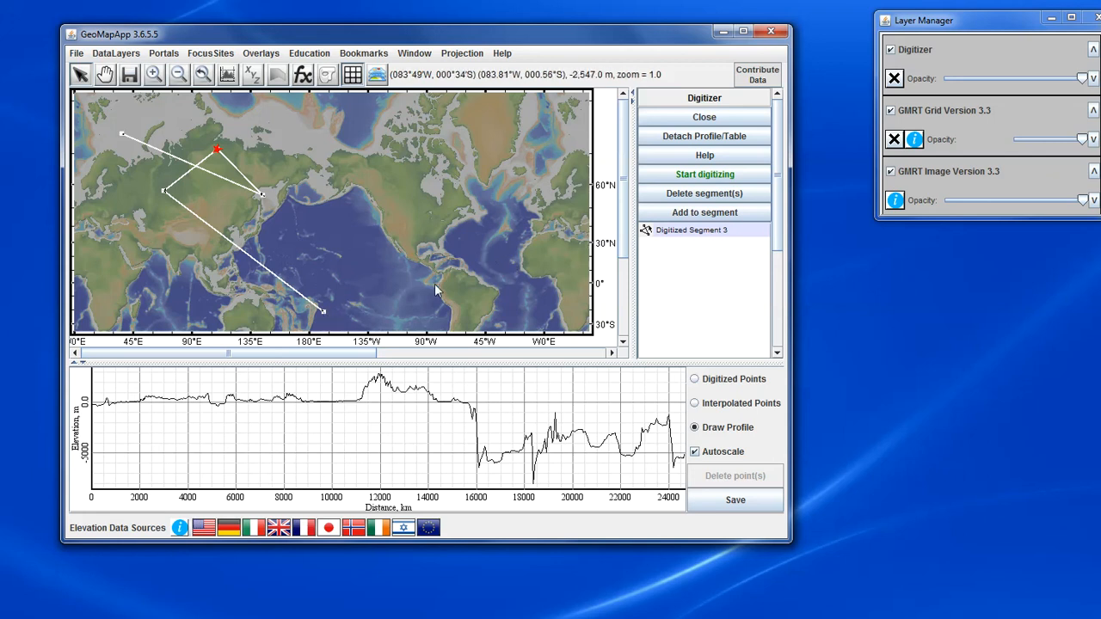
{"action": "mouse_move", "coordinate": [704, 214]}
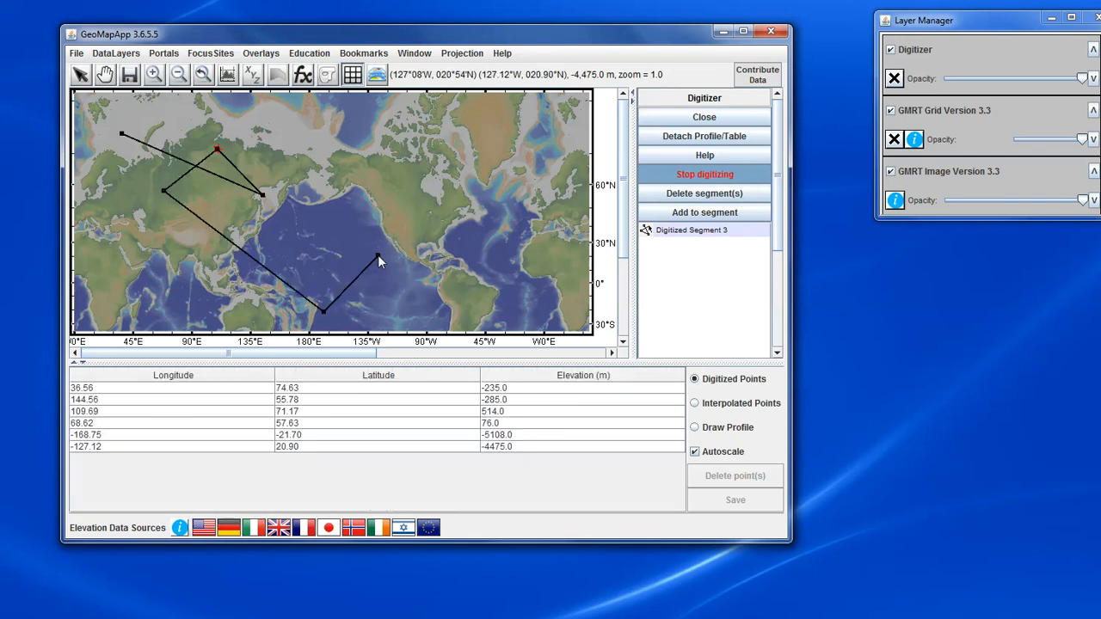
- Digitize new vertices across the United States and northern Canada, extending the line to nine points
{"action": "left_click", "coordinate": [441, 239]}
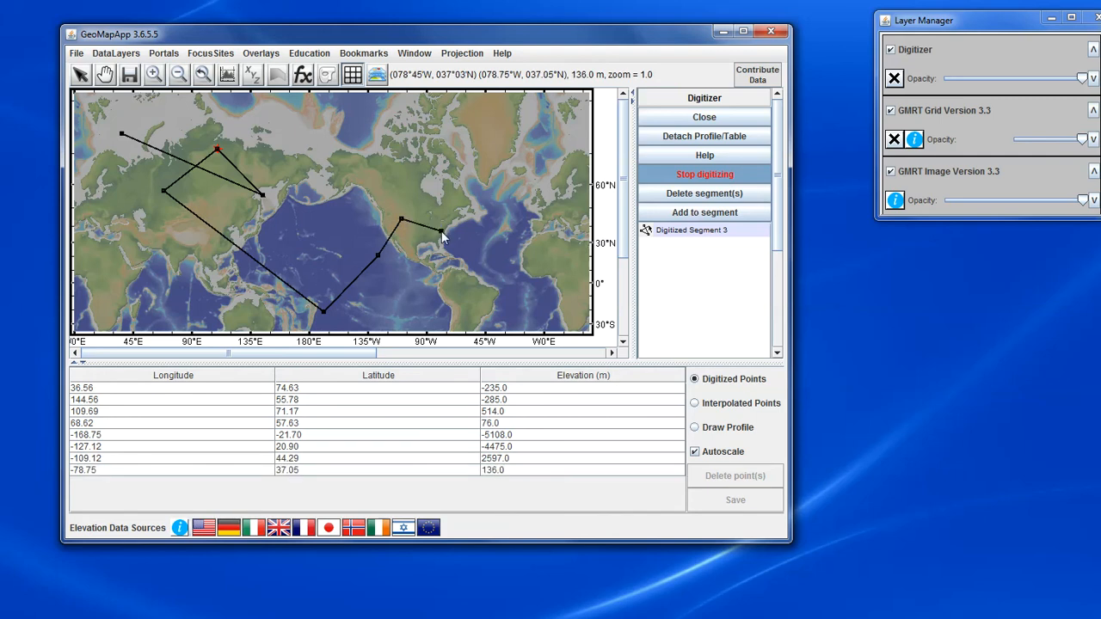
{"action": "left_click", "coordinate": [444, 182]}
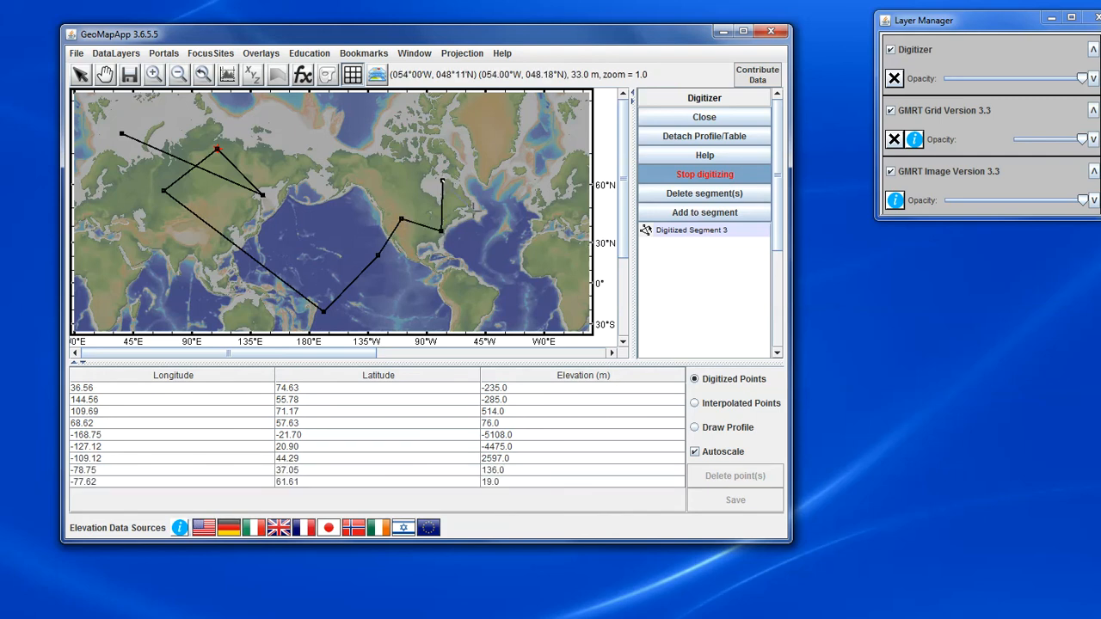
{"action": "left_click", "coordinate": [704, 174]}
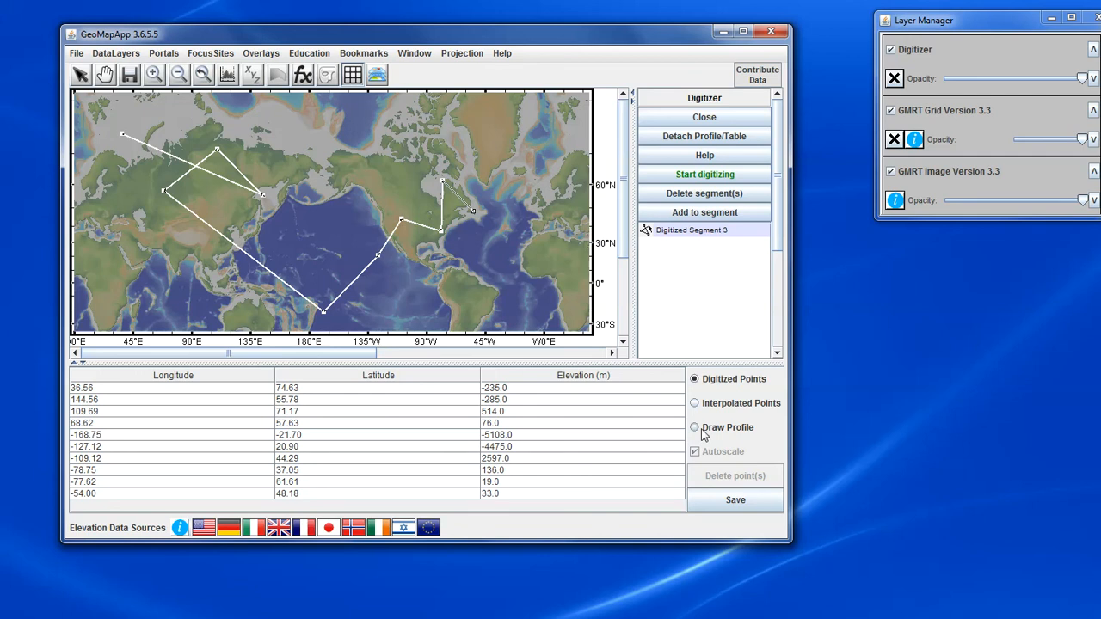
- Draw the elevation profile of the nine-point line spanning about 40,000 km
{"action": "left_click", "coordinate": [695, 426]}
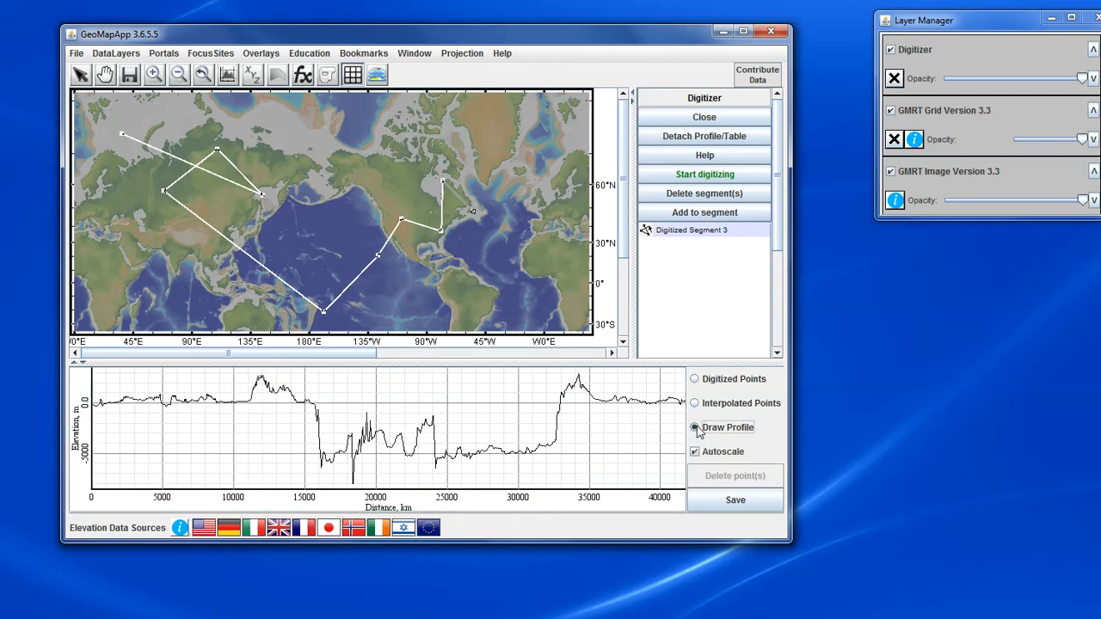
{"action": "mouse_move", "coordinate": [565, 248]}
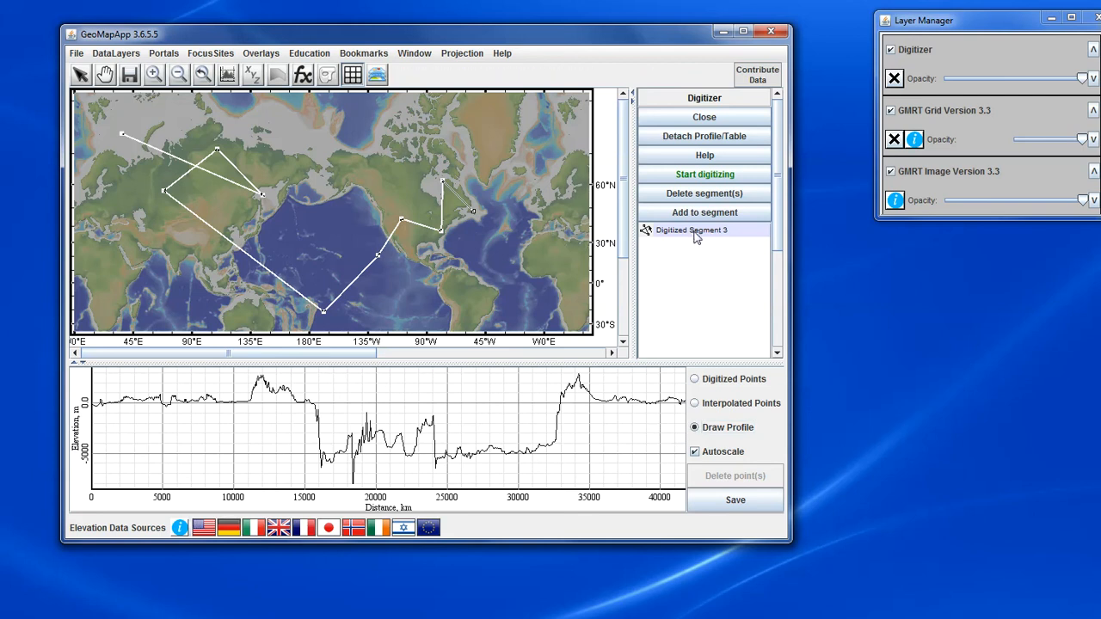
{"action": "mouse_move", "coordinate": [678, 241]}
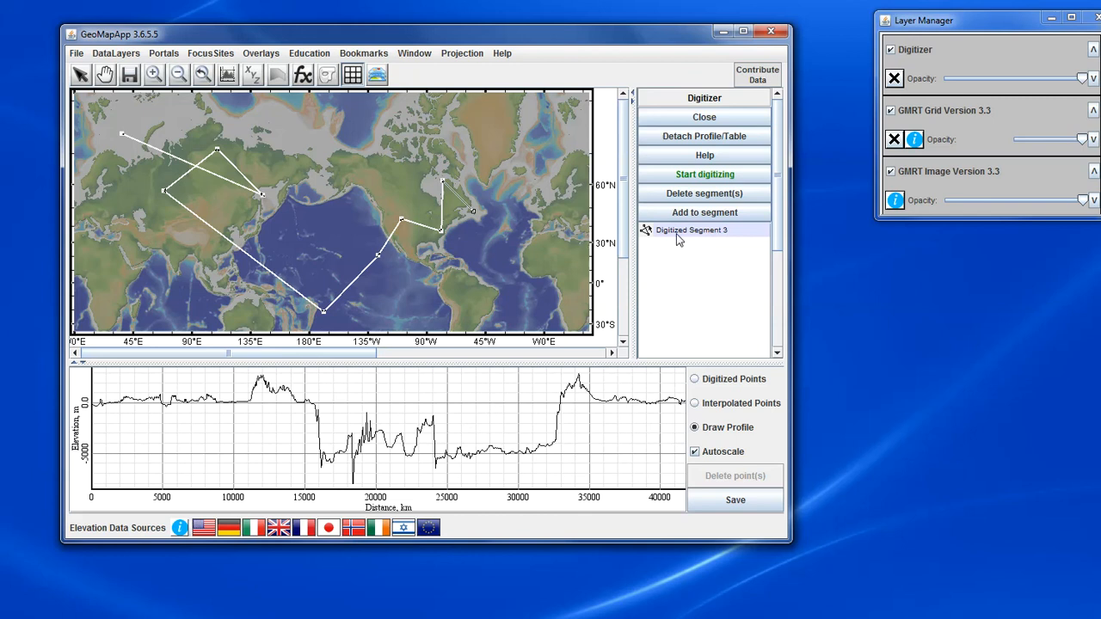
{"action": "mouse_move", "coordinate": [704, 193]}
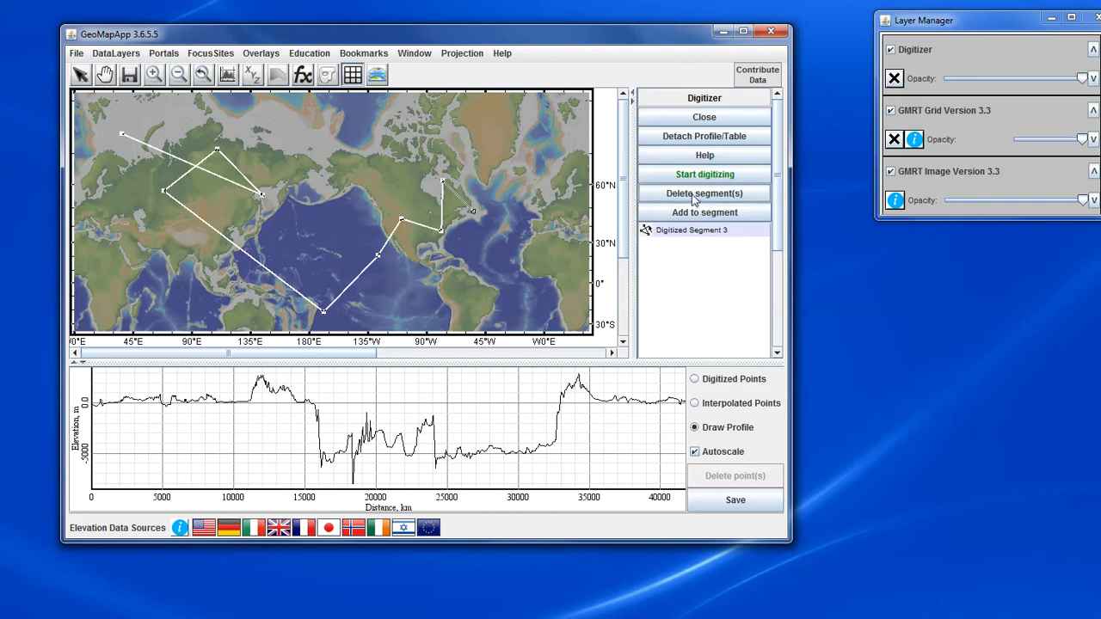
- Delete Digitized Segment 3 and confirm, leaving an empty segment list and blank profile
{"action": "left_click", "coordinate": [704, 193]}
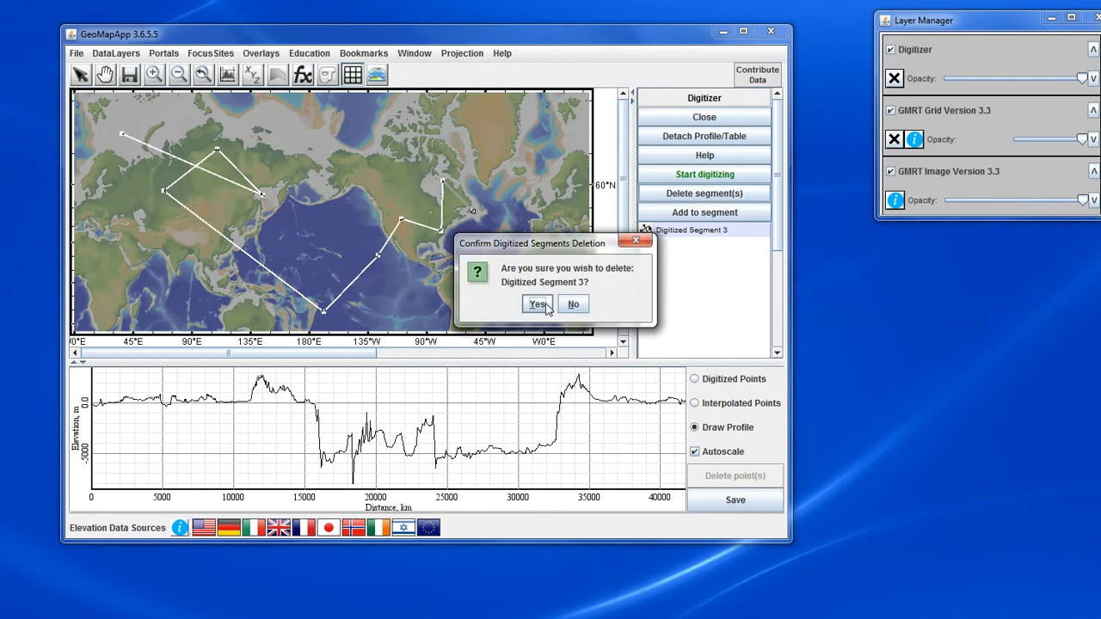
{"action": "left_click", "coordinate": [537, 303]}
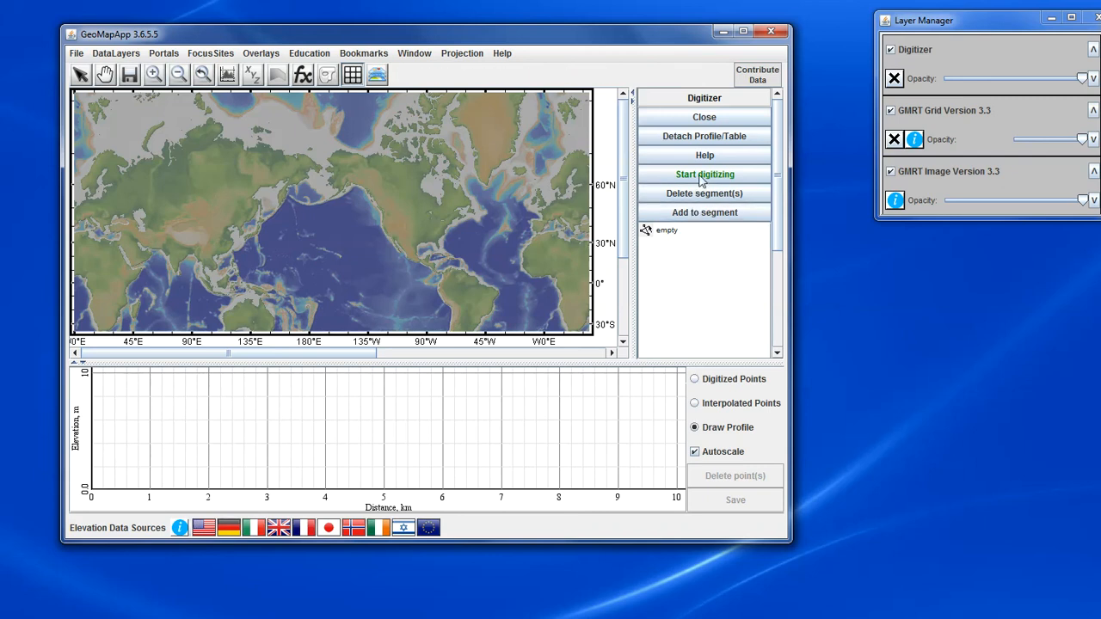
- Digitize a new line segment across the northern map, saved as Digitized Segment 4
{"action": "left_click", "coordinate": [704, 174]}
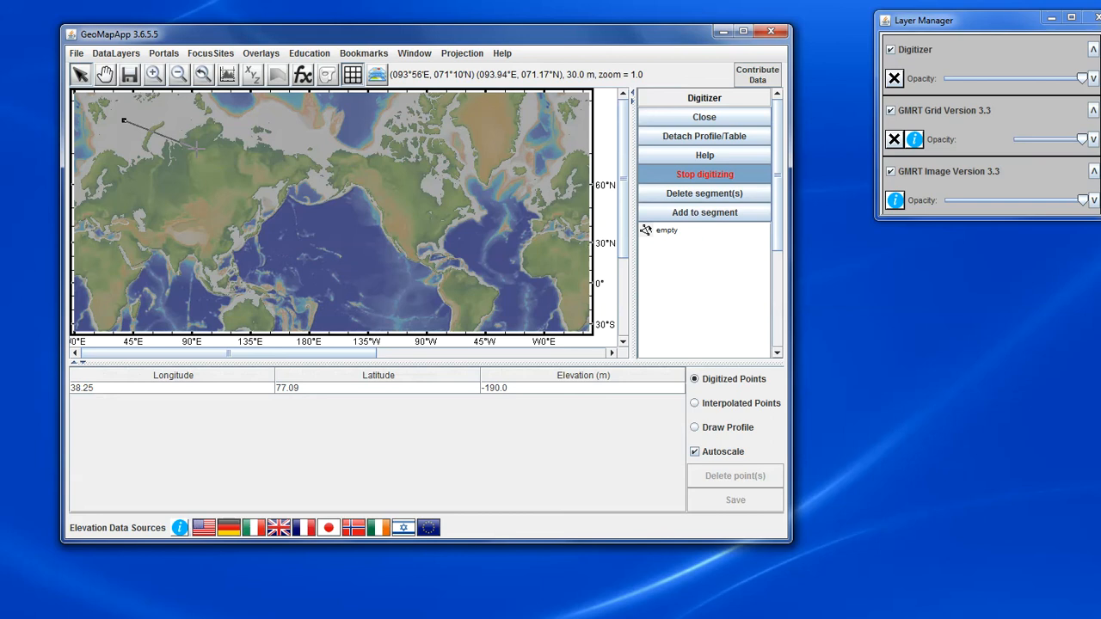
{"action": "left_click", "coordinate": [361, 138]}
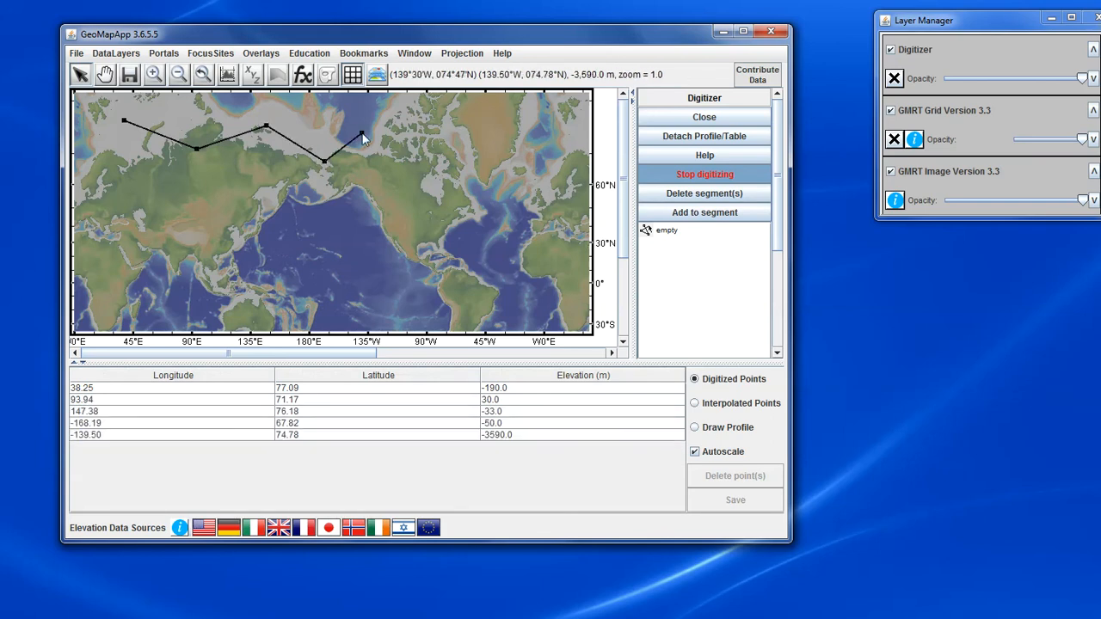
{"action": "left_click", "coordinate": [704, 173]}
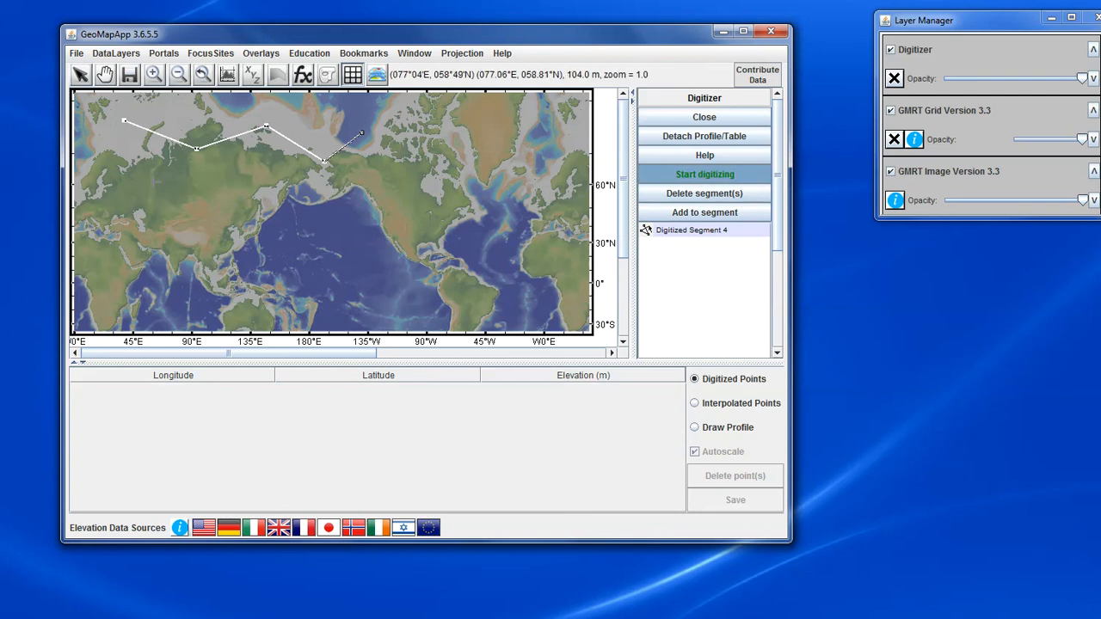
- Digitize two more segments across northern Asia and the Arctic as Segments 5 and 6
{"action": "left_click", "coordinate": [703, 174]}
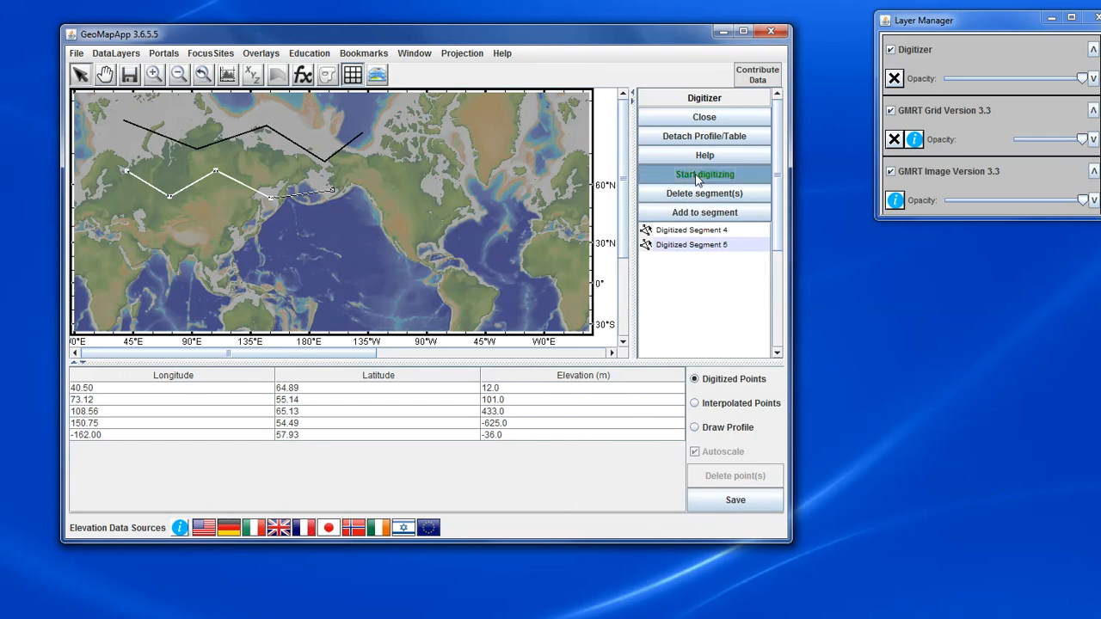
{"action": "left_click", "coordinate": [704, 174]}
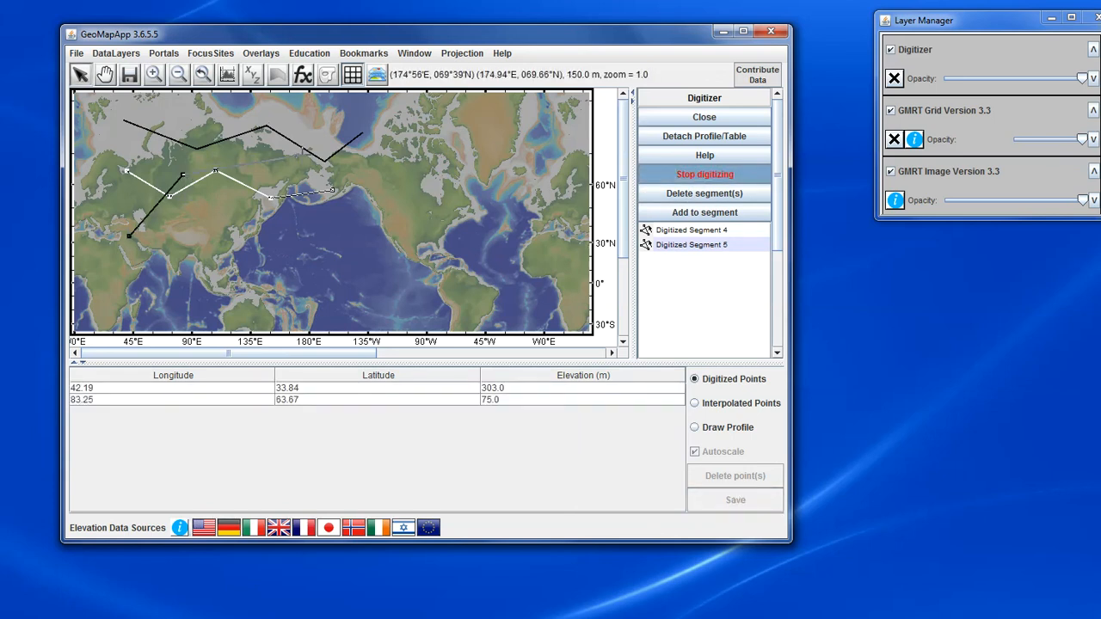
{"action": "left_click", "coordinate": [703, 174]}
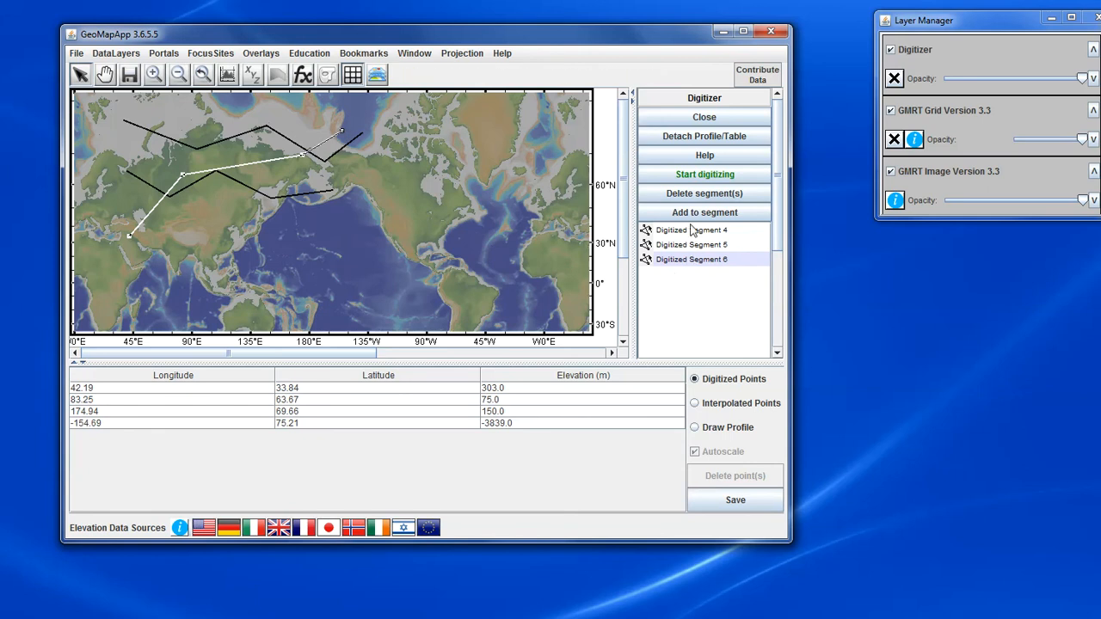
{"action": "mouse_move", "coordinate": [685, 252]}
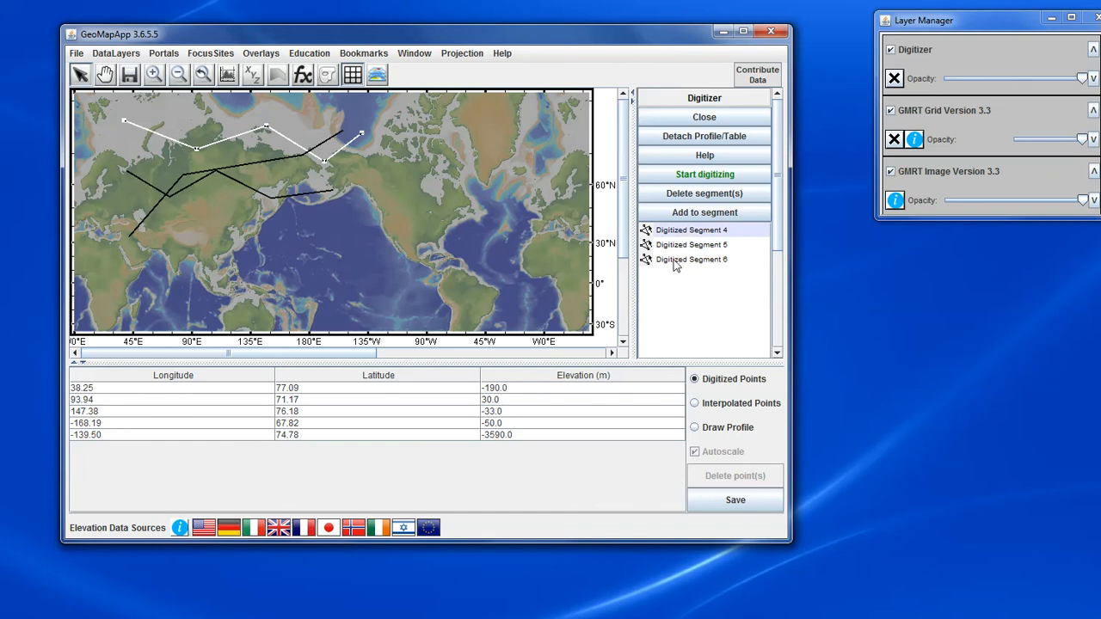
- Compare the point tables of Segments 5 and 4, then switch the display to Draw Profile
{"action": "left_click", "coordinate": [691, 244]}
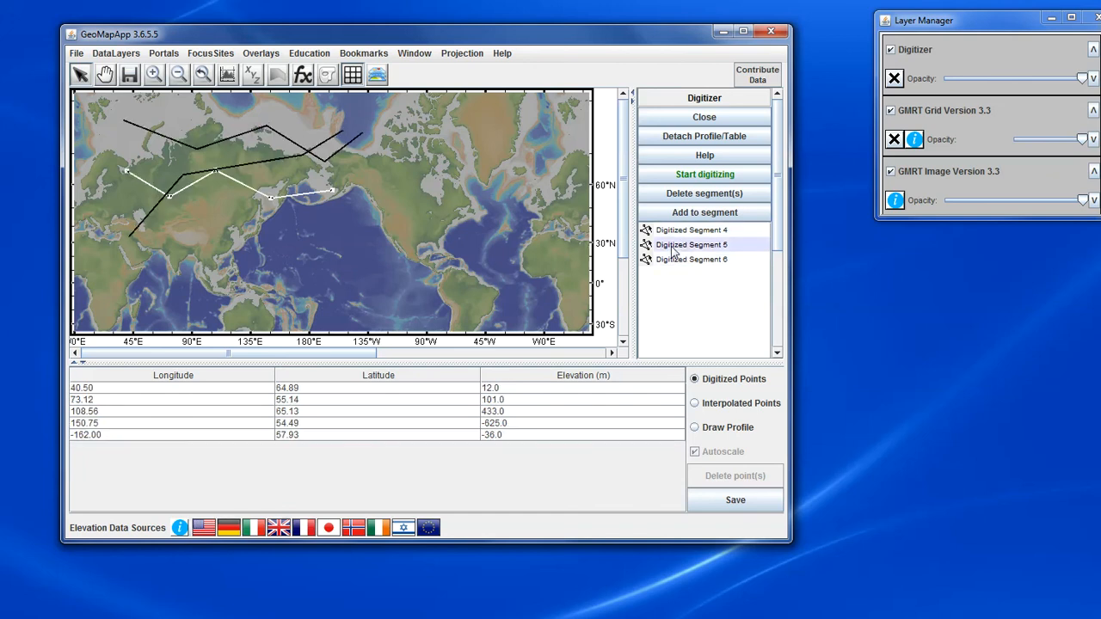
{"action": "left_click", "coordinate": [691, 231]}
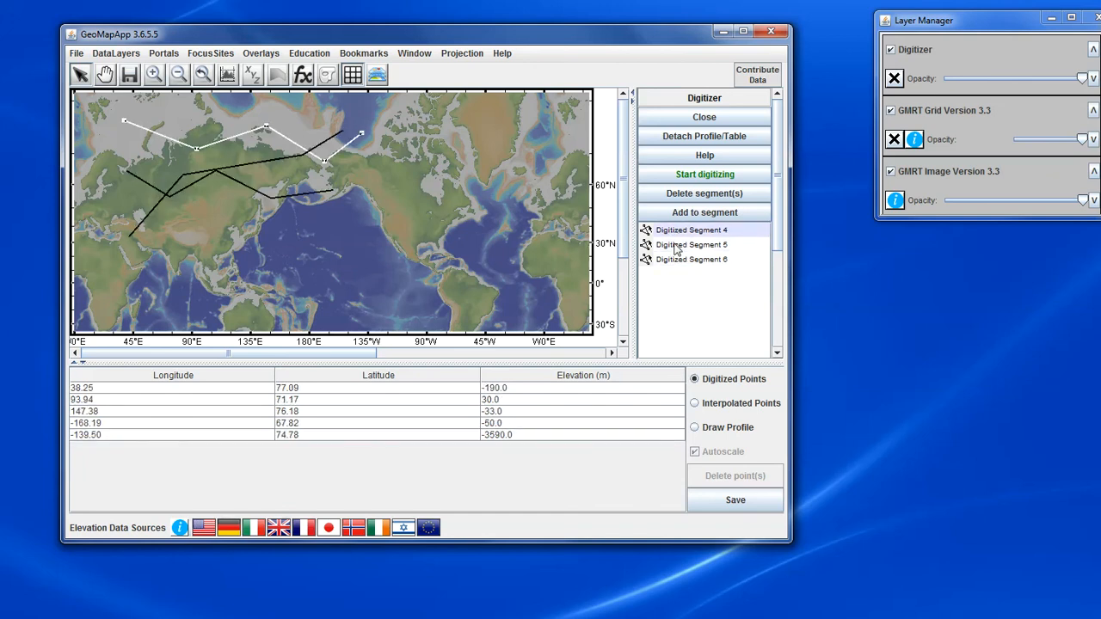
{"action": "left_click", "coordinate": [693, 426]}
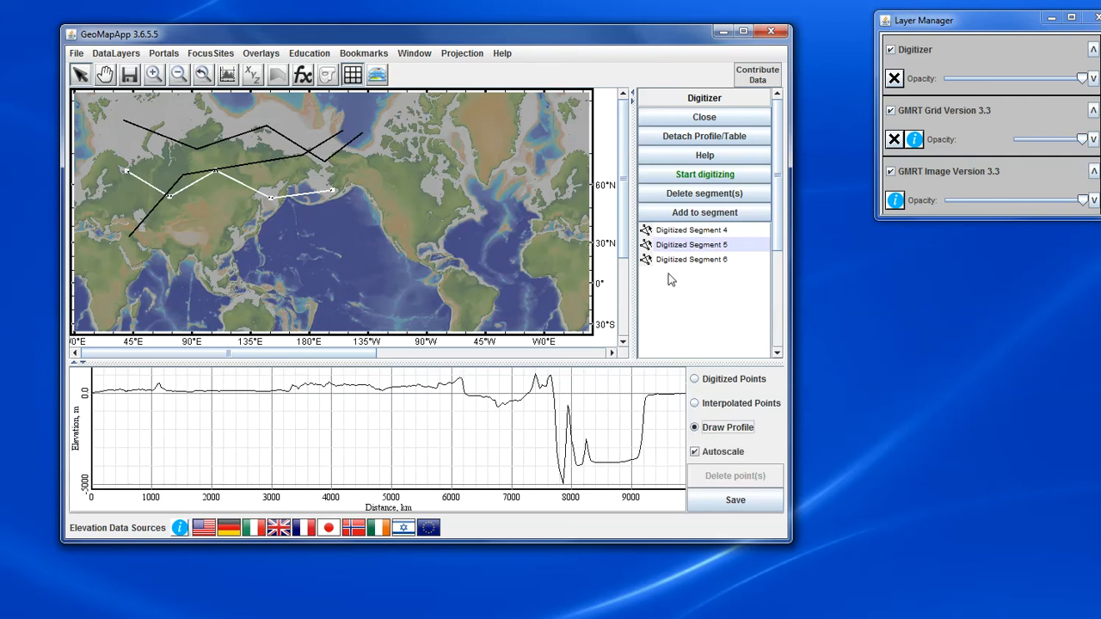
- Show the elevation profiles of Segments 6 and 5, ending on Segment 6's profile
{"action": "left_click", "coordinate": [692, 259]}
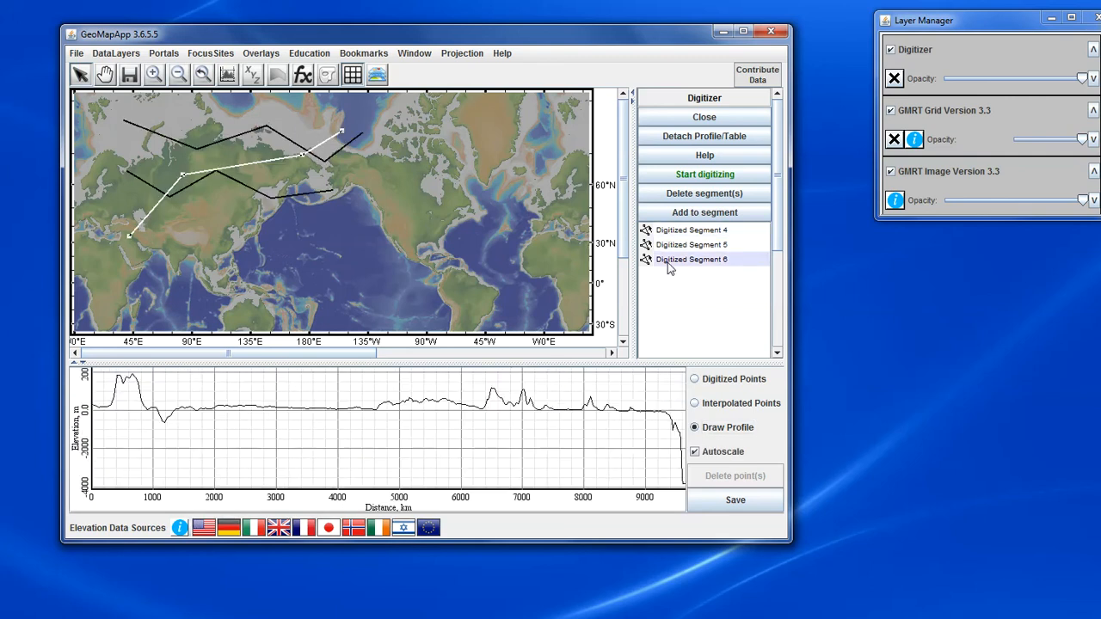
{"action": "left_click", "coordinate": [691, 244]}
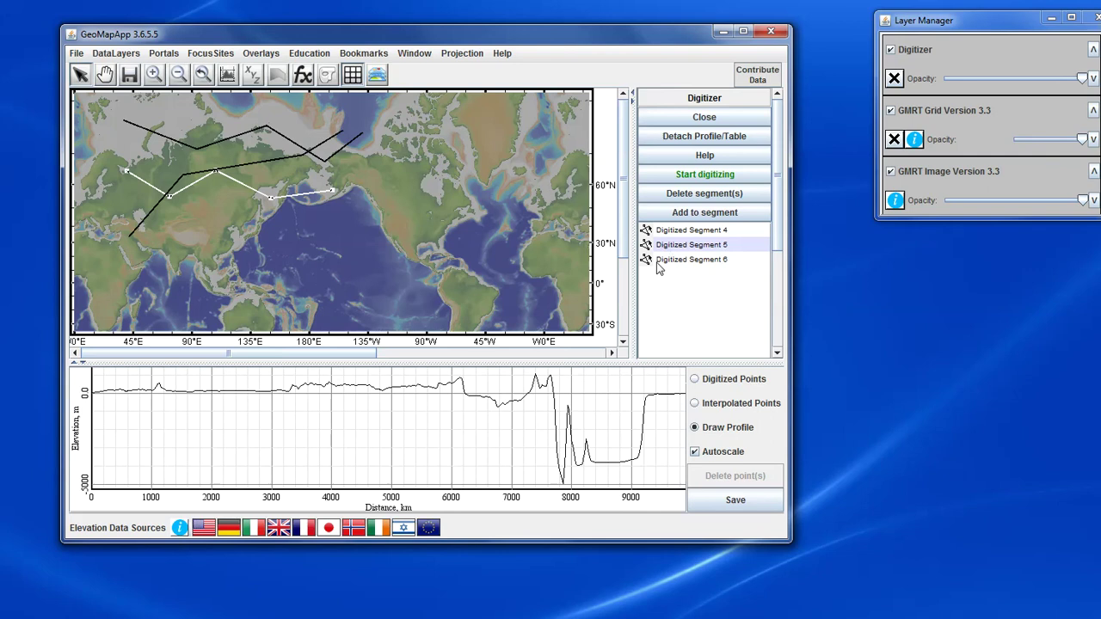
{"action": "mouse_move", "coordinate": [675, 268]}
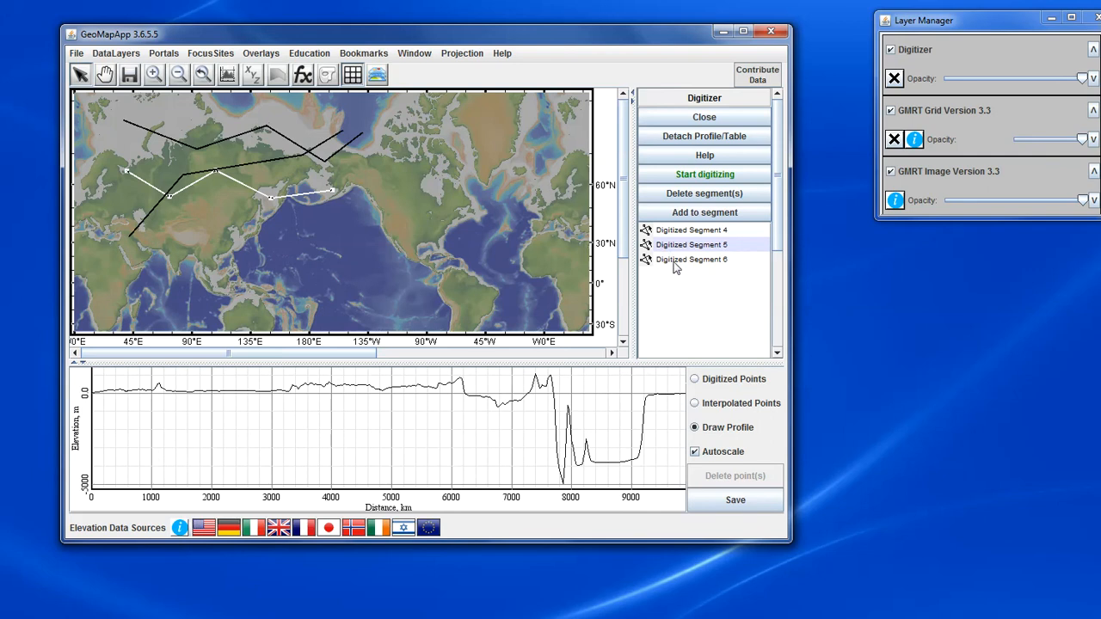
{"action": "left_click", "coordinate": [691, 258]}
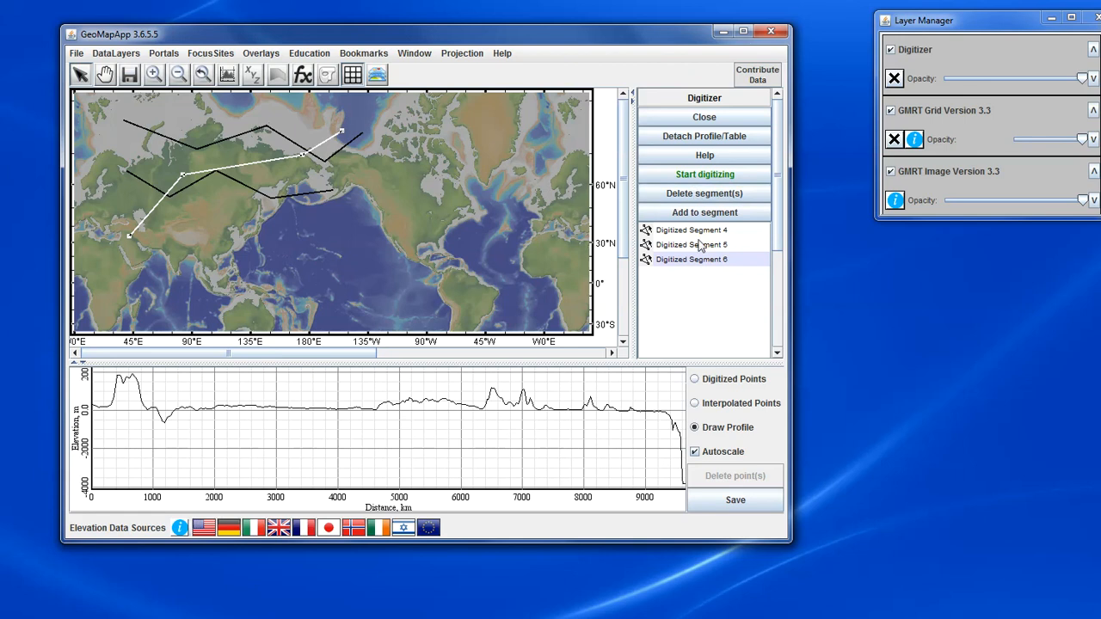
- Delete the selected digitized segments and confirm, leaving only Segment 5
{"action": "left_click", "coordinate": [704, 193]}
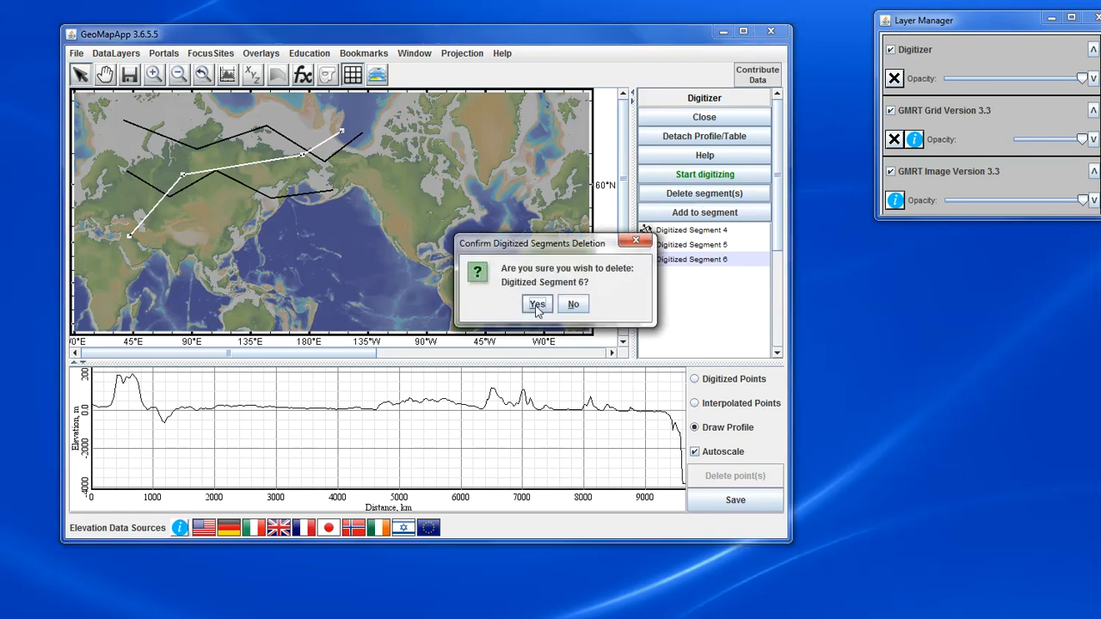
{"action": "left_click", "coordinate": [537, 303]}
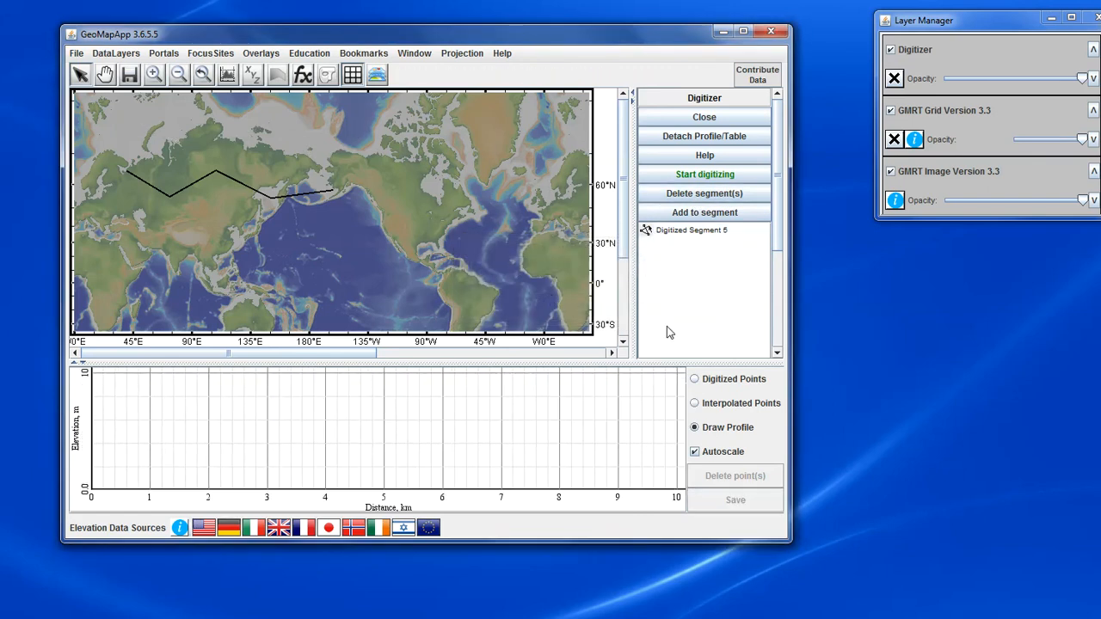
- Return to the Digitized Points table and select Segment 5 to list its five points
{"action": "left_click", "coordinate": [695, 379]}
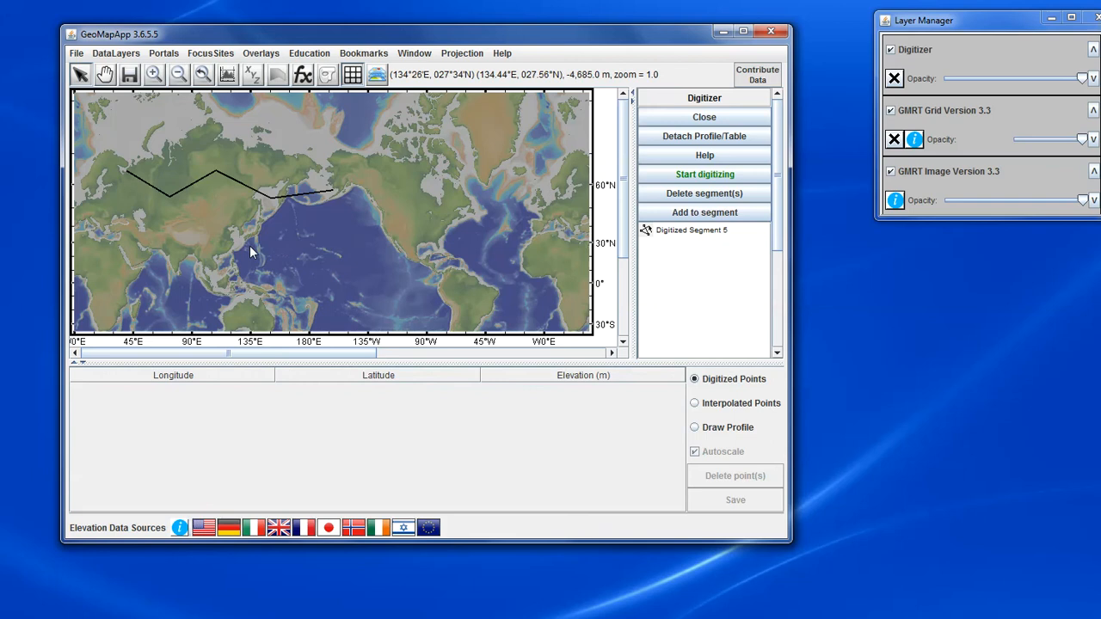
{"action": "mouse_move", "coordinate": [430, 205]}
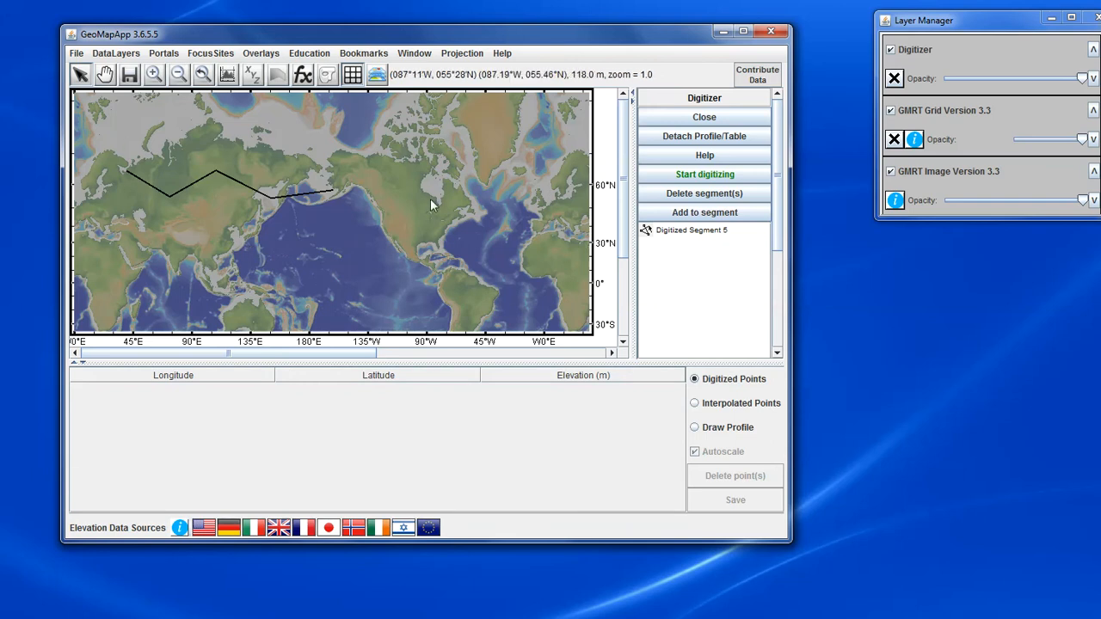
{"action": "mouse_move", "coordinate": [361, 262]}
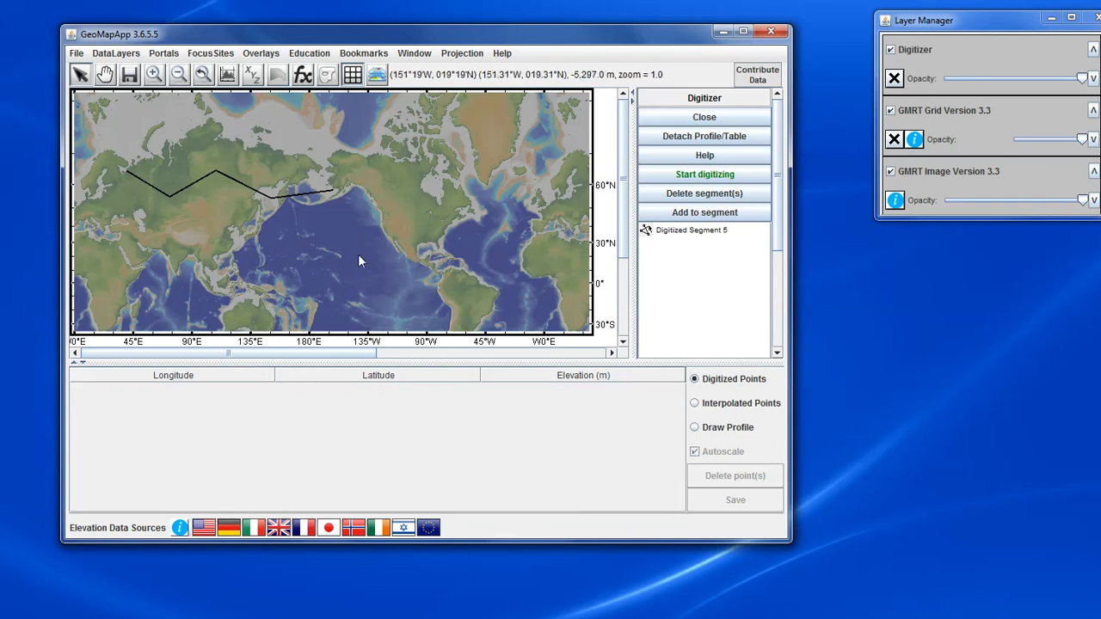
{"action": "left_click", "coordinate": [692, 230]}
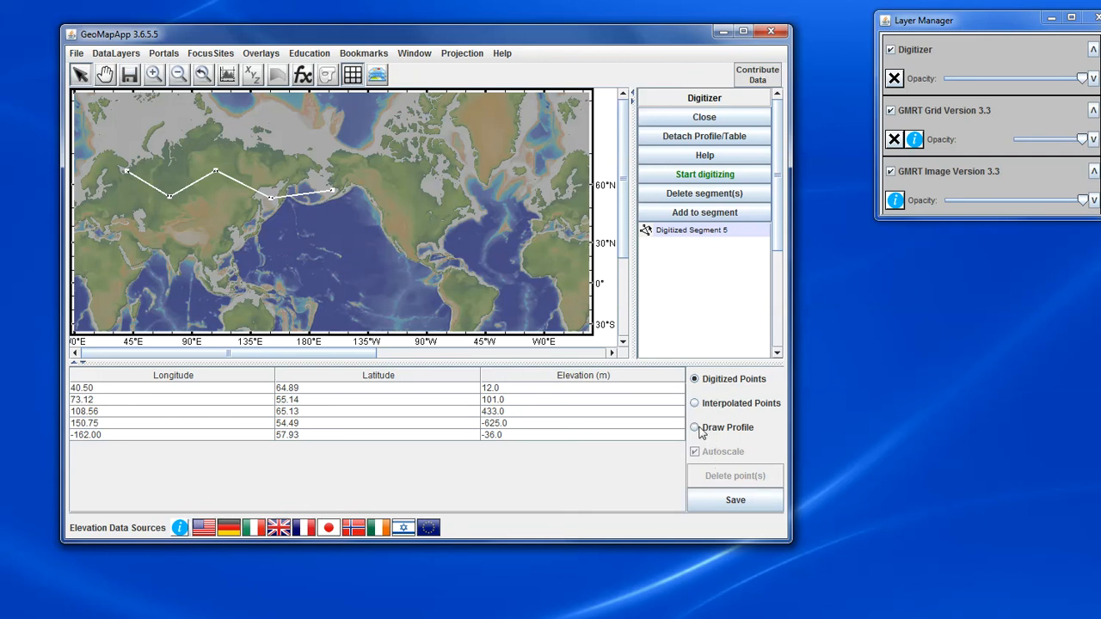
- Draw Segment 5's elevation profile, then return to its Digitized Points table
{"action": "left_click", "coordinate": [695, 427]}
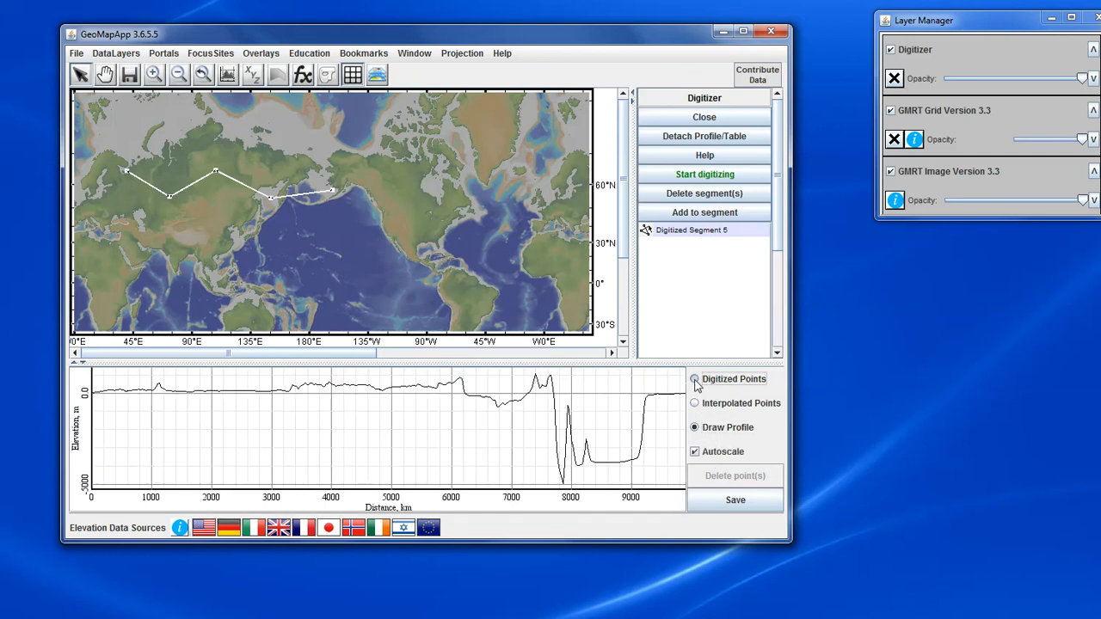
{"action": "left_click", "coordinate": [696, 381]}
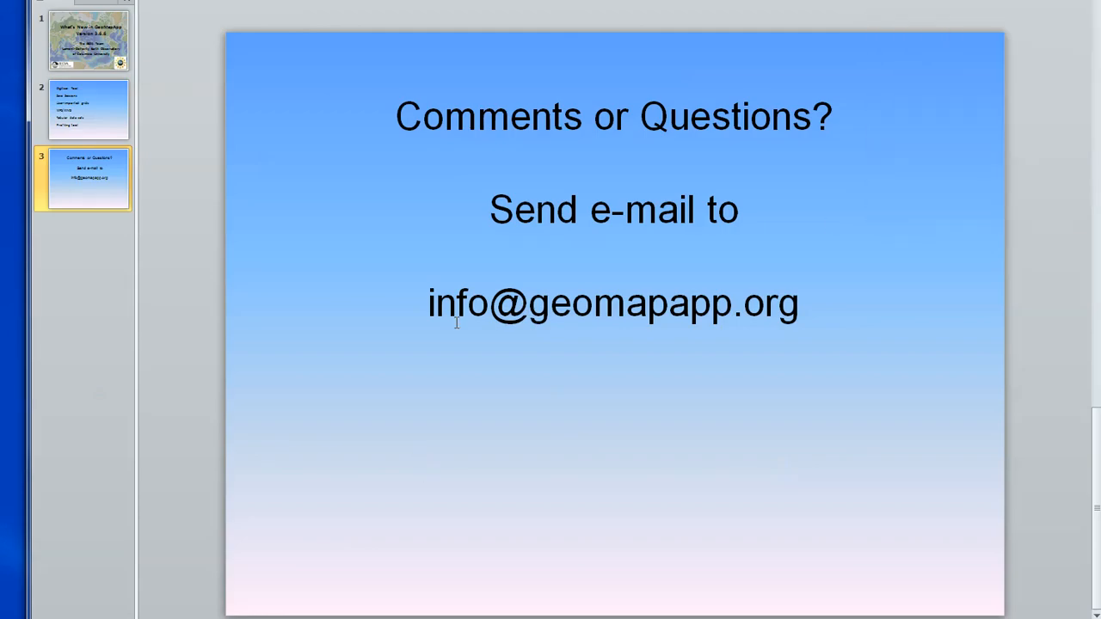
{"action": "mouse_move", "coordinate": [802, 318]}
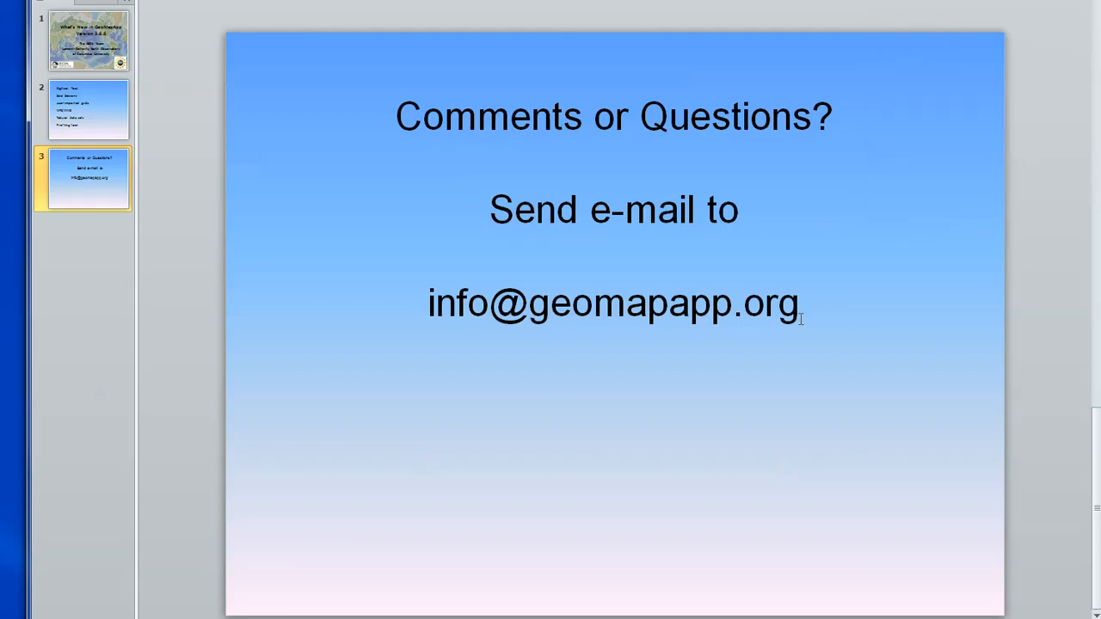